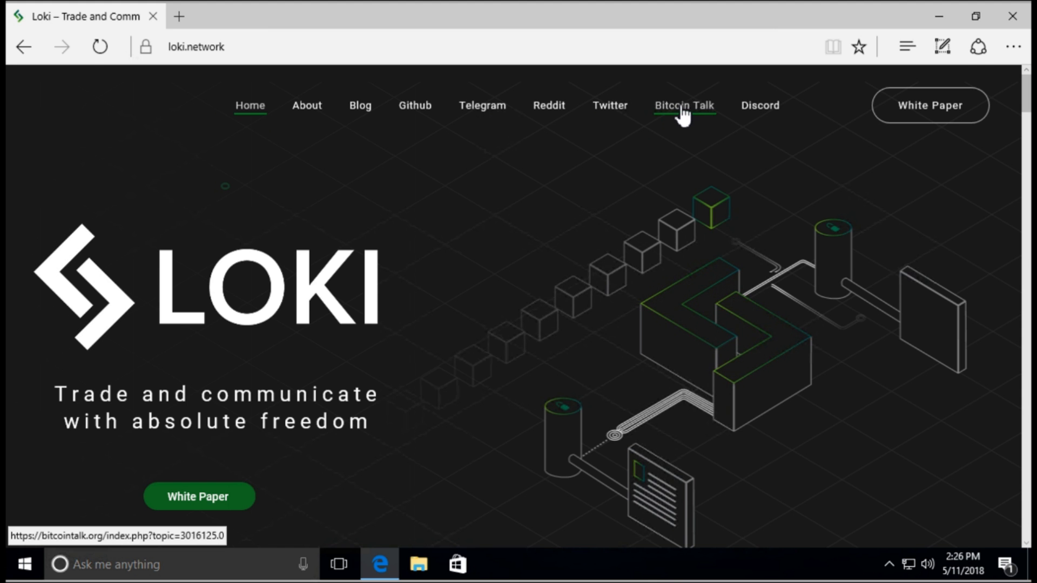
Reach Loki's Bitcointalk announcement thread from loki.network and scroll to its Helpful links section.
click(685, 105)
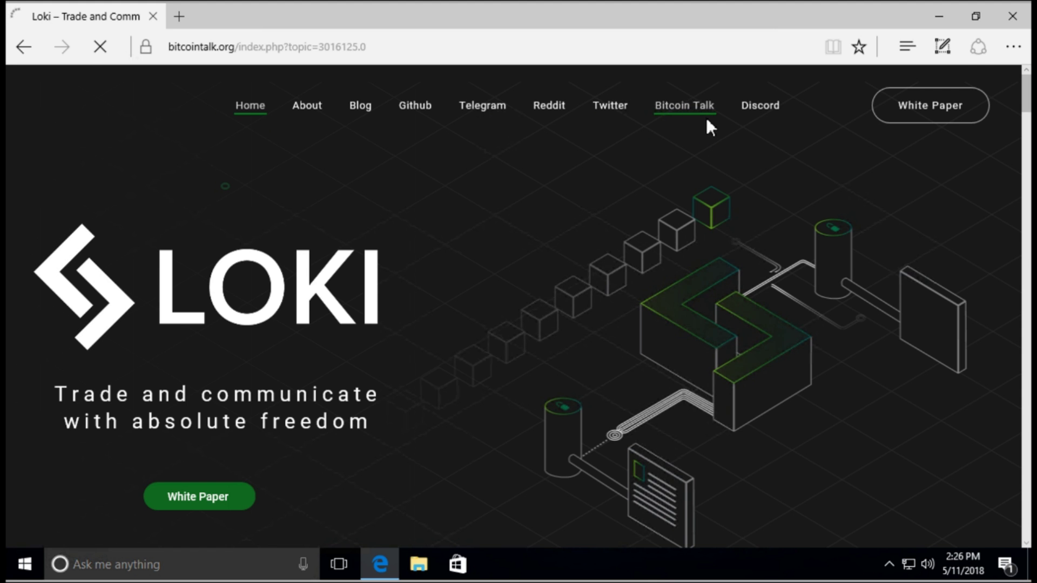
click(684, 105)
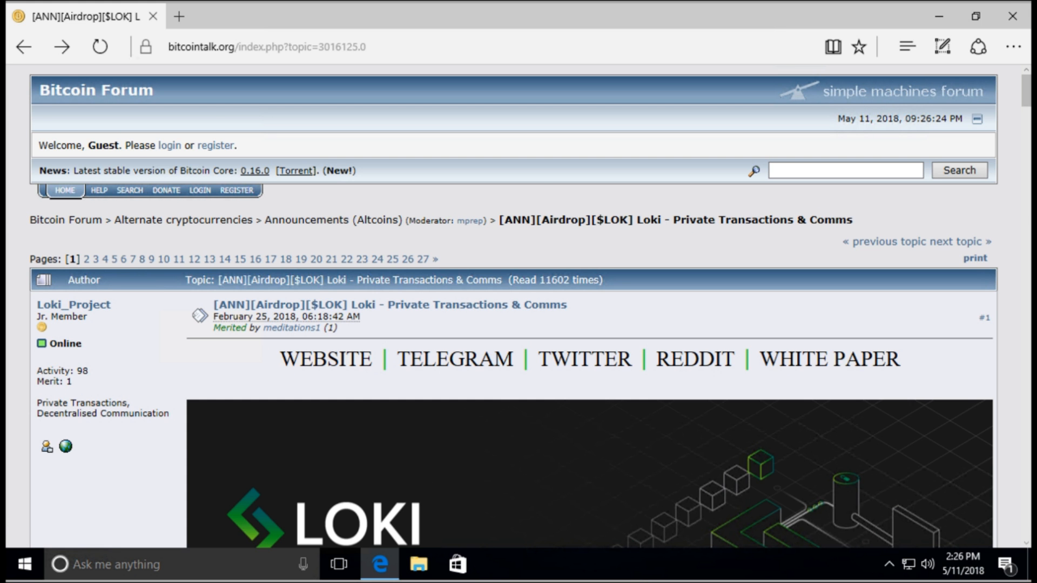
scroll(down, 3)
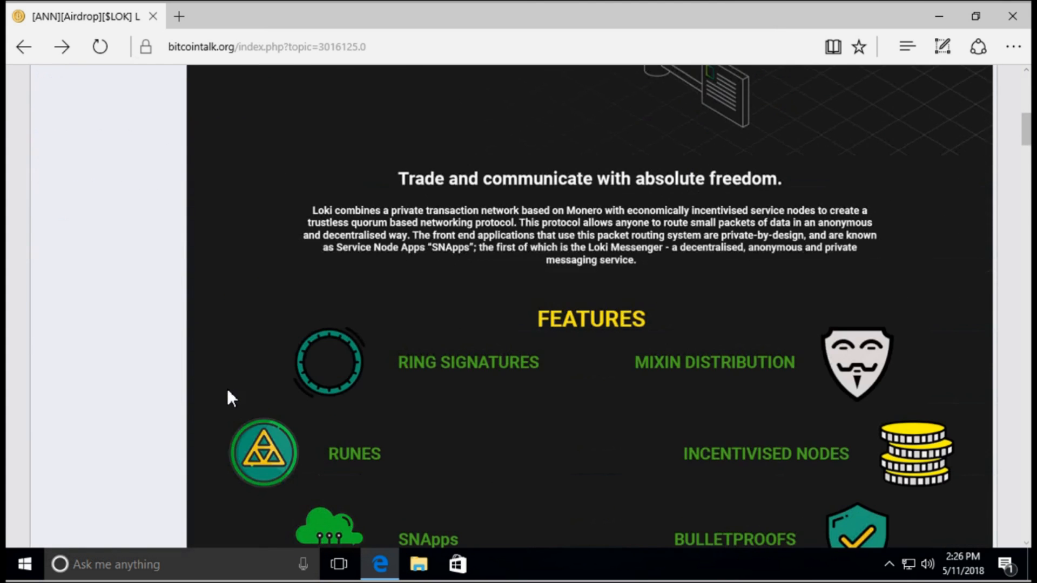
scroll(down, 3)
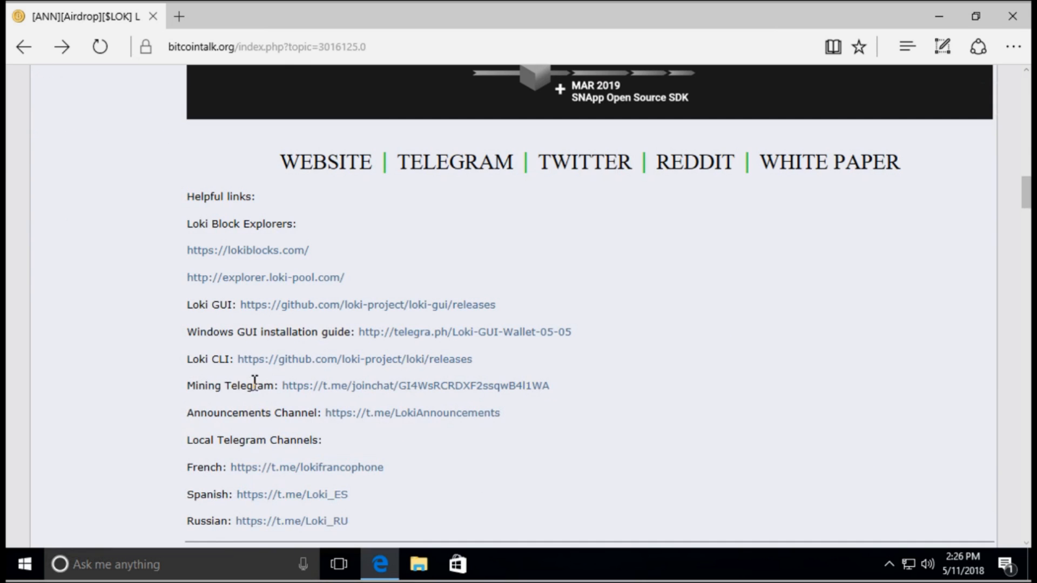
mouse_move(295, 315)
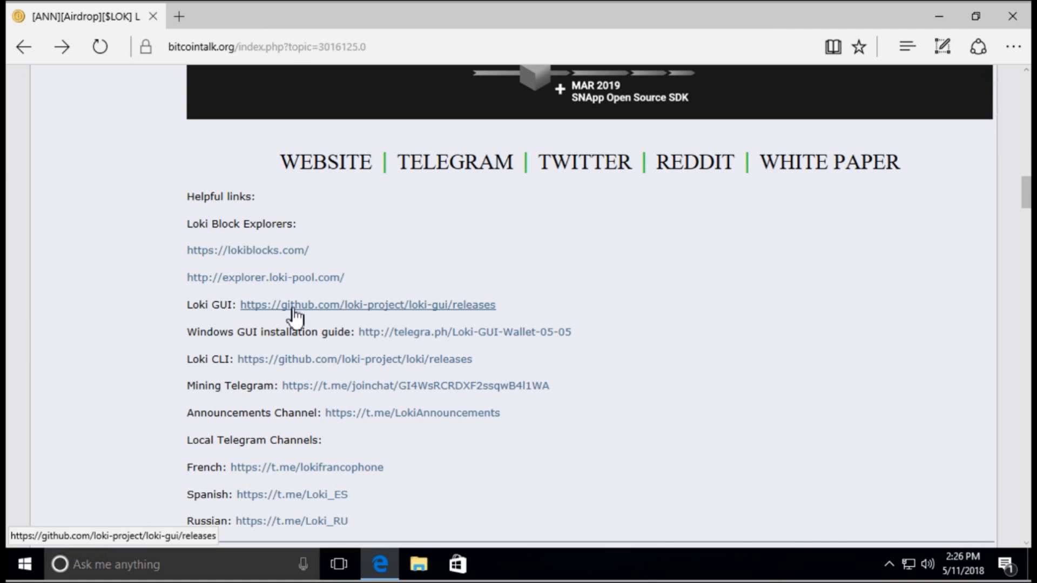
mouse_move(311, 320)
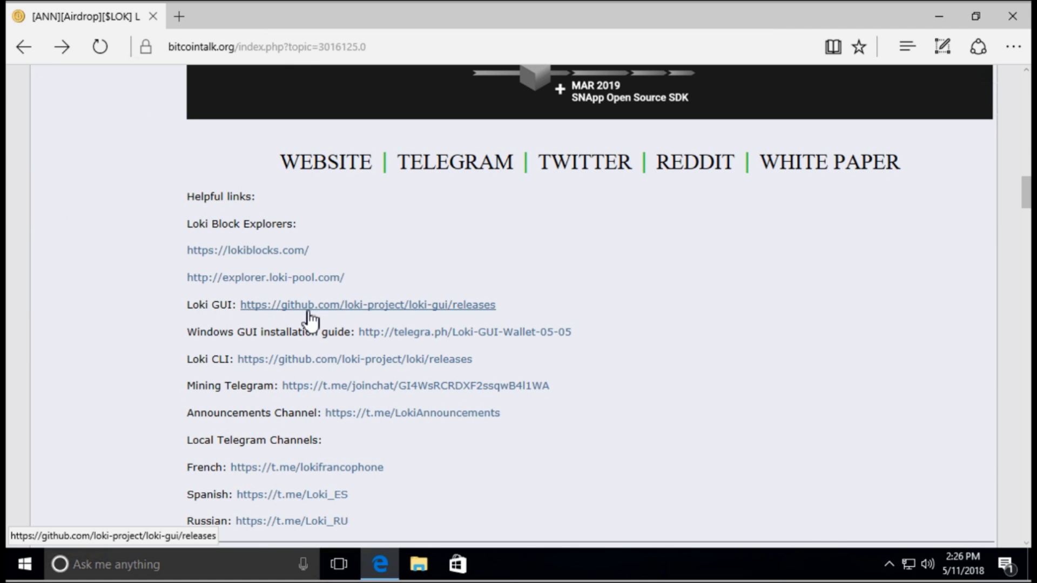
mouse_move(334, 314)
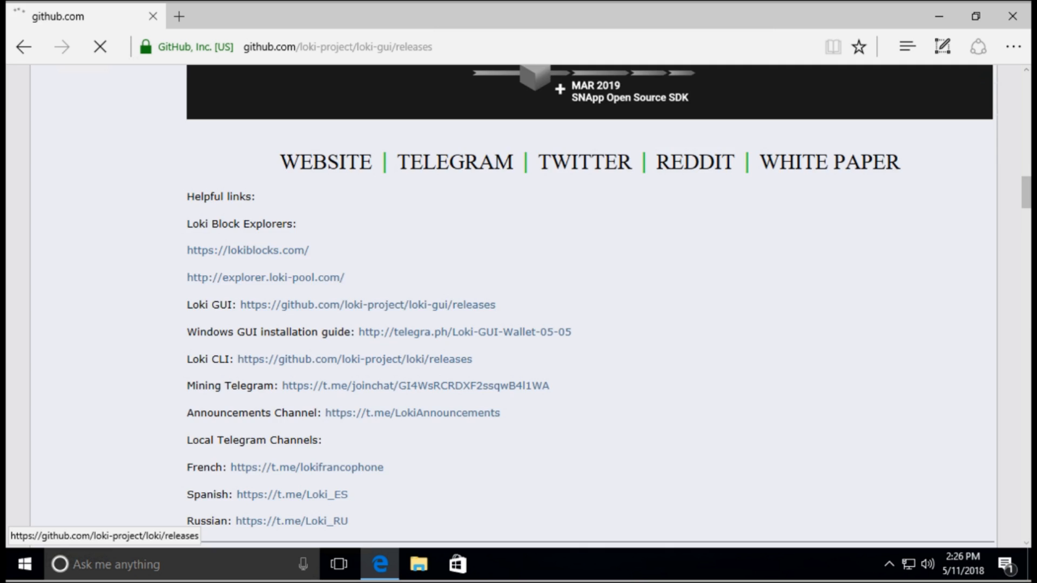
From the Loki GUI releases page, start downloading loki-gui-win64-v0.1.0.zip.
click(367, 305)
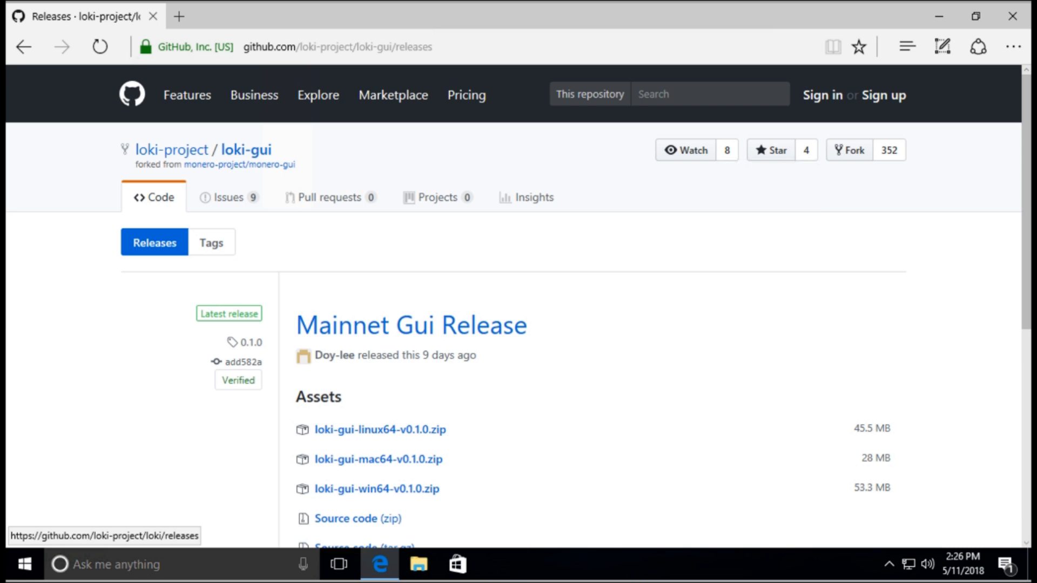
mouse_move(378, 459)
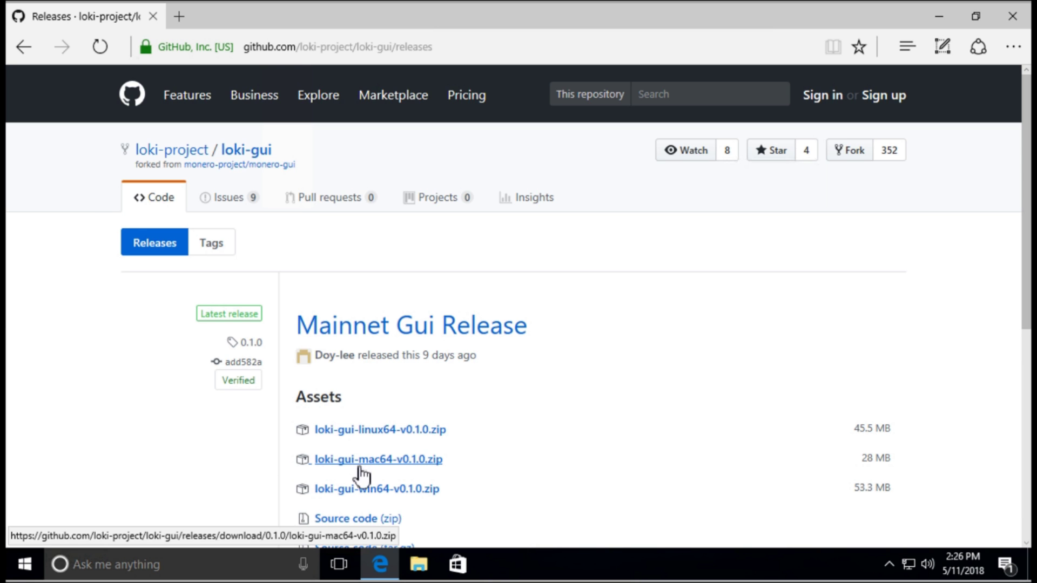
mouse_move(423, 488)
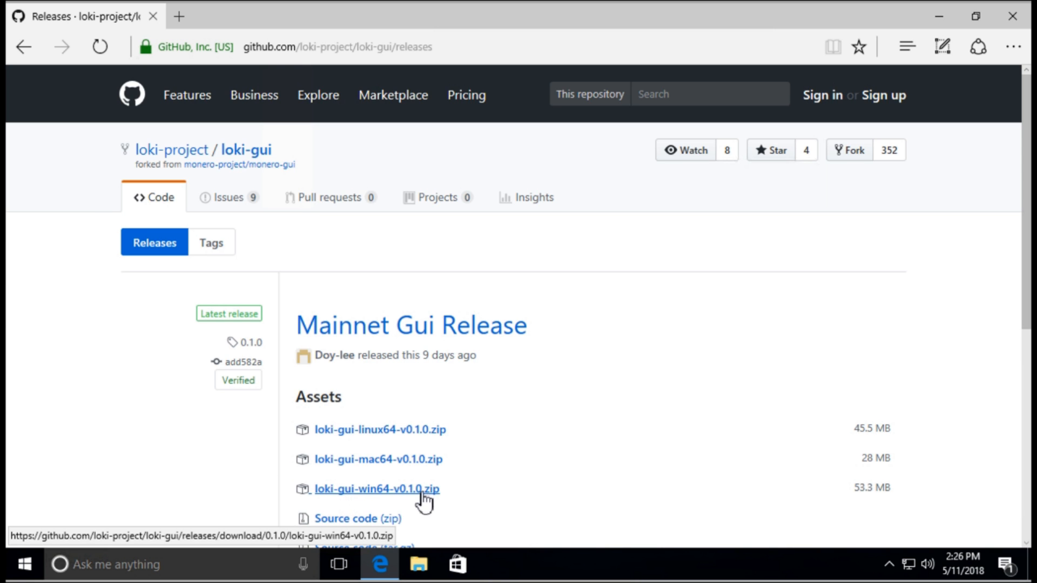
mouse_move(411, 495)
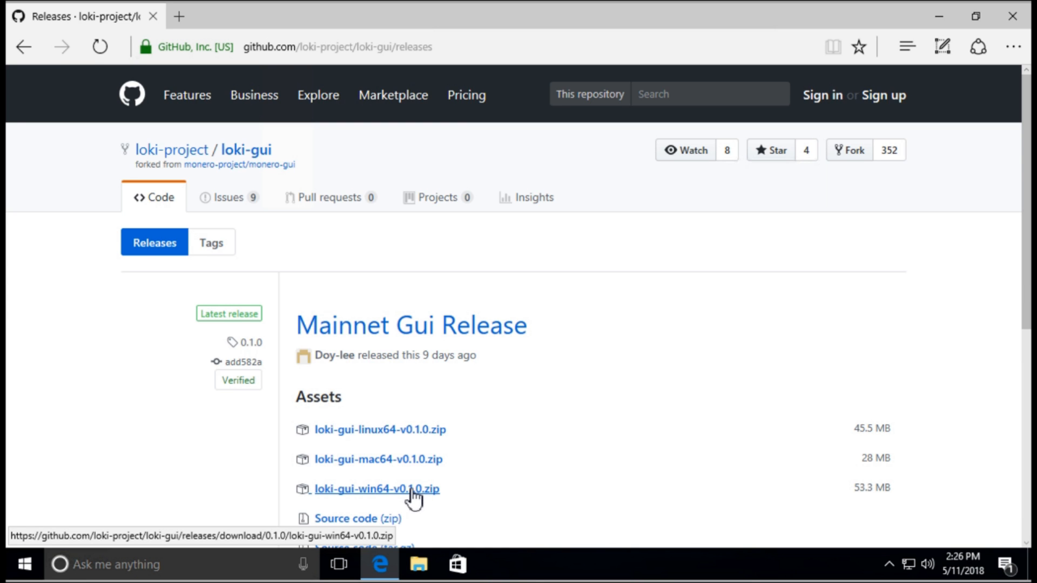
click(375, 488)
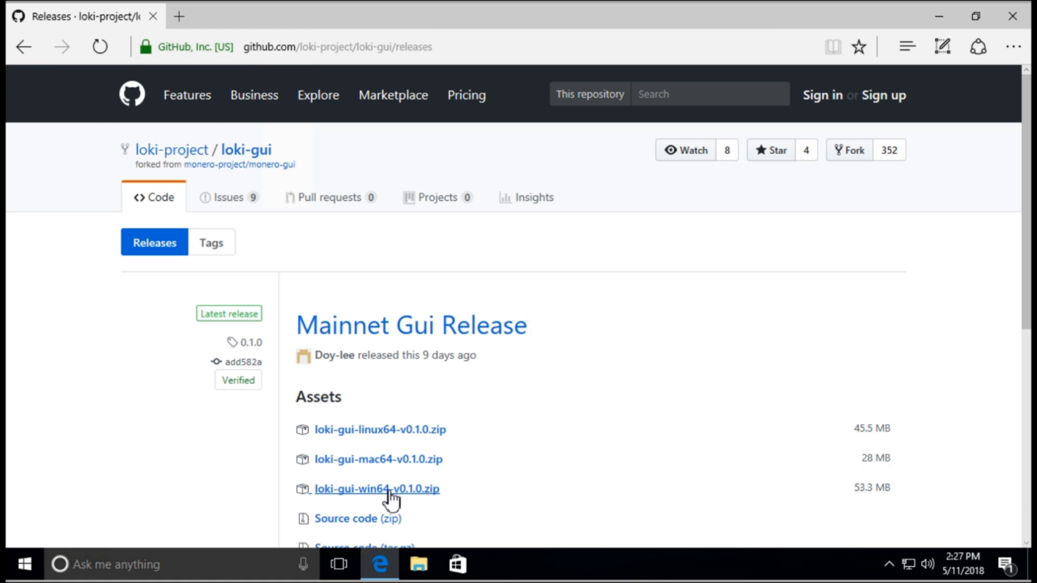
click(375, 488)
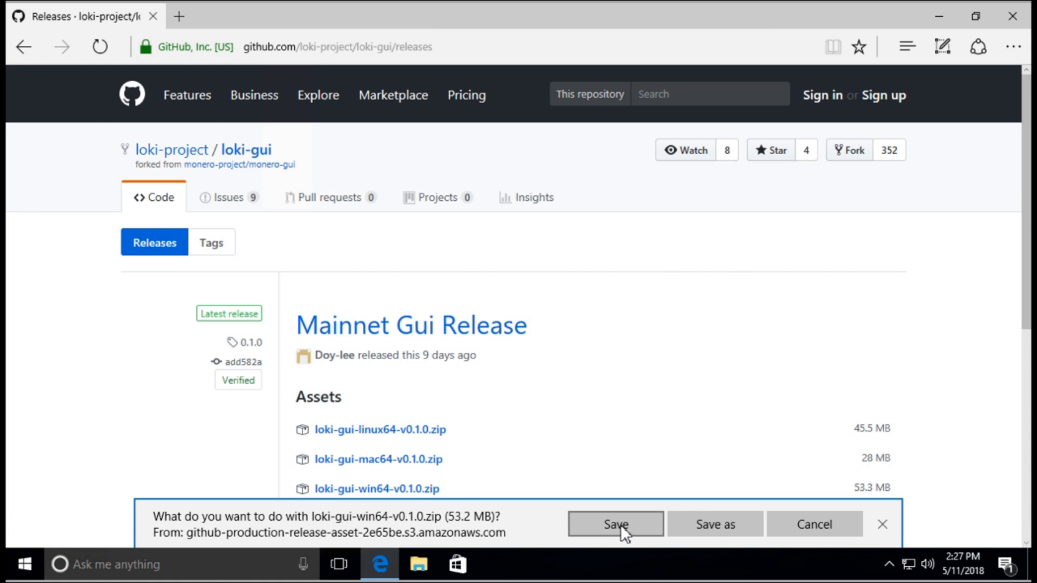
mouse_move(664, 403)
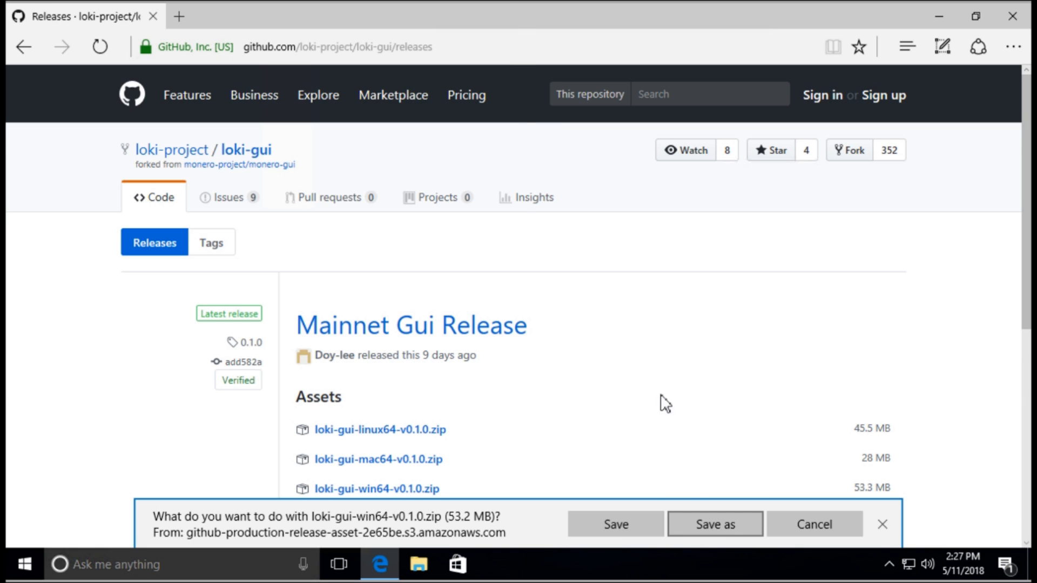
Save the zip to the Desktop via Save as, then reveal the hidden tray icons.
click(714, 524)
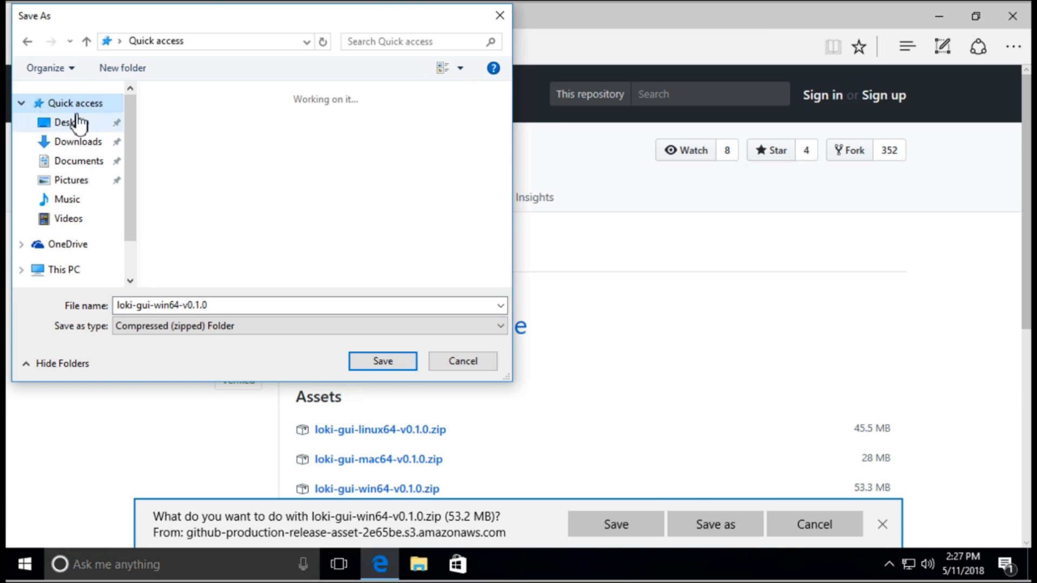
click(71, 122)
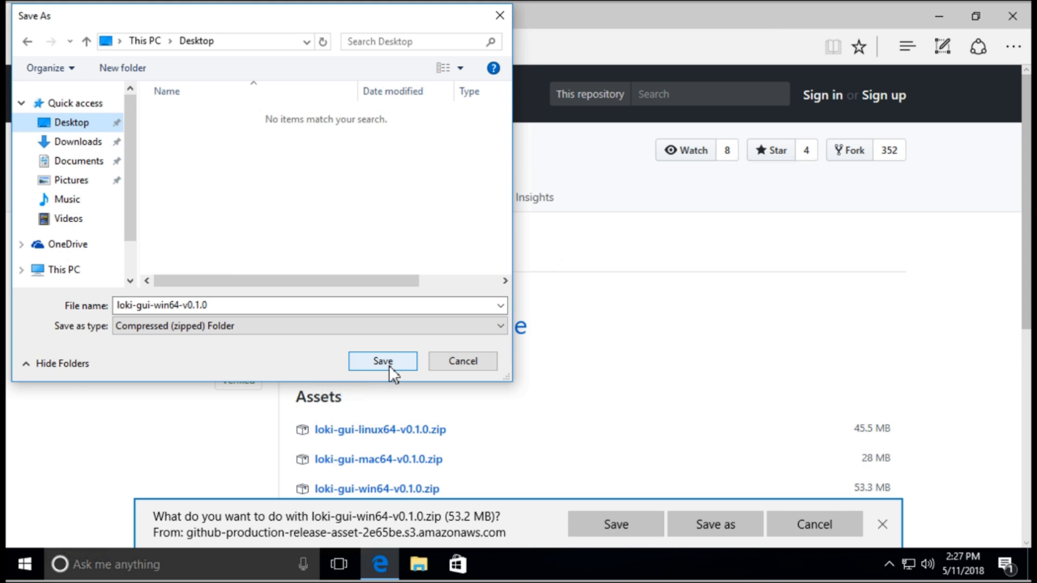
mouse_move(387, 367)
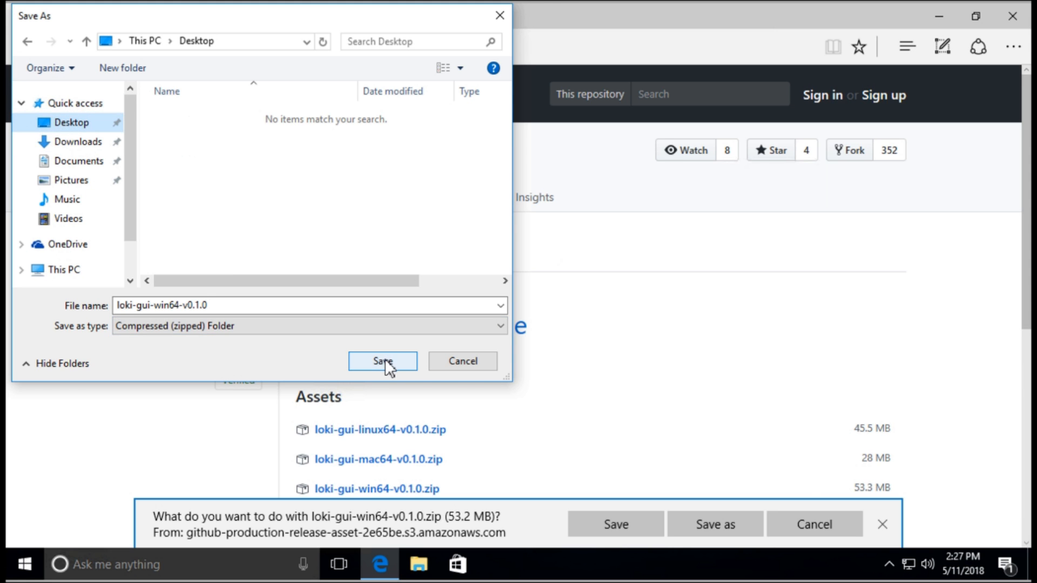
click(382, 360)
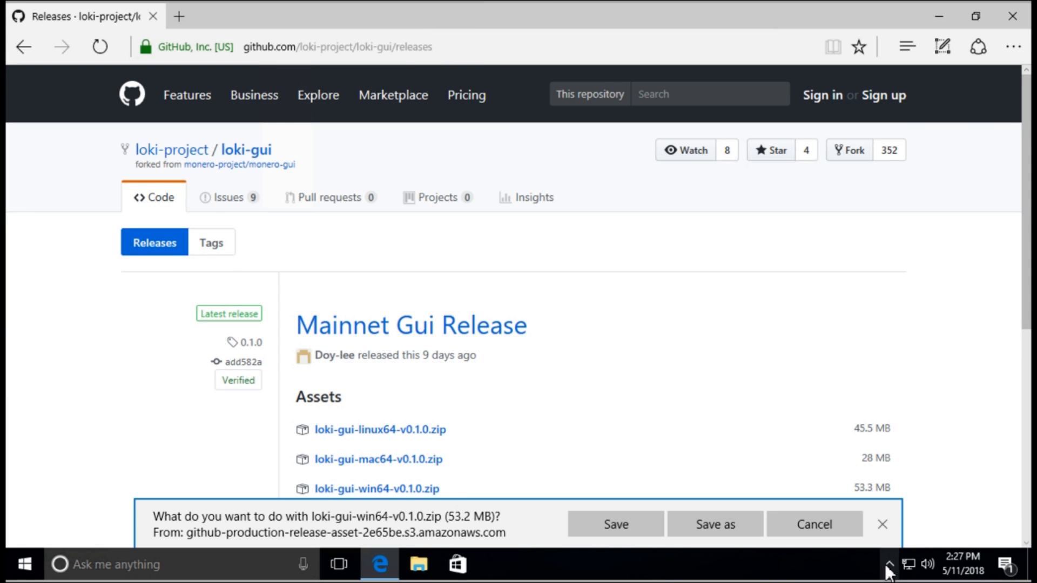
mouse_move(889, 565)
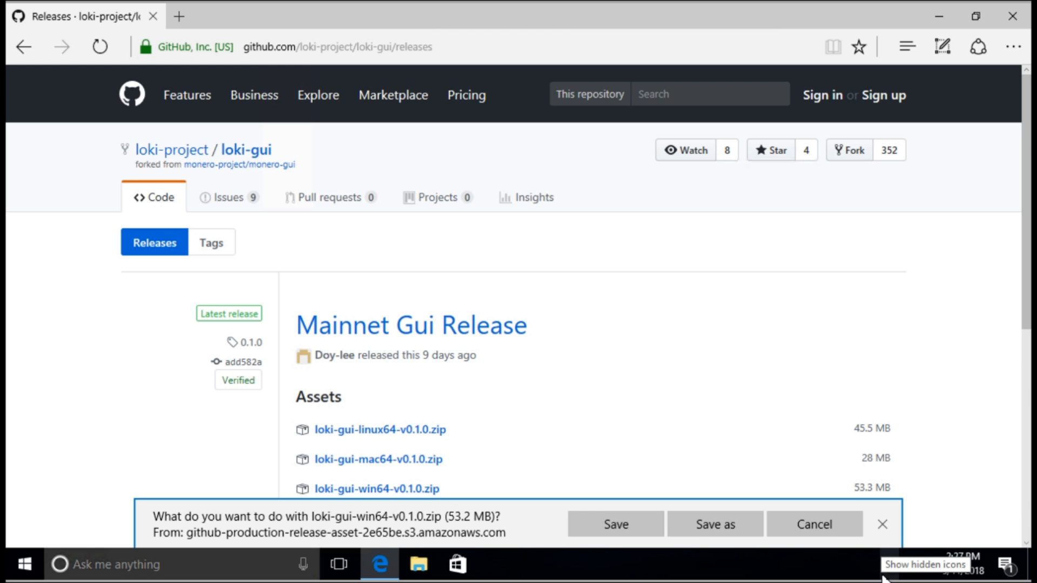
click(615, 524)
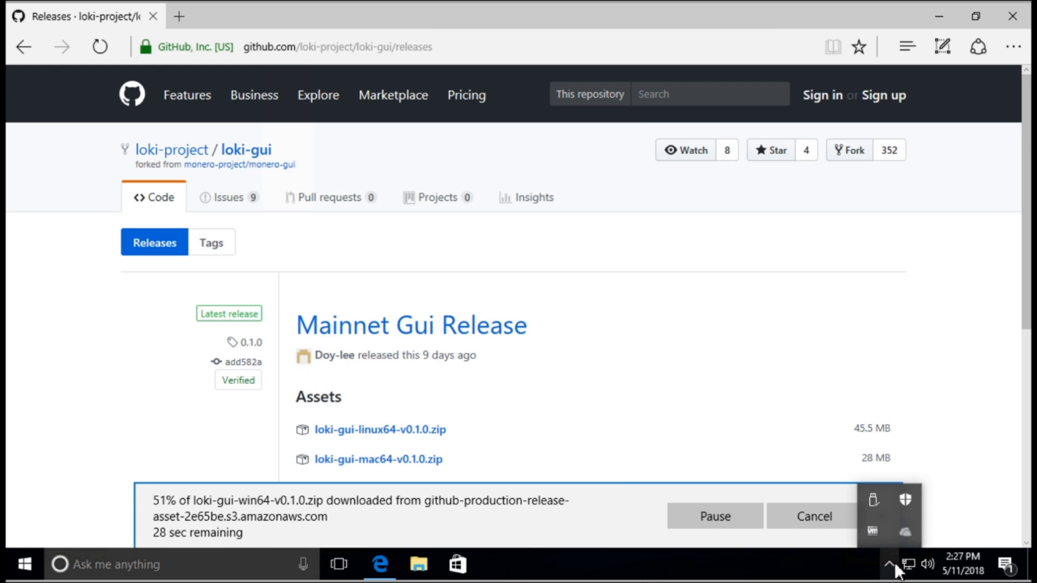
mouse_move(913, 502)
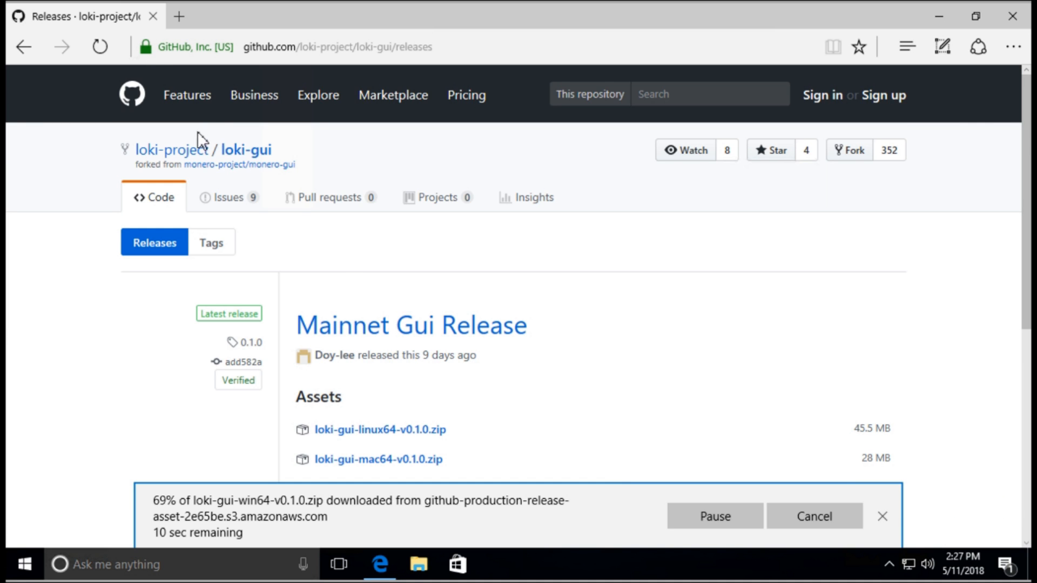
In Windows Defender settings, switch Real-time protection Off and close the window.
click(497, 564)
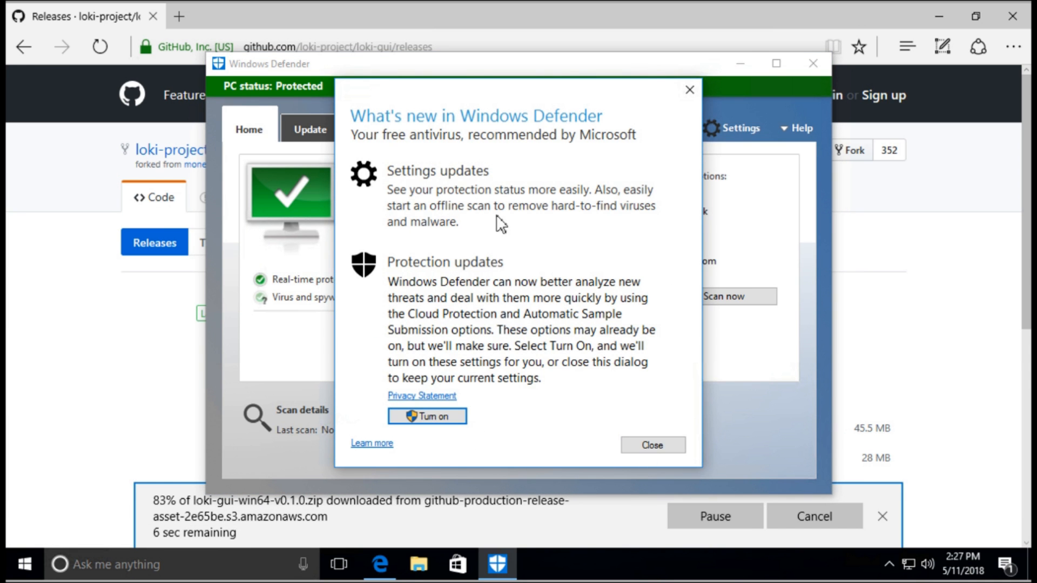
click(651, 444)
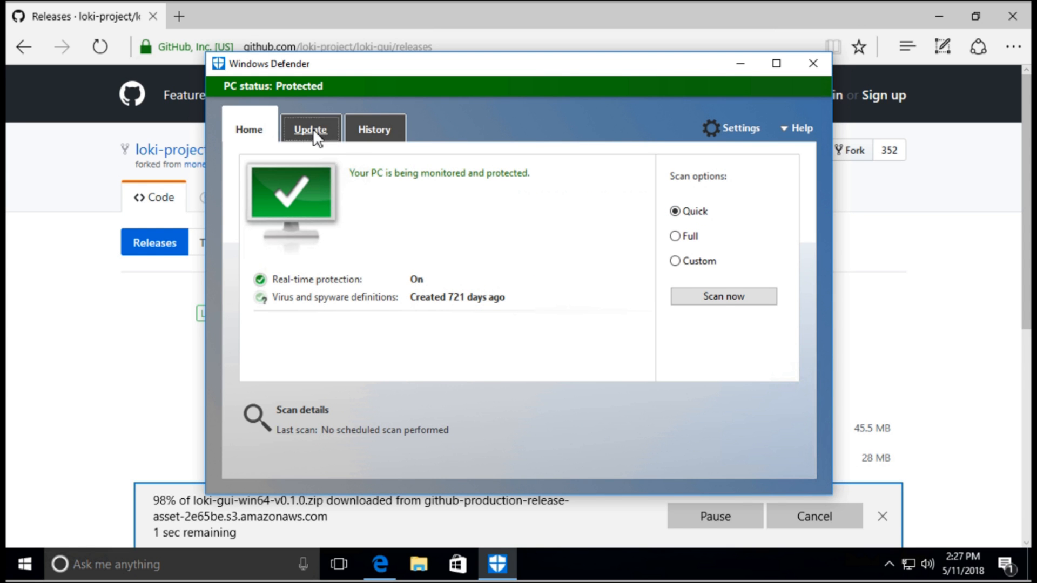
mouse_move(344, 153)
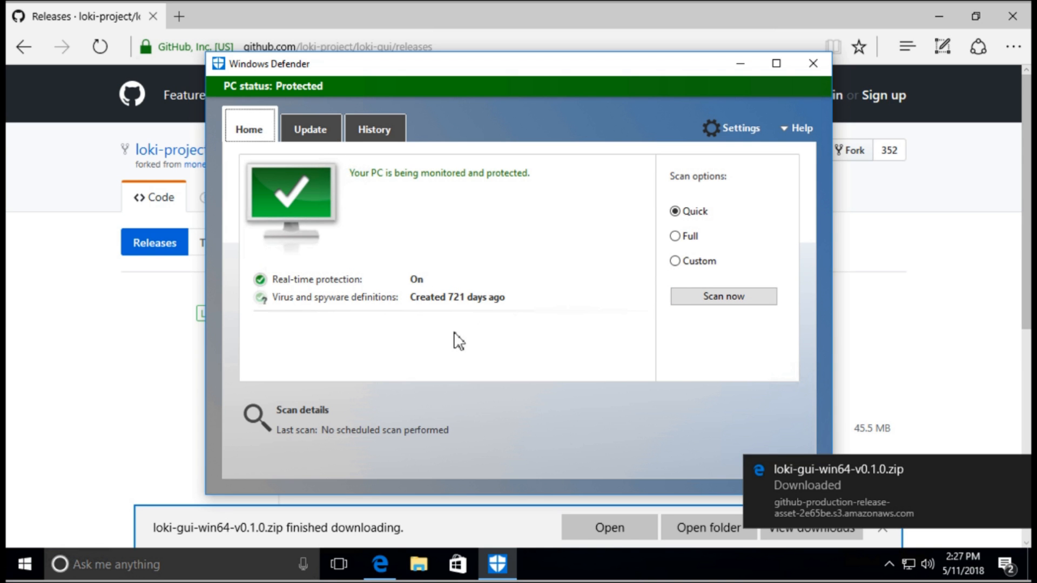
click(739, 128)
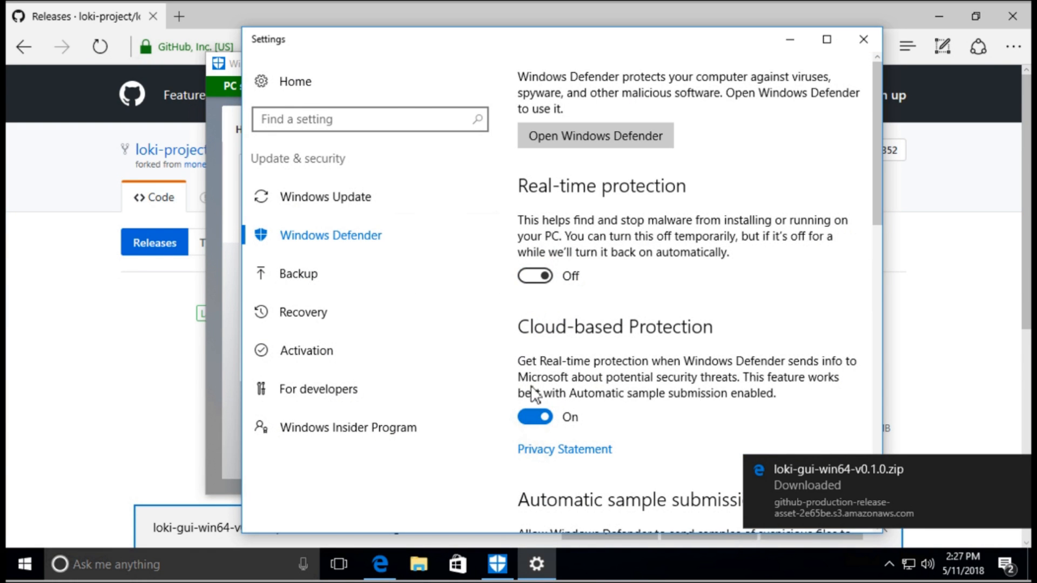
click(535, 417)
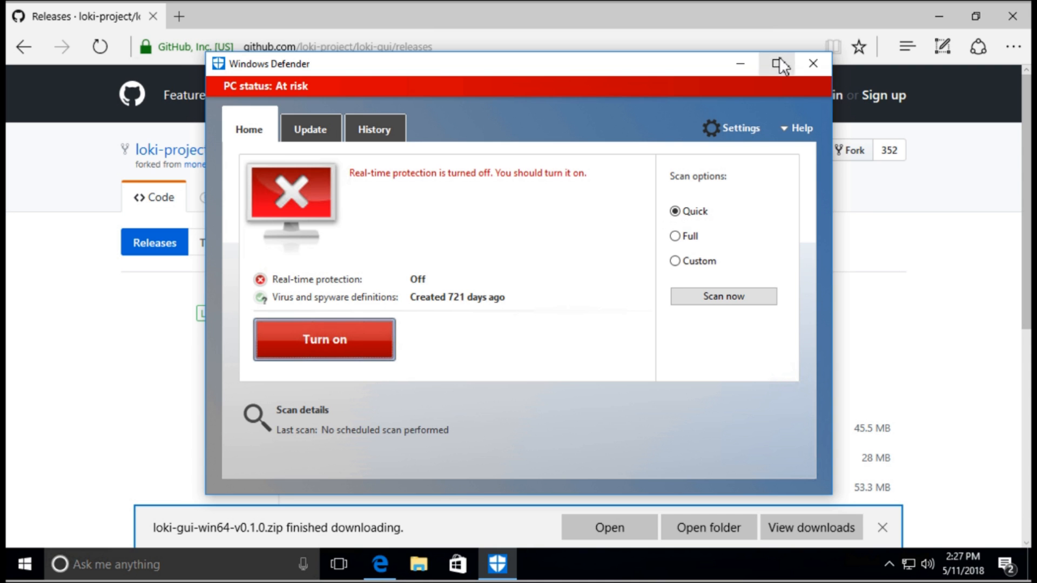
click(812, 64)
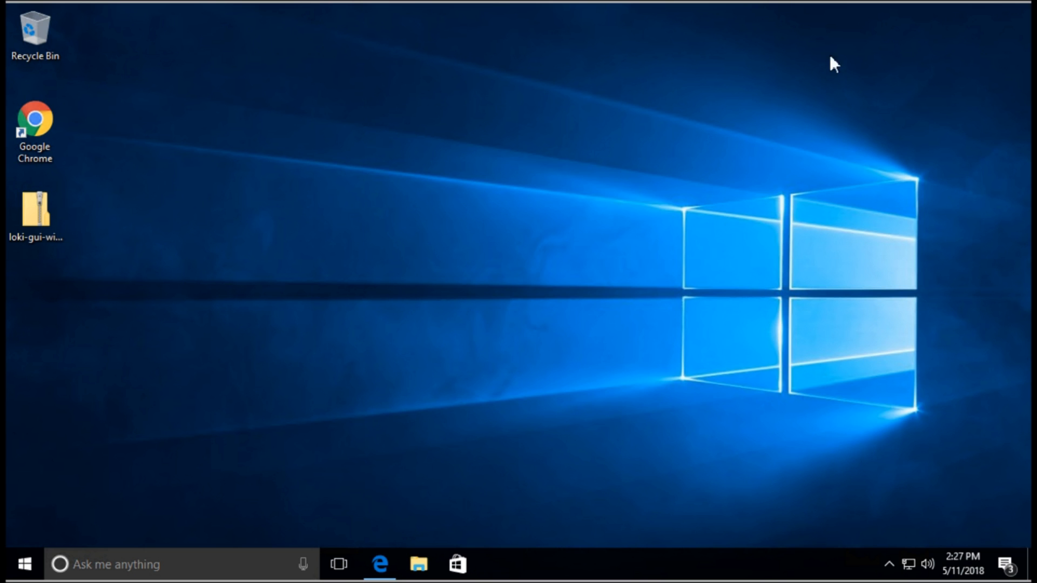
Extract loki-gui-win64-v0.1.0.zip into a same-named folder on the Desktop.
click(34, 212)
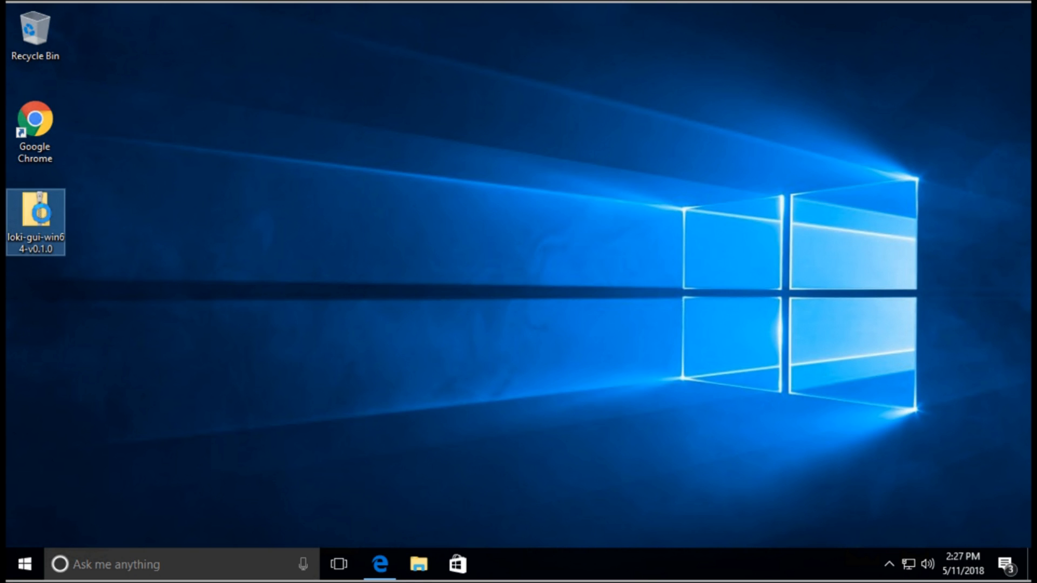
right_click(35, 221)
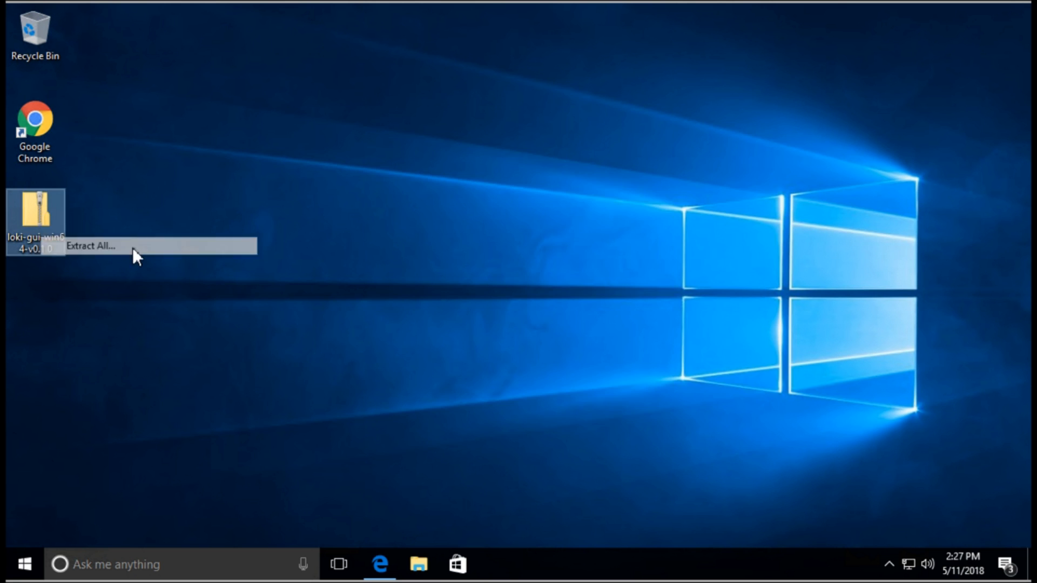
click(90, 245)
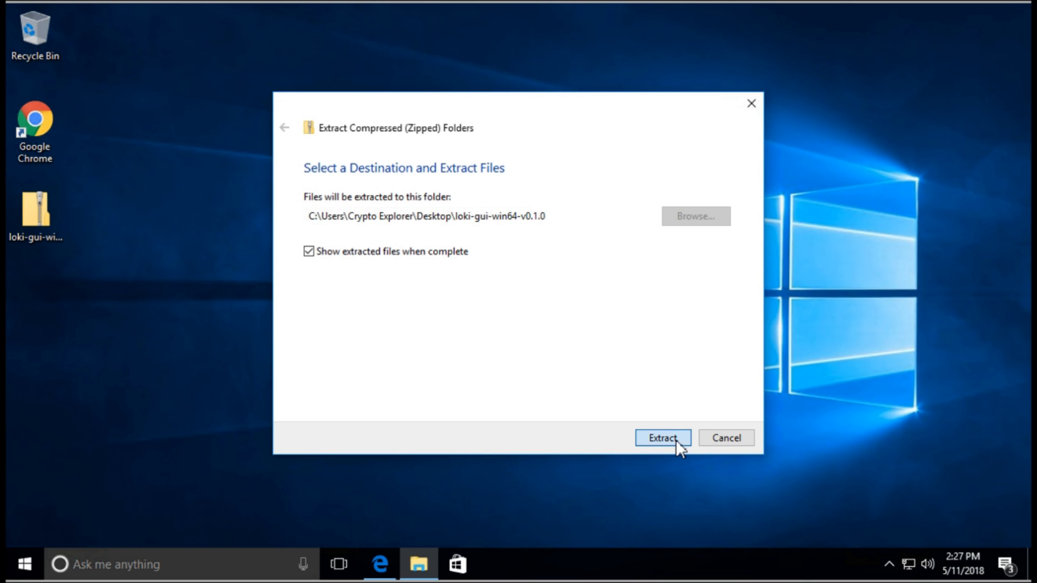
click(662, 438)
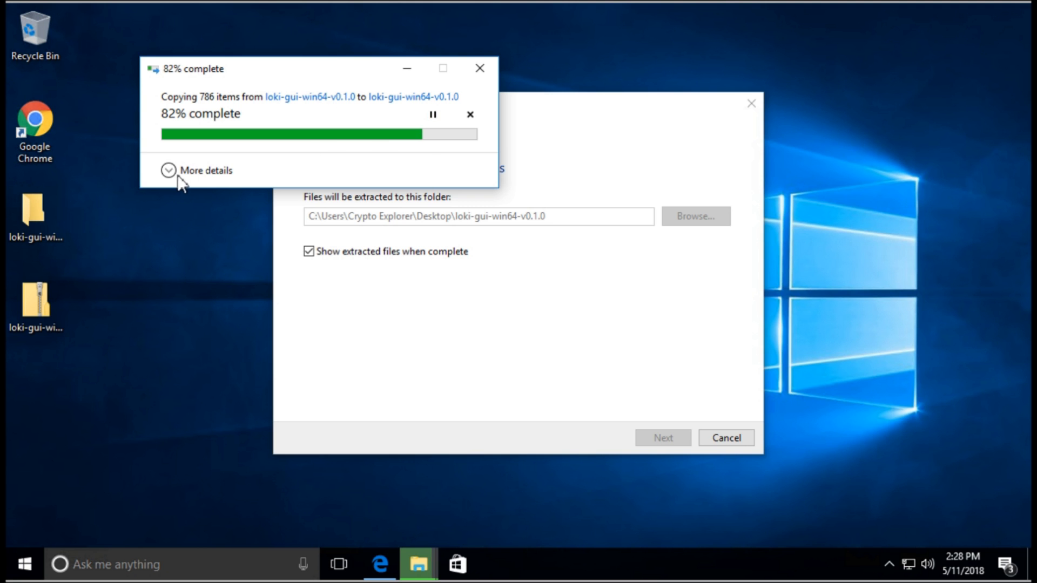
click(205, 169)
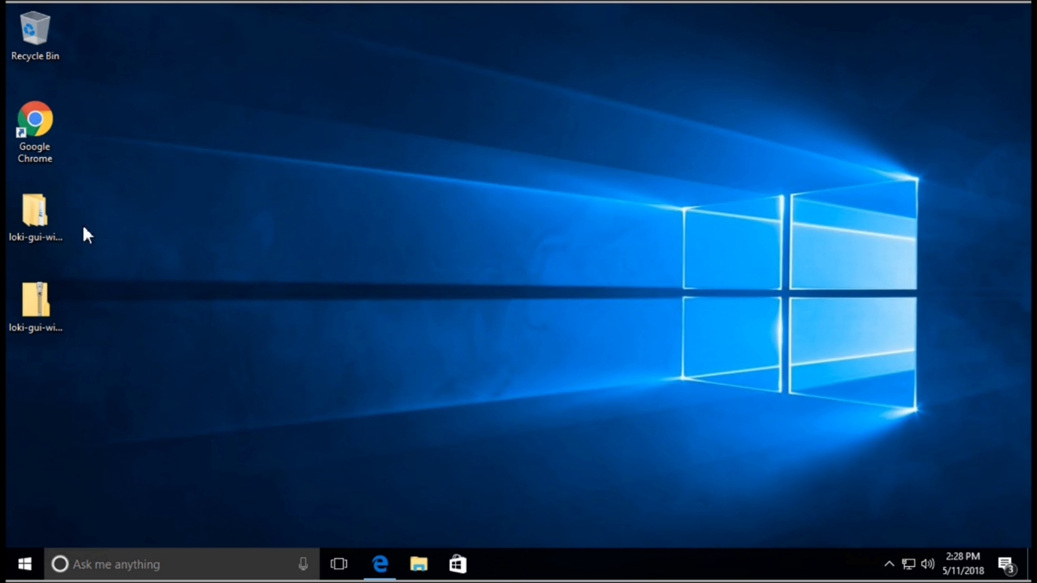
Enter the inner loki-gui-win64-v0.1.0 folder and select loki-wallet-gui.exe.
double_click(35, 211)
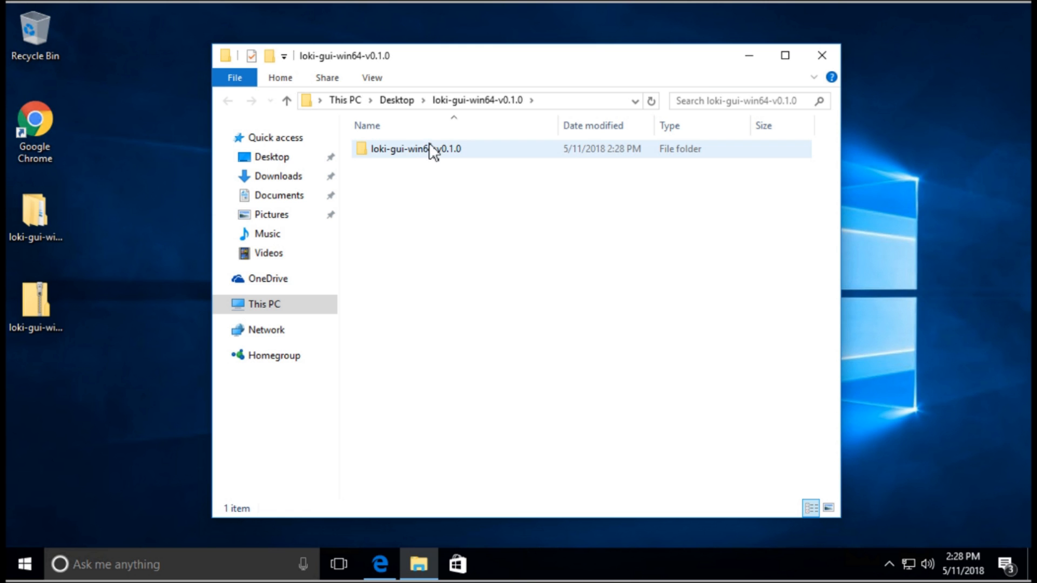
click(415, 148)
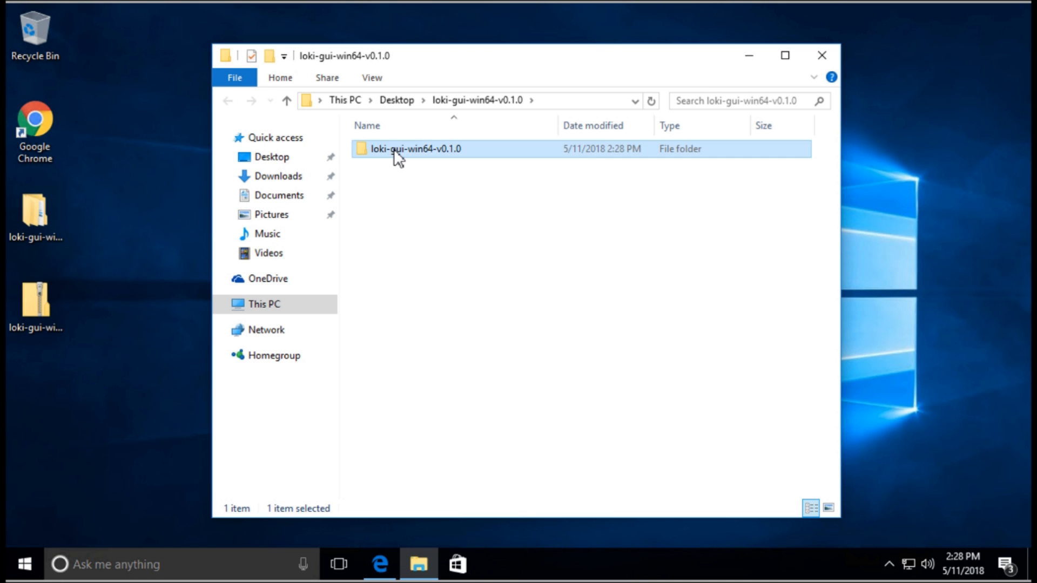
double_click(415, 148)
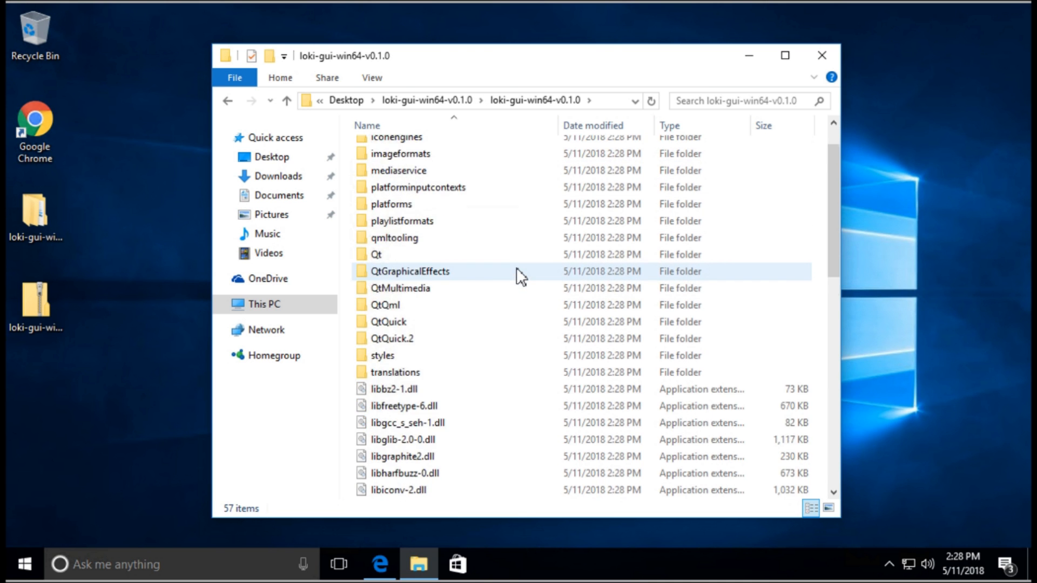
scroll(down, 3)
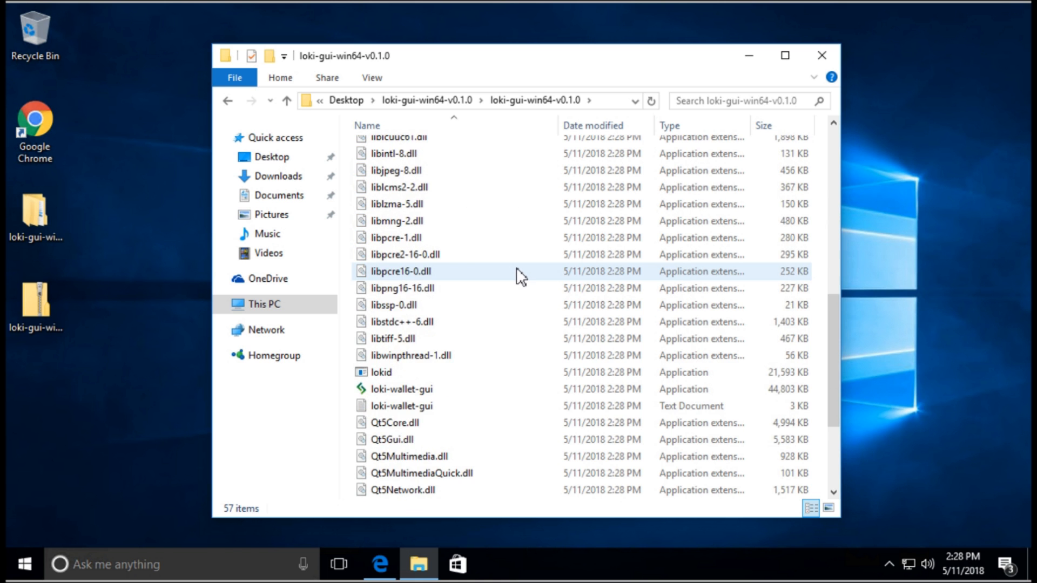
scroll(down, 3)
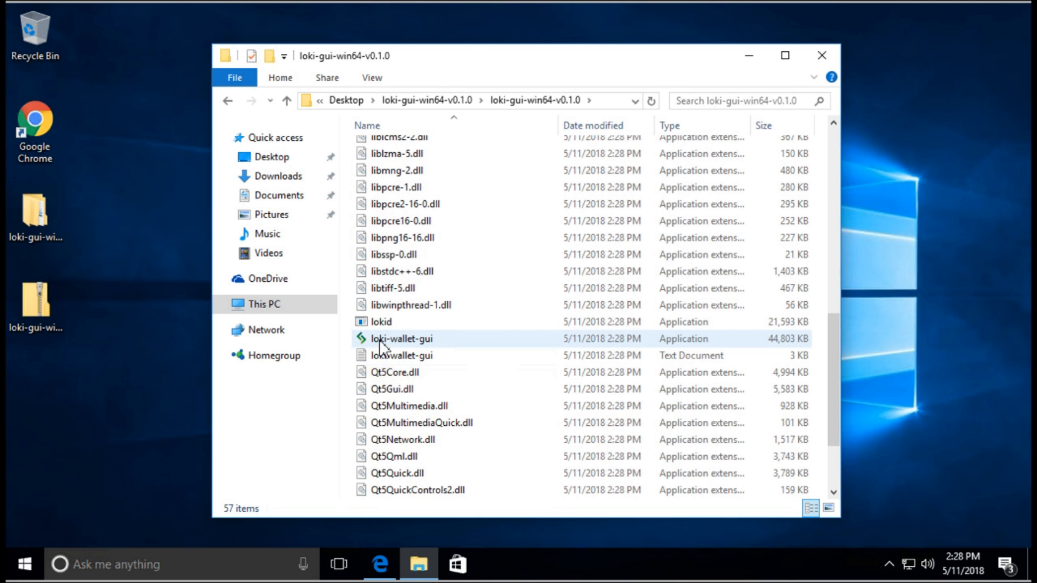
click(402, 338)
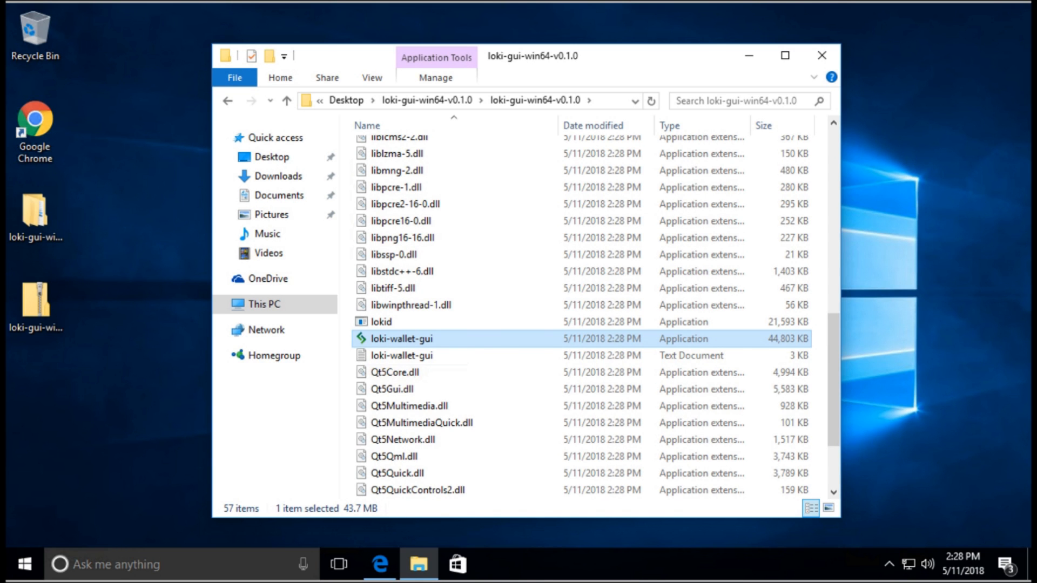
Run loki-wallet-gui.exe, allowing it through SmartScreen's Run and User Account Control's Yes.
right_click(402, 338)
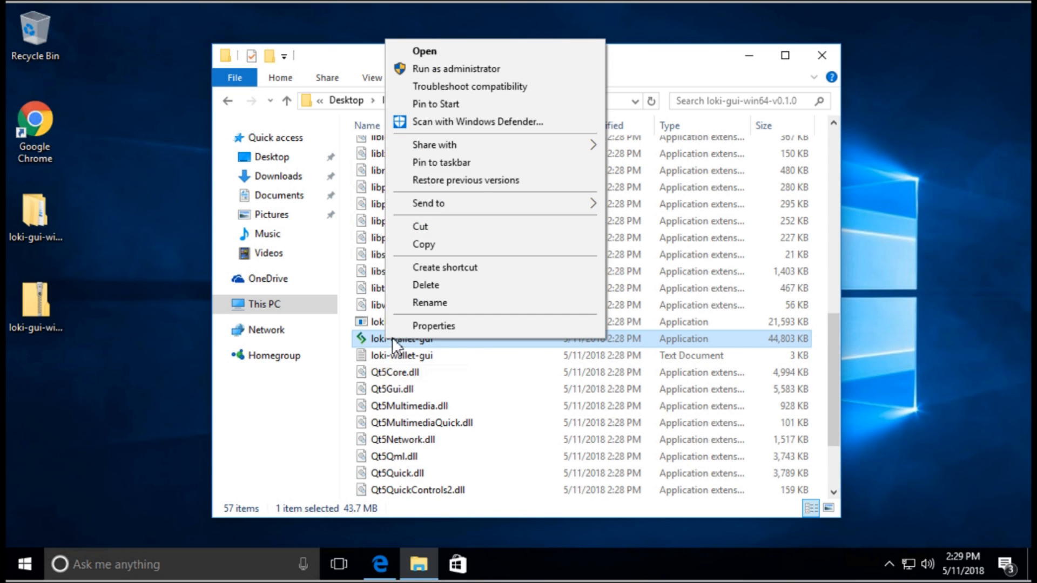
mouse_move(460, 68)
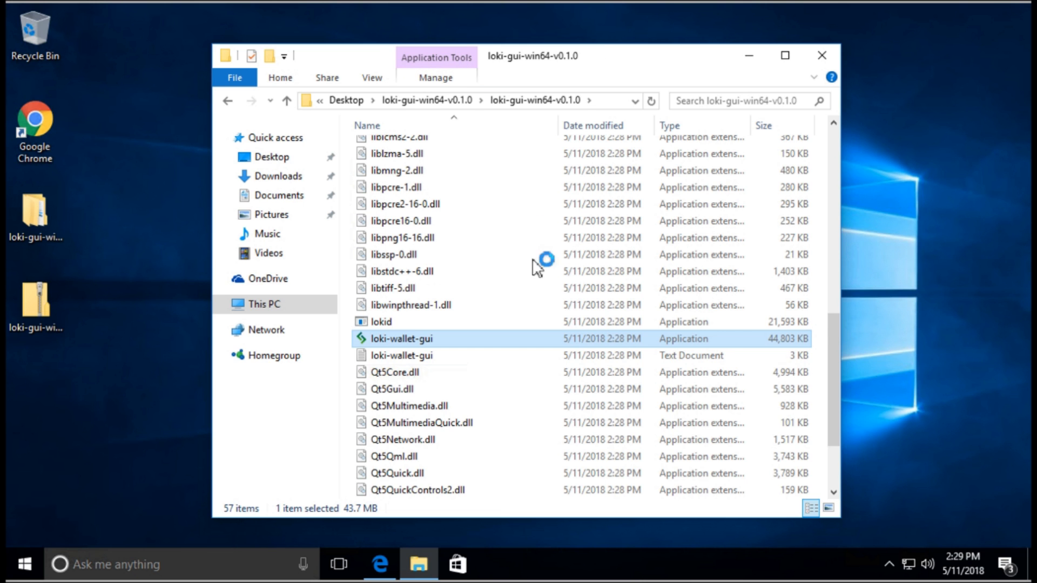
mouse_move(593, 311)
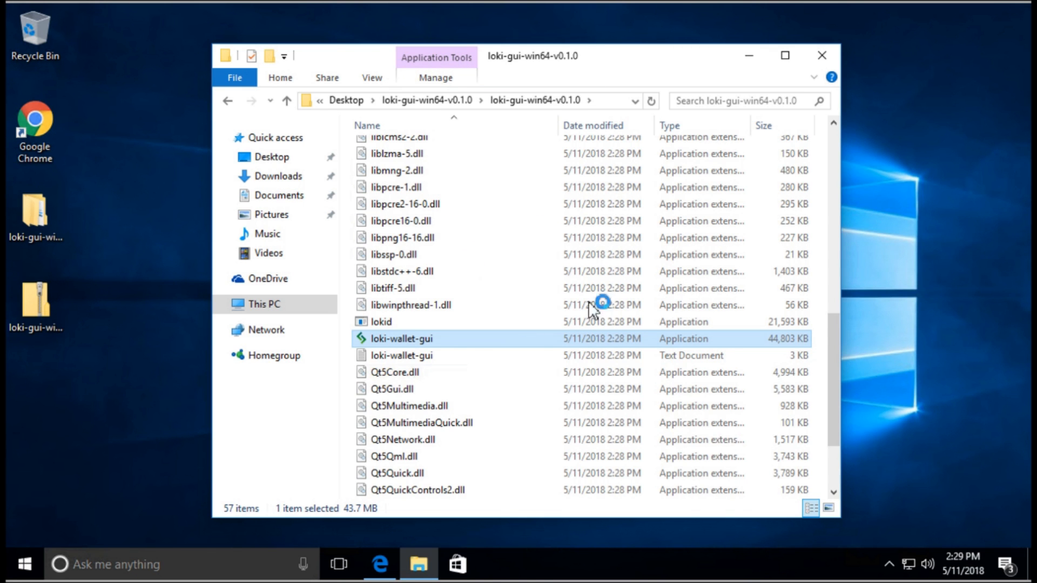
mouse_move(340, 417)
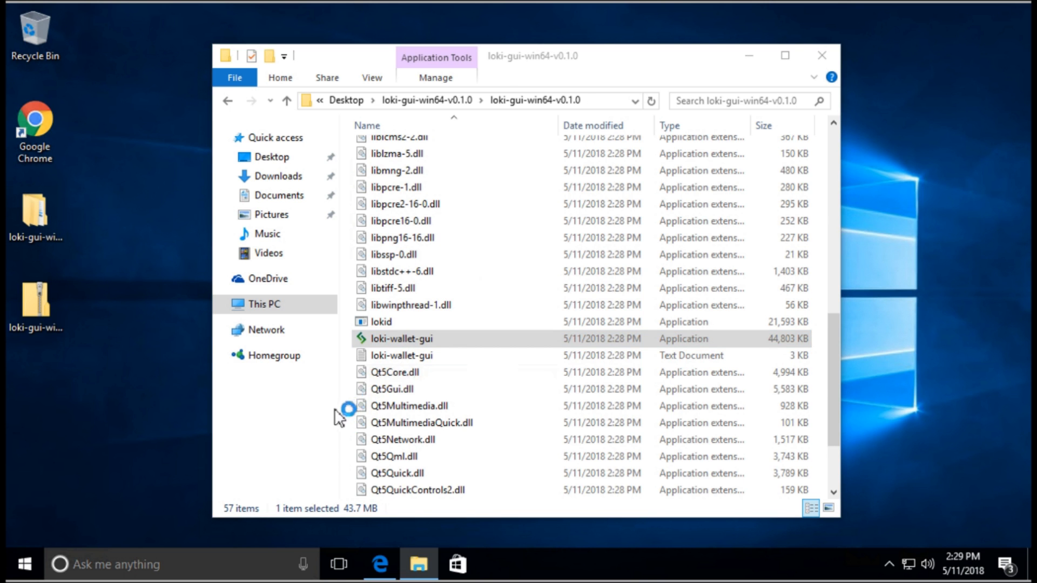
double_click(402, 338)
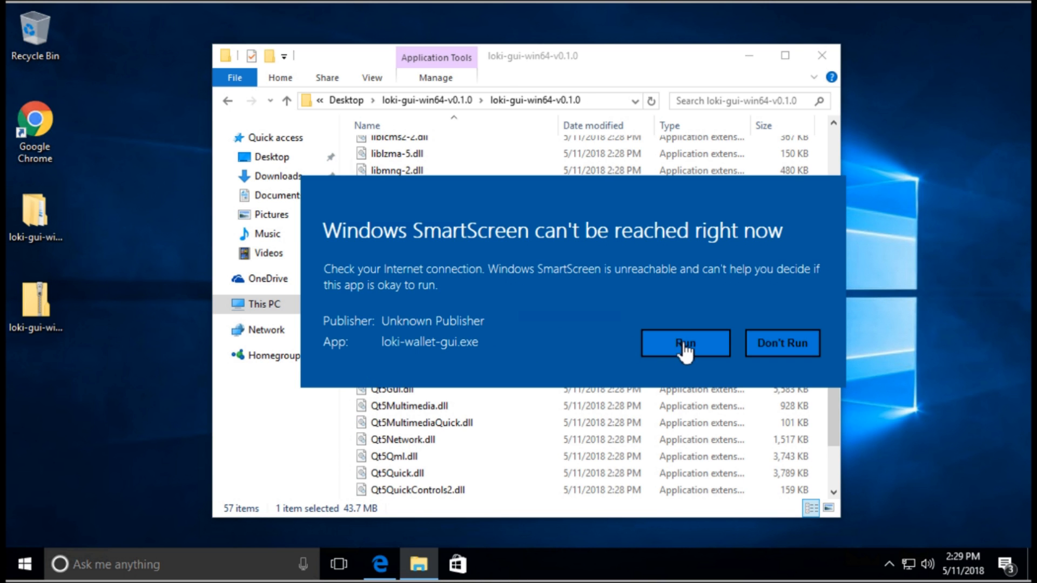
click(684, 342)
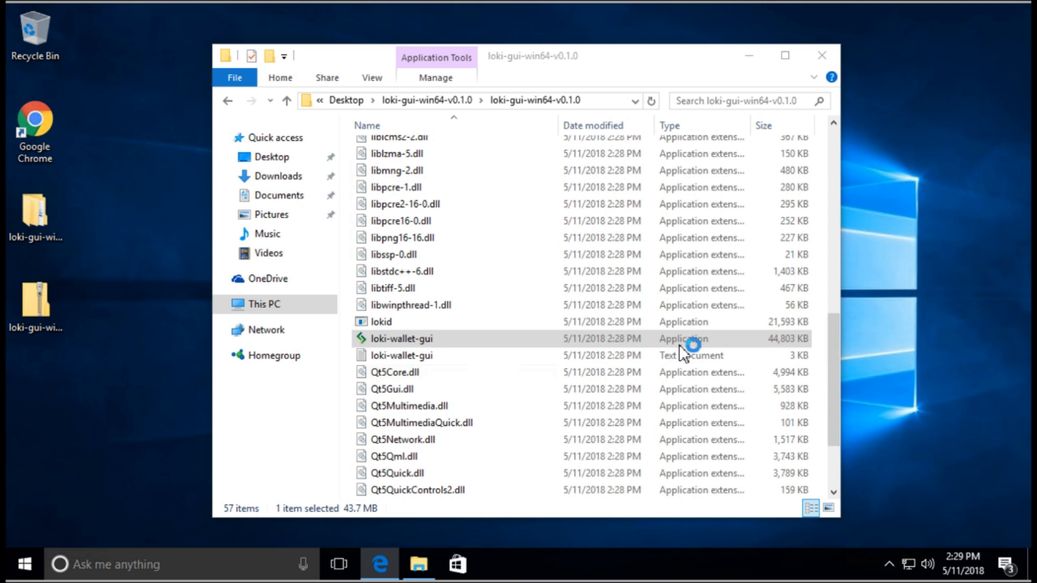
double_click(402, 338)
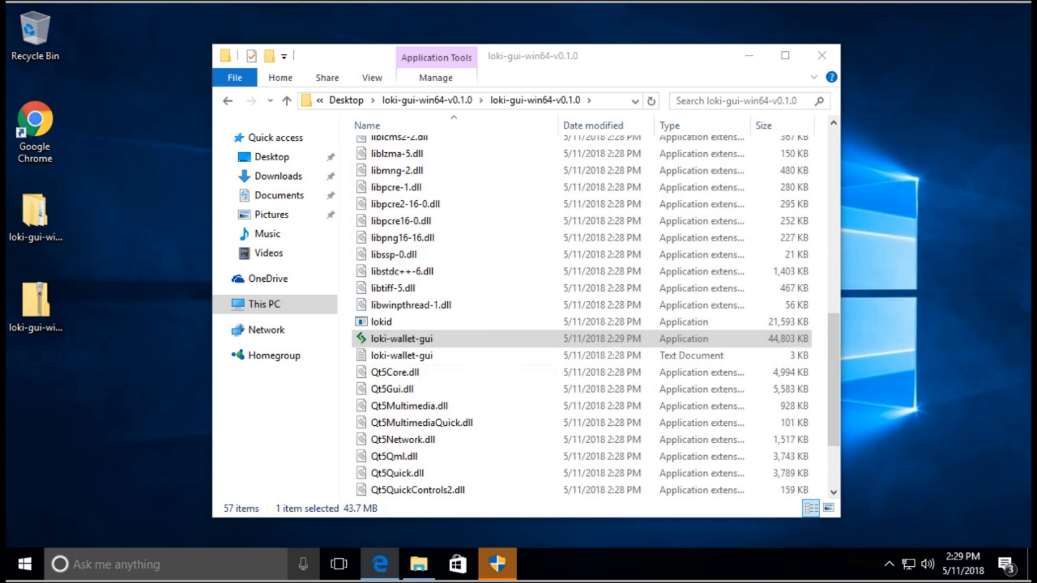
mouse_move(496, 563)
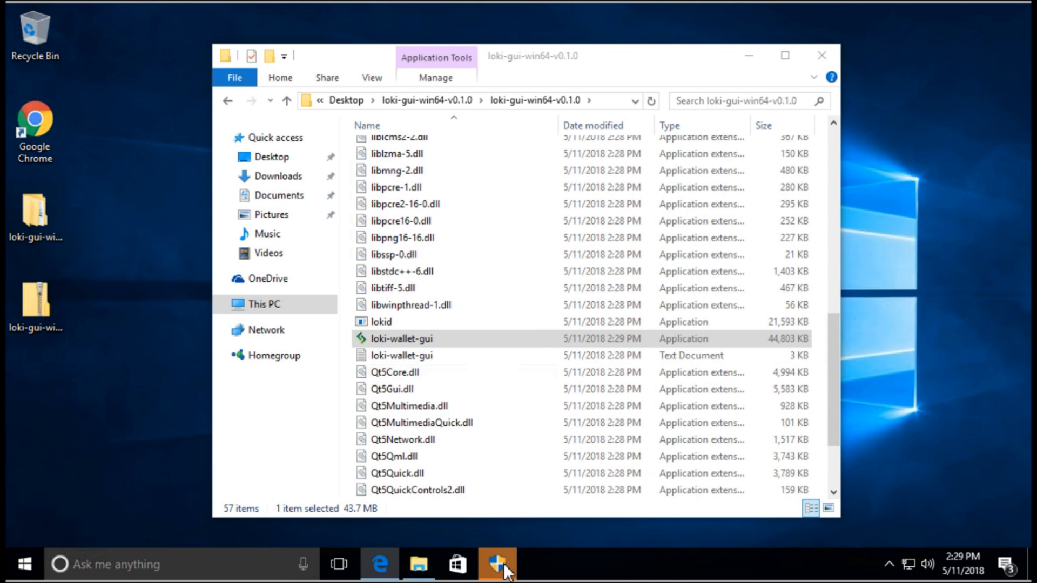
double_click(401, 338)
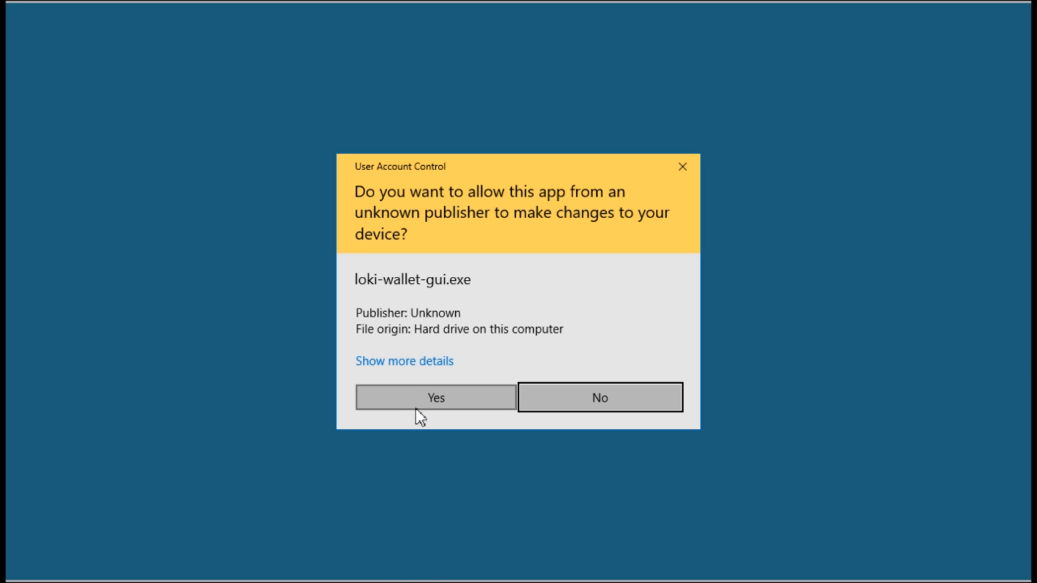
click(434, 397)
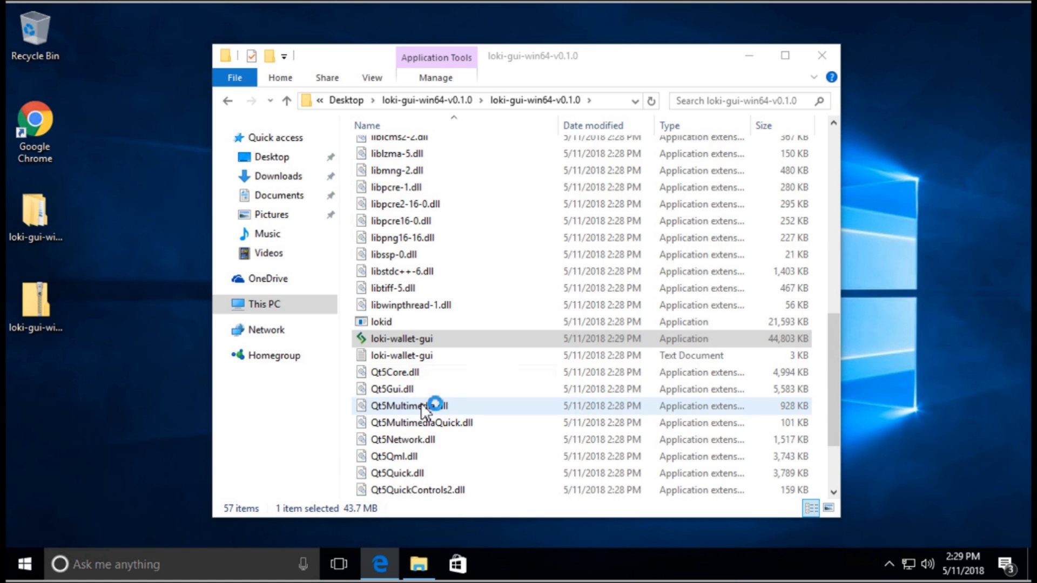
mouse_move(174, 507)
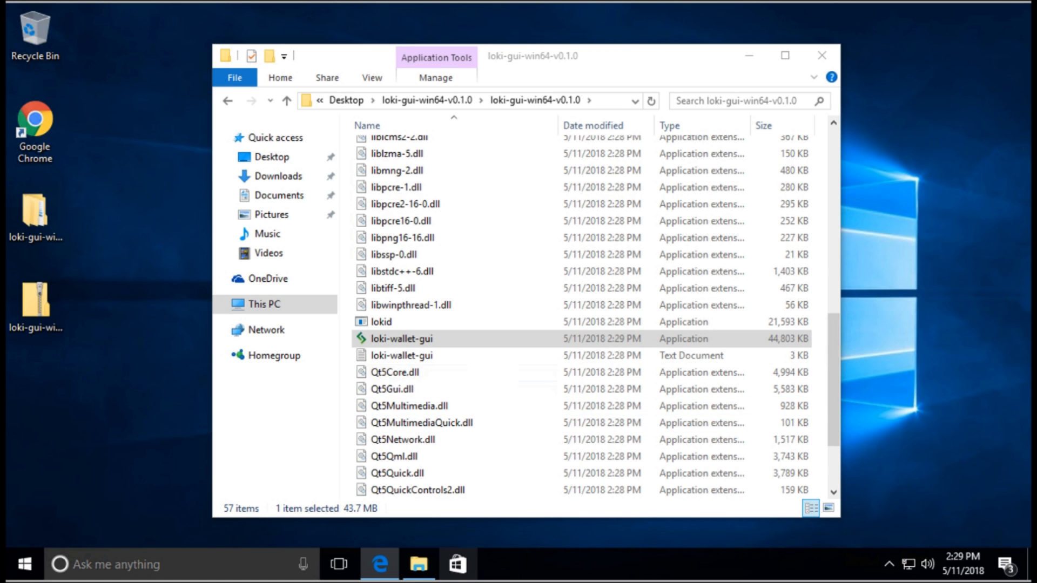
mouse_move(457, 564)
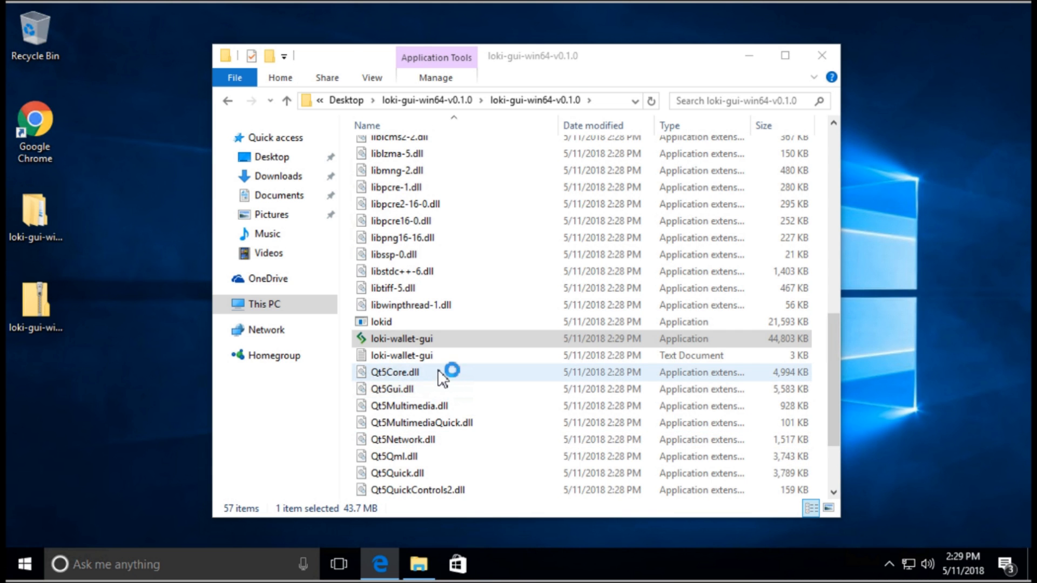
mouse_move(364, 380)
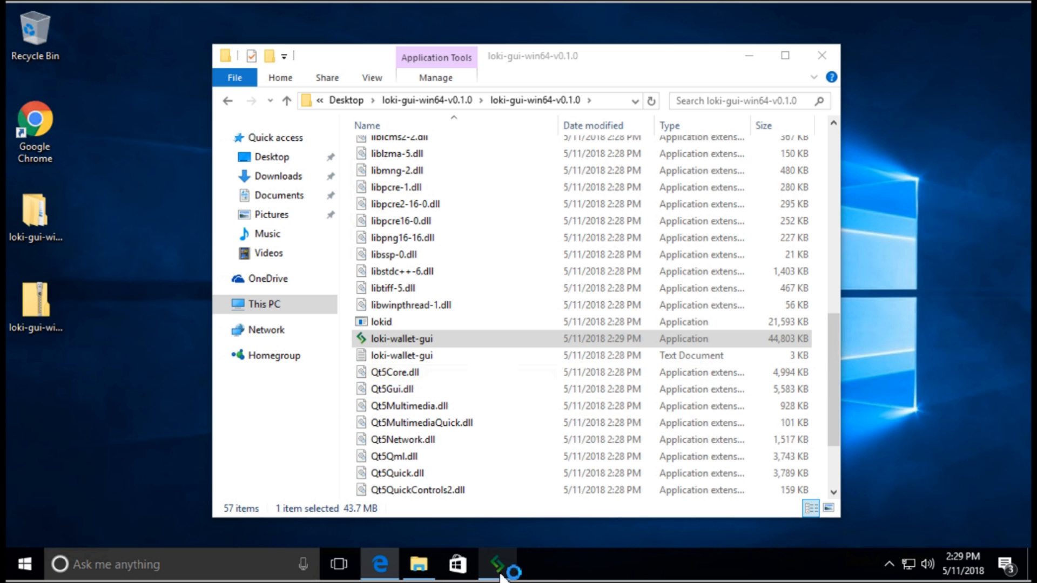
double_click(401, 338)
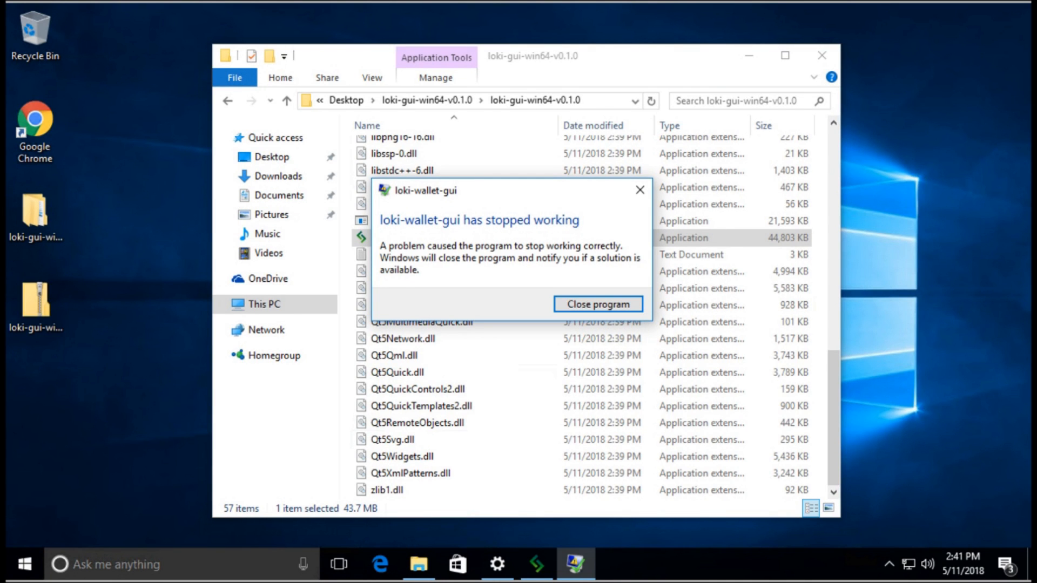
Close the crashed loki-wallet-gui and return to the extracted folder listing, starting a new item.
click(822, 56)
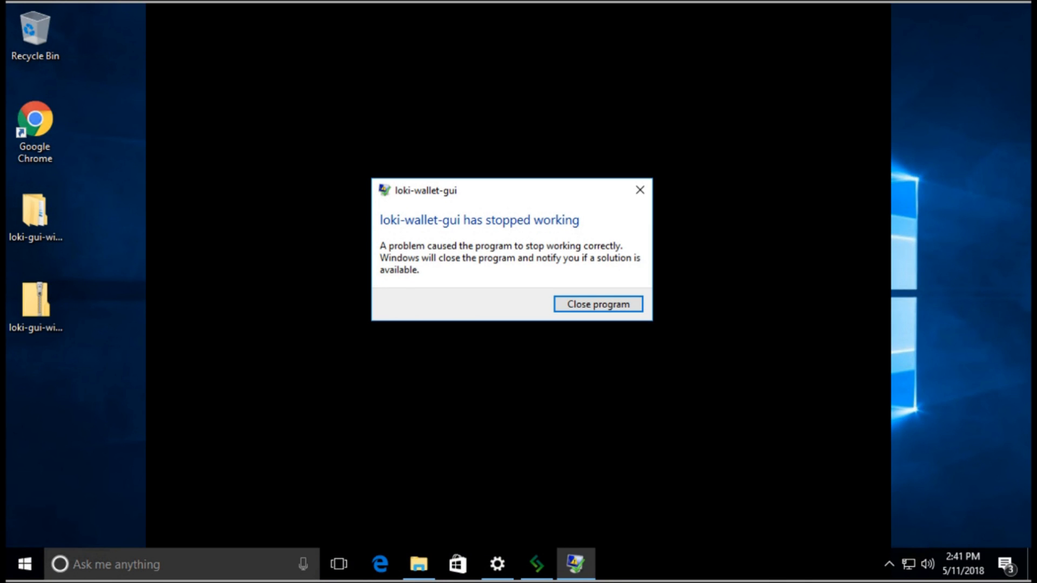
click(596, 303)
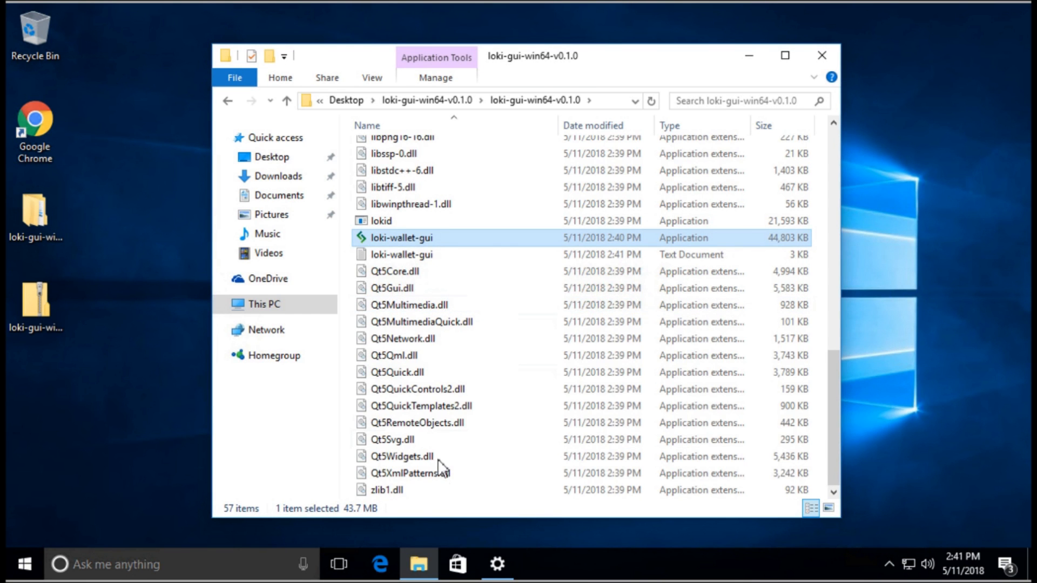
scroll(up, 3)
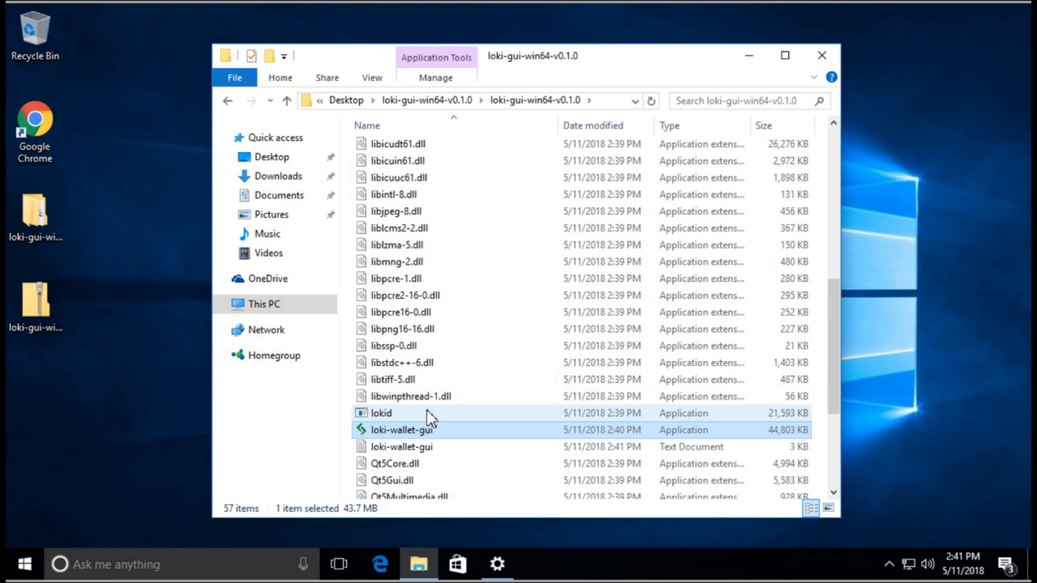
scroll(up, 3)
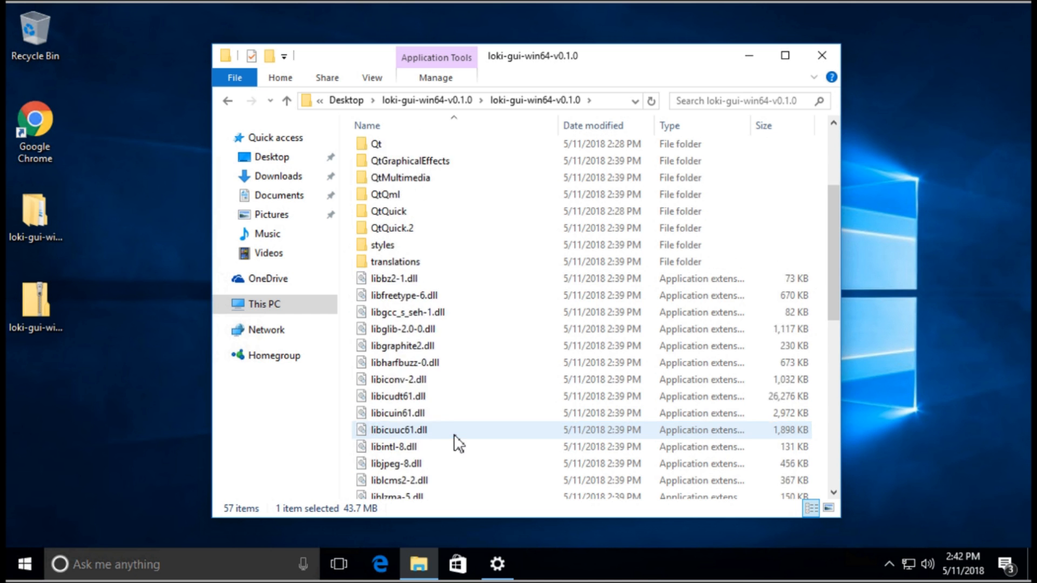
scroll(down, 3)
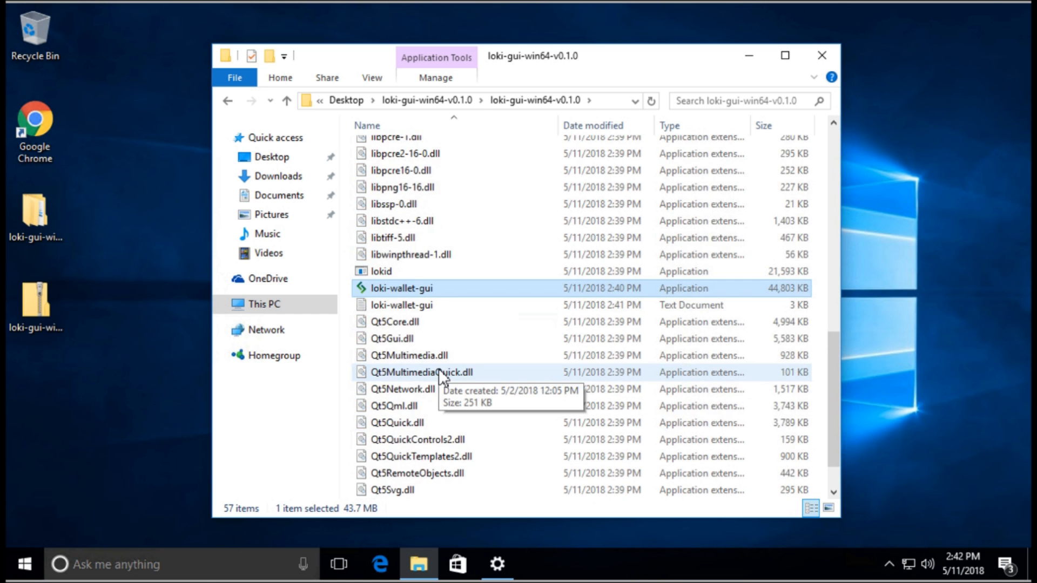
scroll(down, 3)
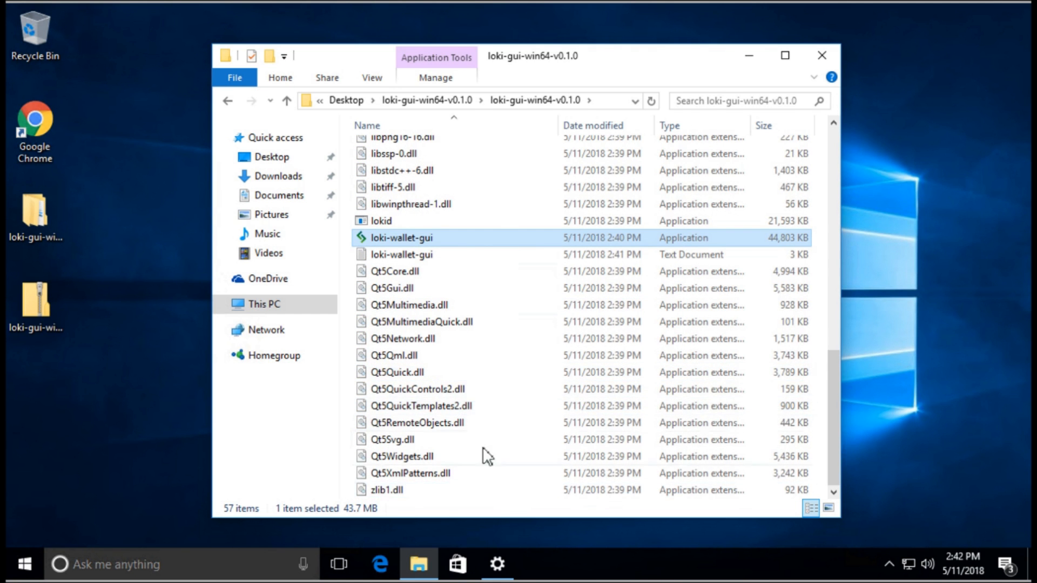
mouse_move(727, 489)
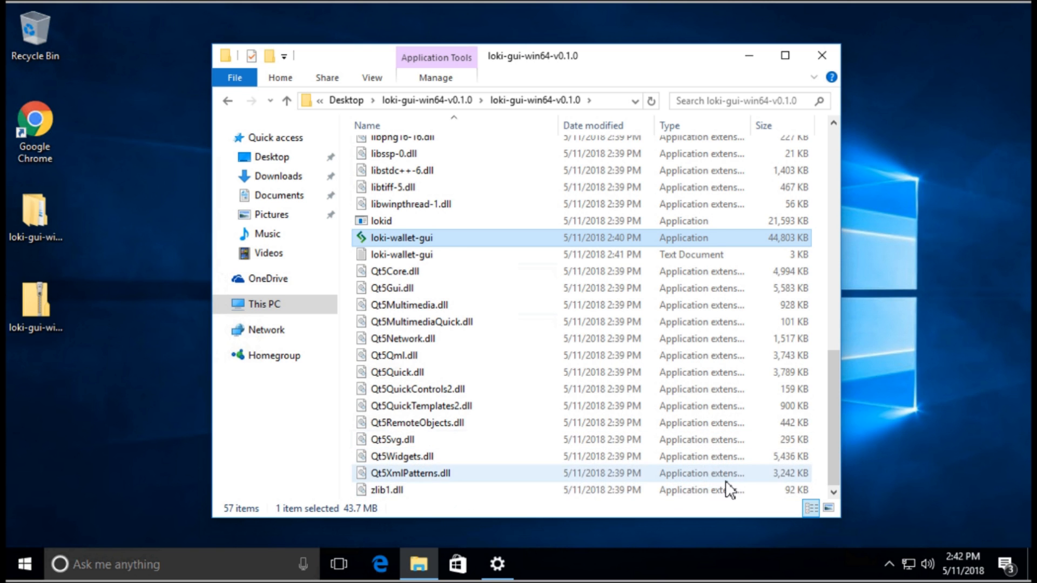
mouse_move(499, 478)
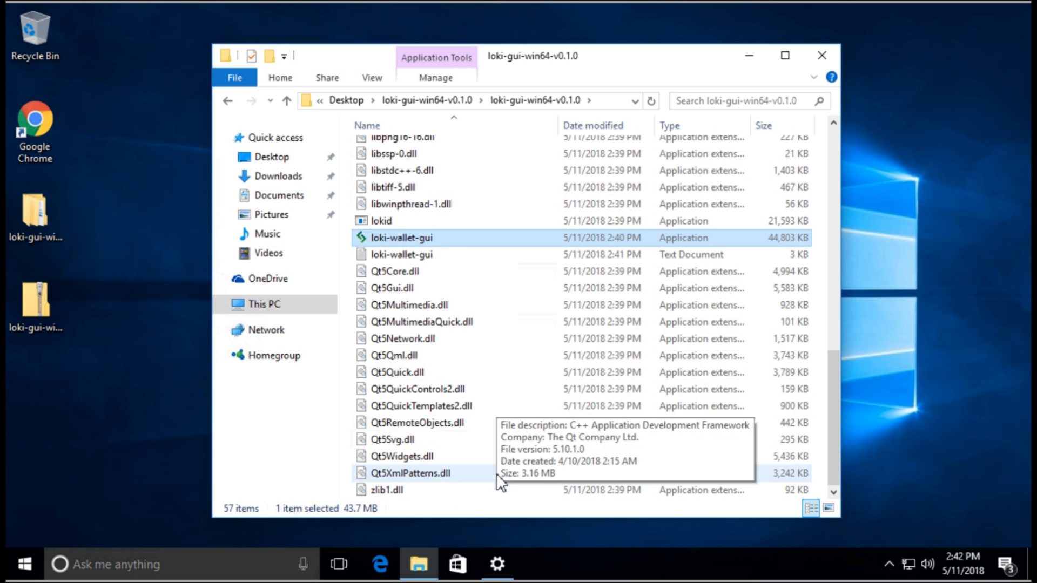
mouse_move(489, 498)
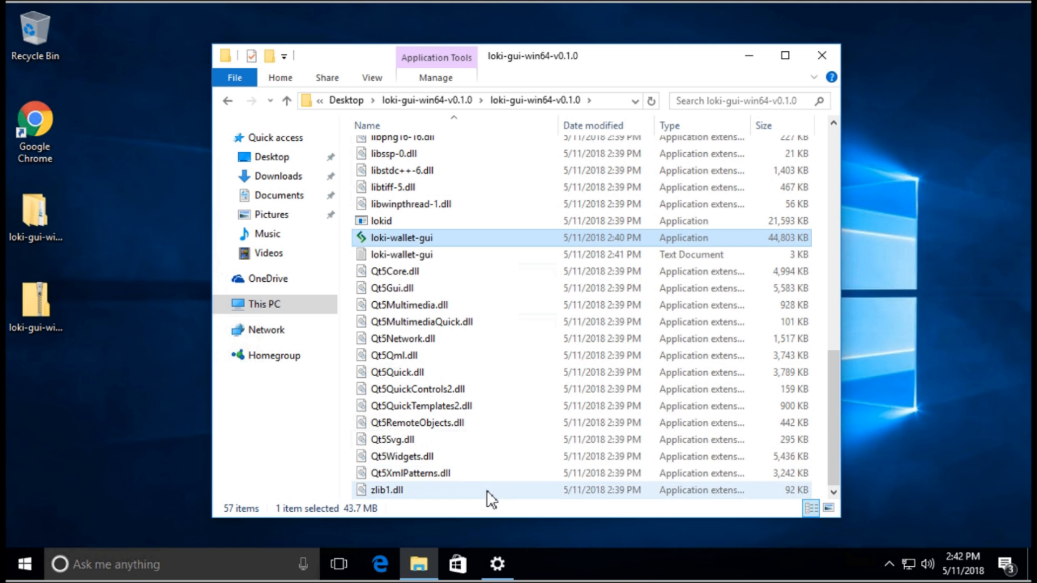
right_click(489, 499)
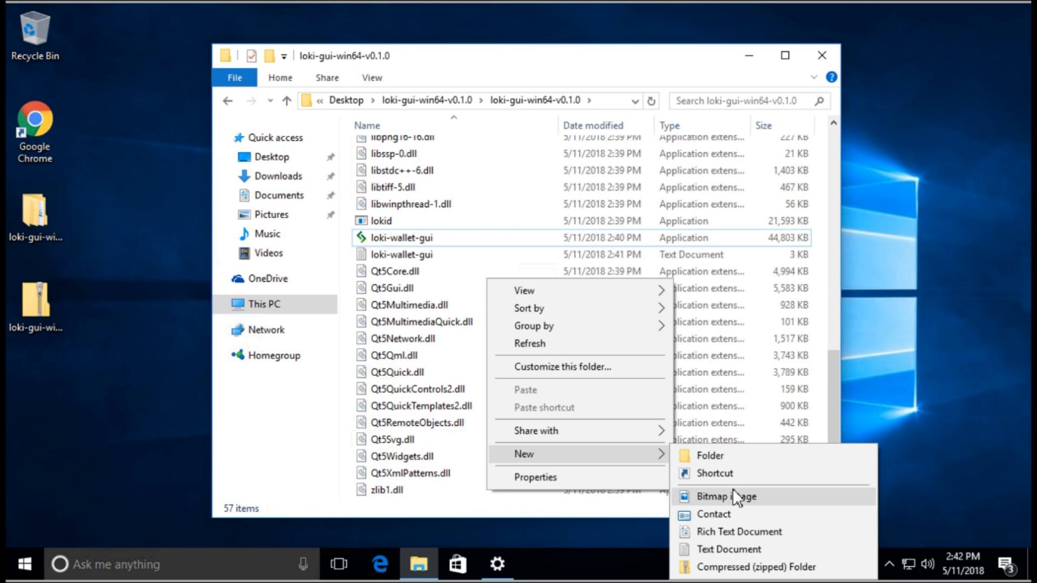
Create a new text document named start-low-graphics-mode in the wallet folder.
click(729, 548)
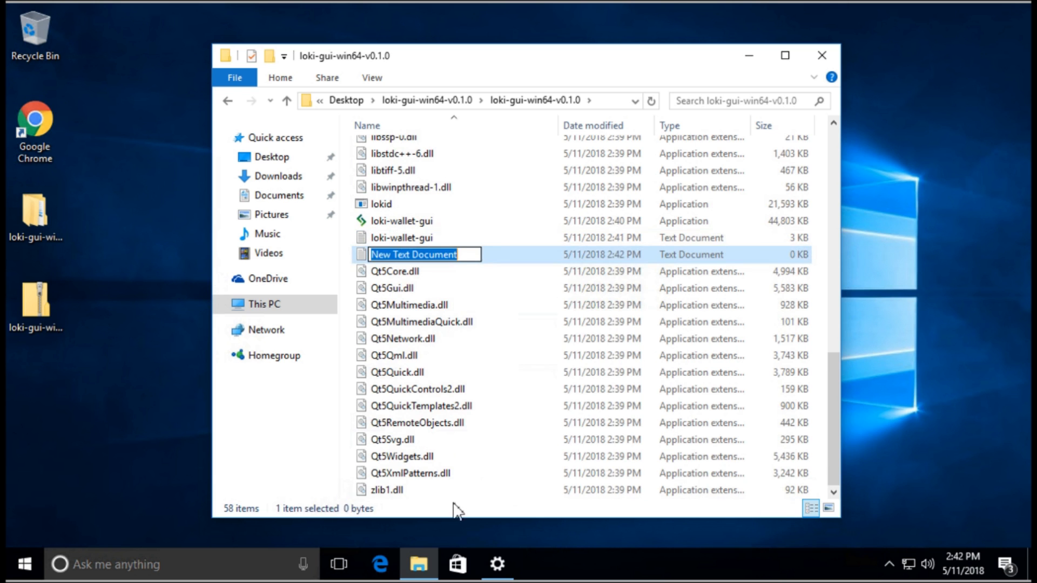
mouse_move(472, 355)
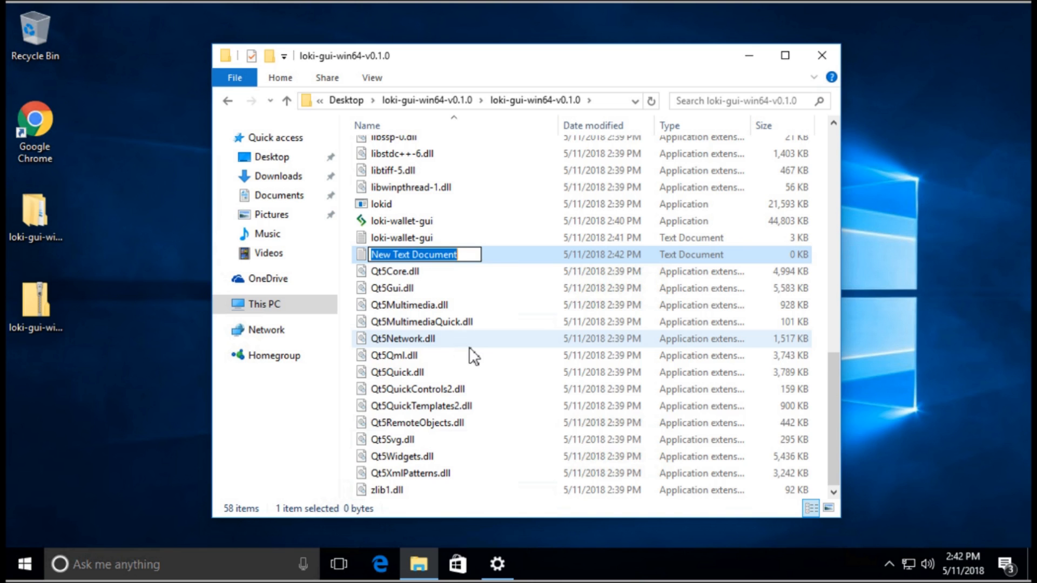
text(start-low-graphics)
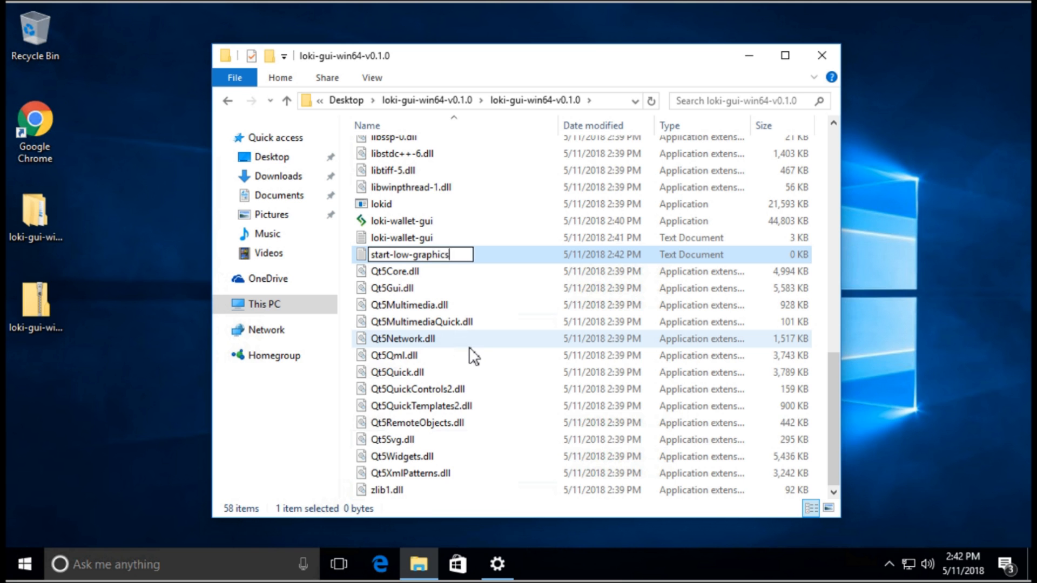
text(-mode)
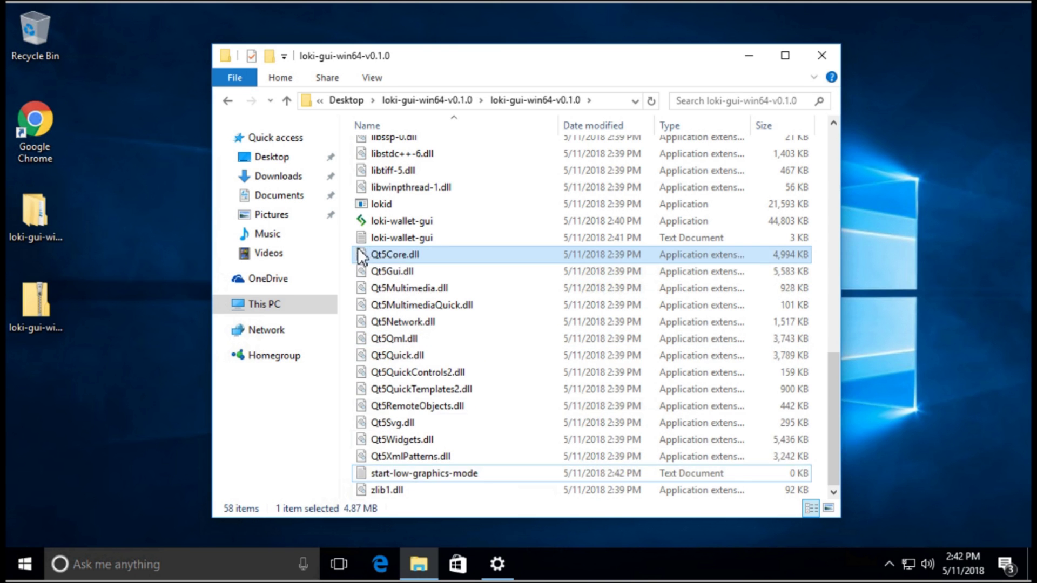
Show file name extensions and rename the file from .txt to .bat, confirming the change.
scroll(up, 3)
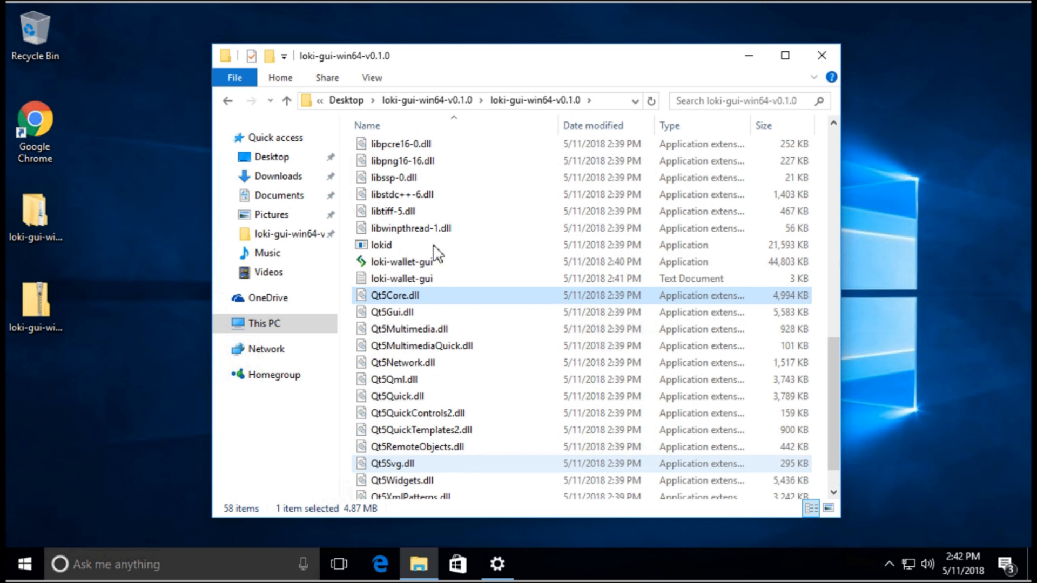
click(371, 78)
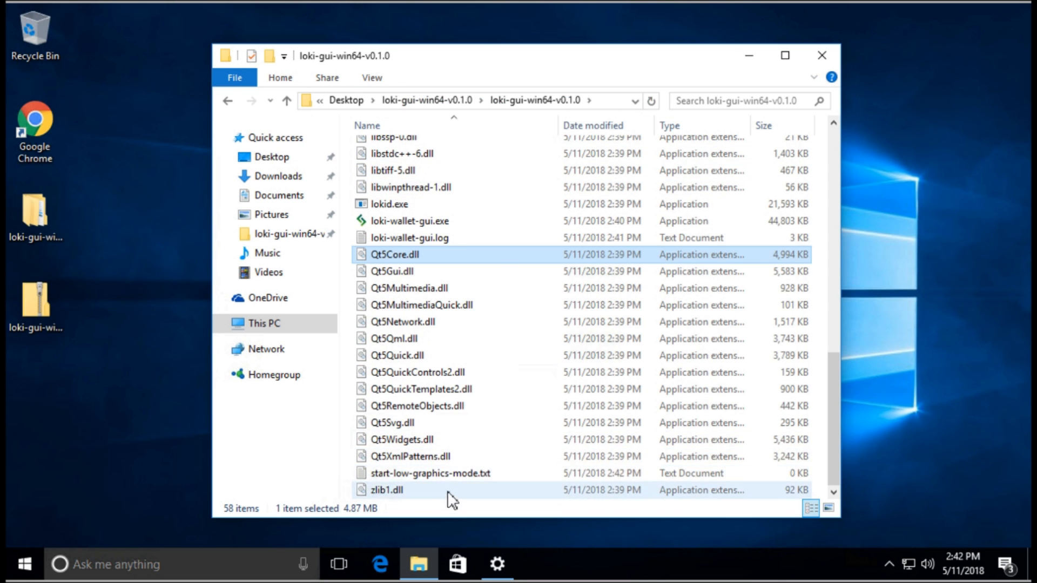
click(431, 473)
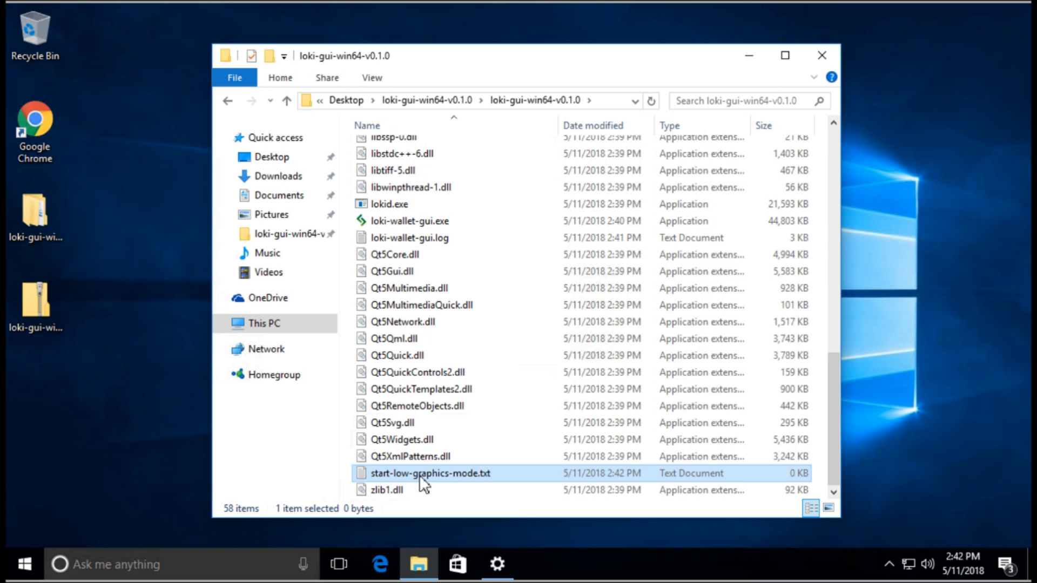
mouse_move(488, 480)
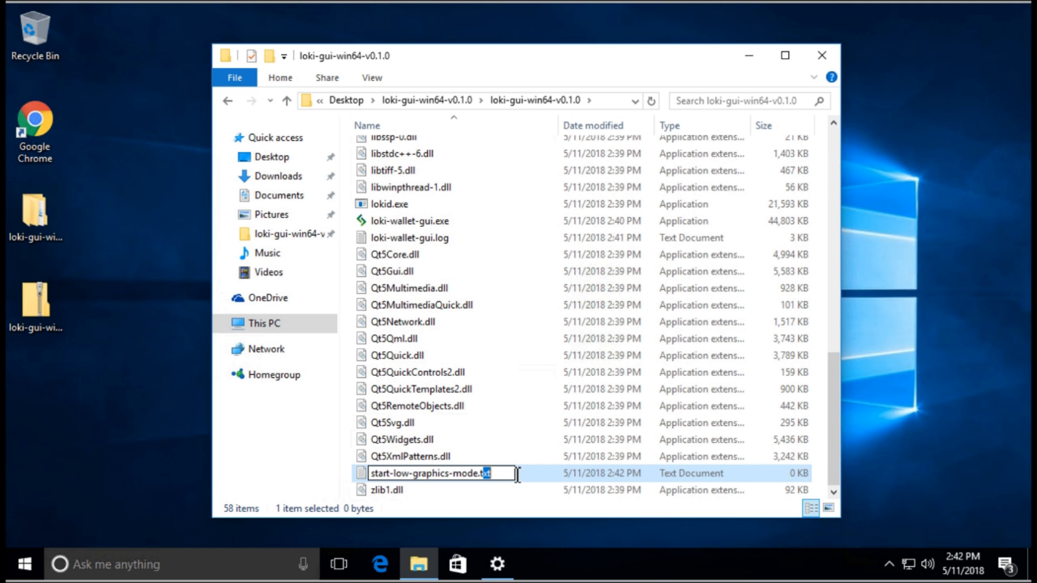
text(ba)
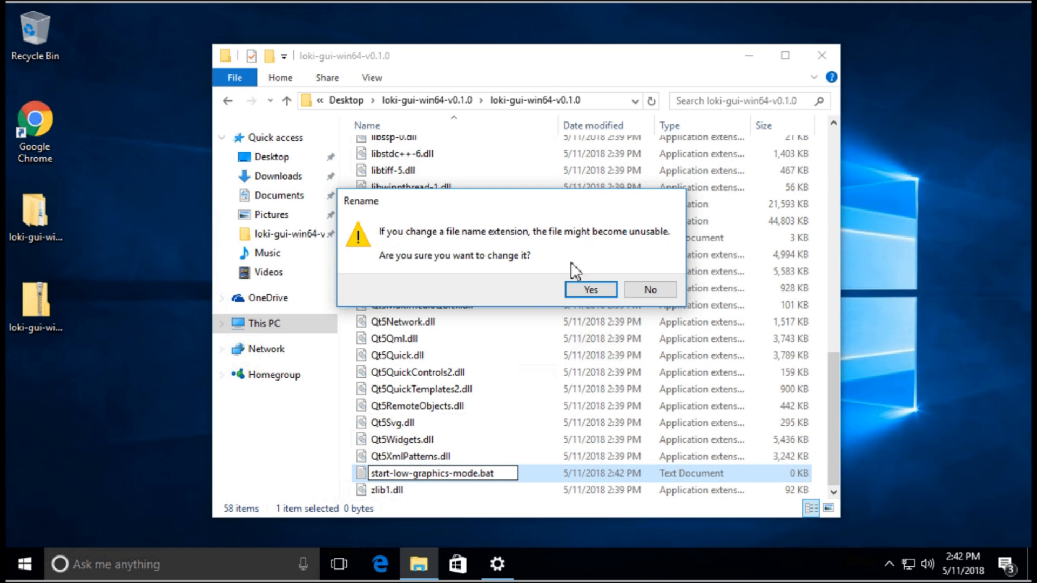
click(589, 289)
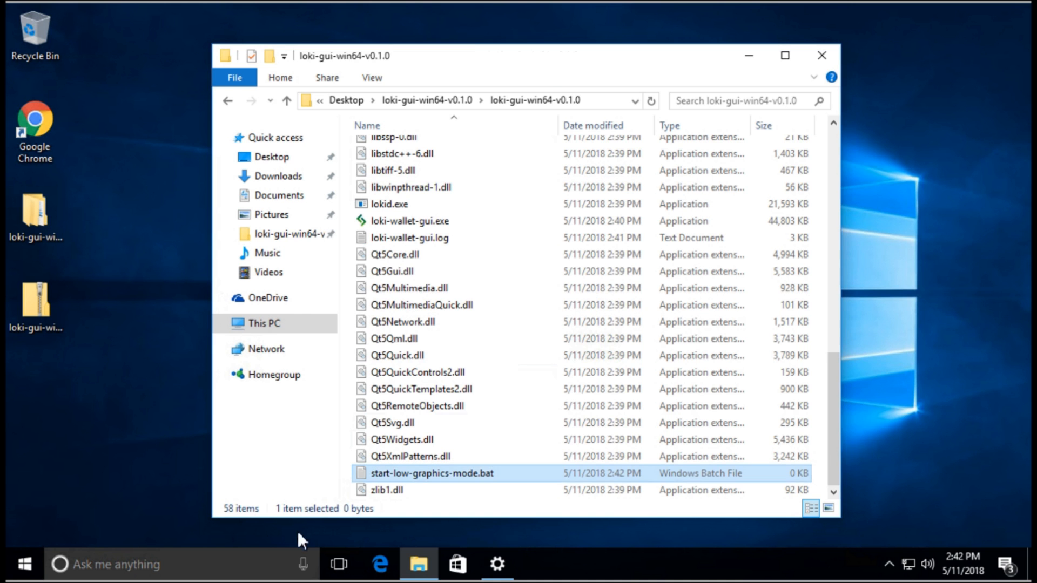
right_click(432, 474)
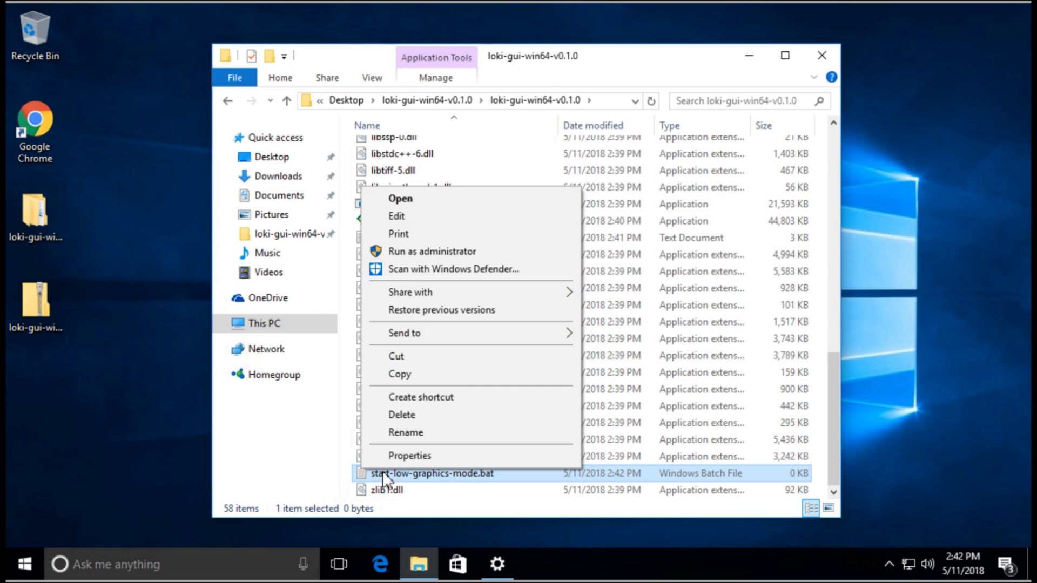
Edit the .bat with the echo-off, QMLSCENE_DEVICE=softwarecontext and loki-wallet-gui.exe lines, save and close Notepad.
click(265, 464)
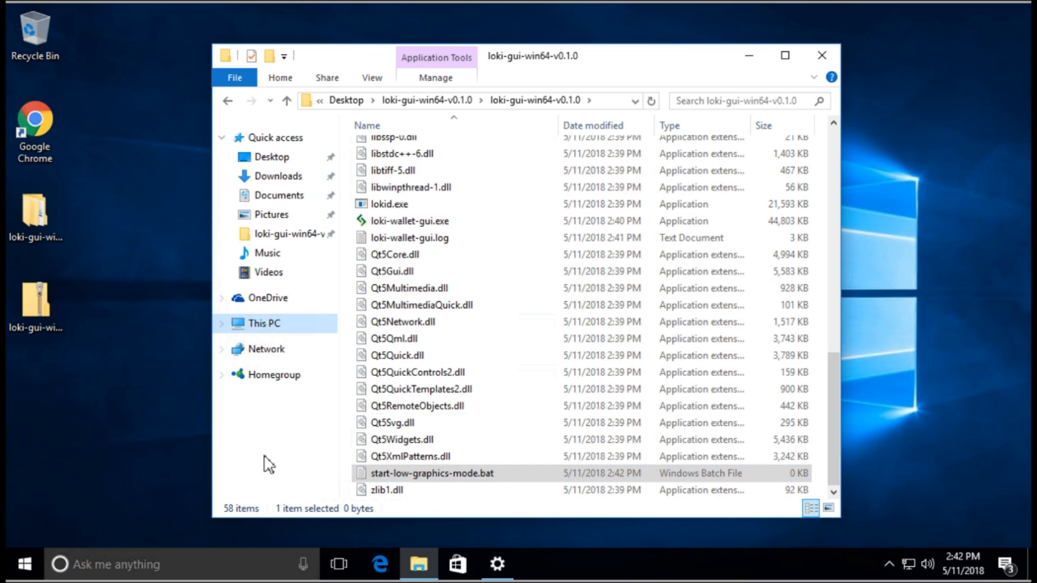
right_click(432, 473)
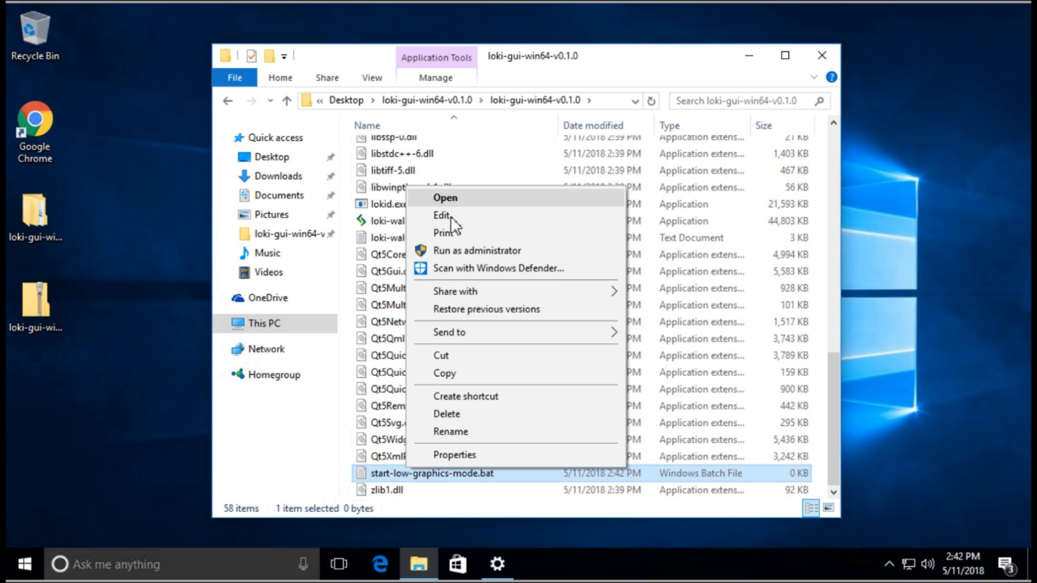
click(441, 215)
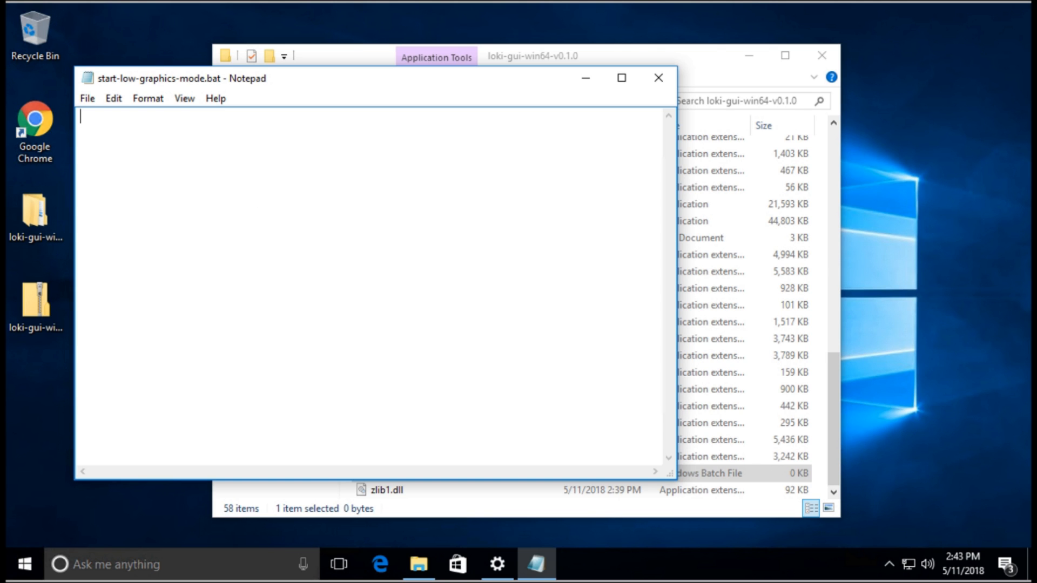
mouse_move(163, 205)
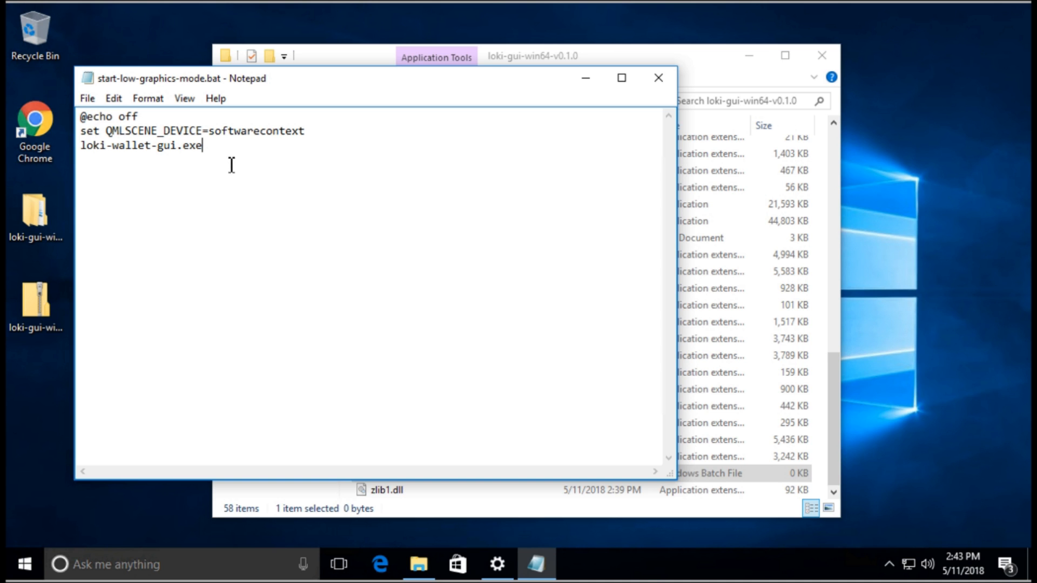
click(86, 98)
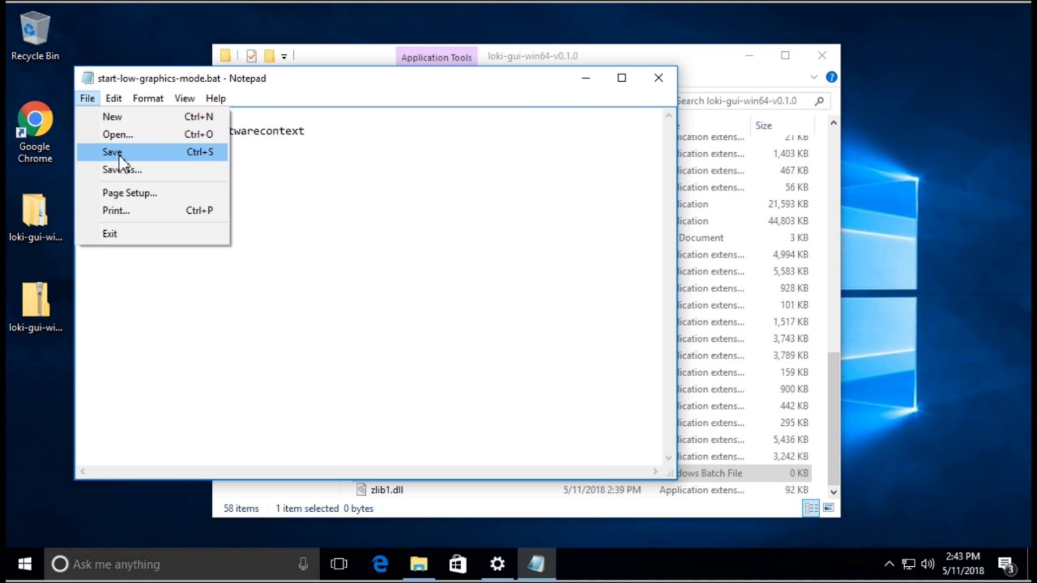
click(112, 152)
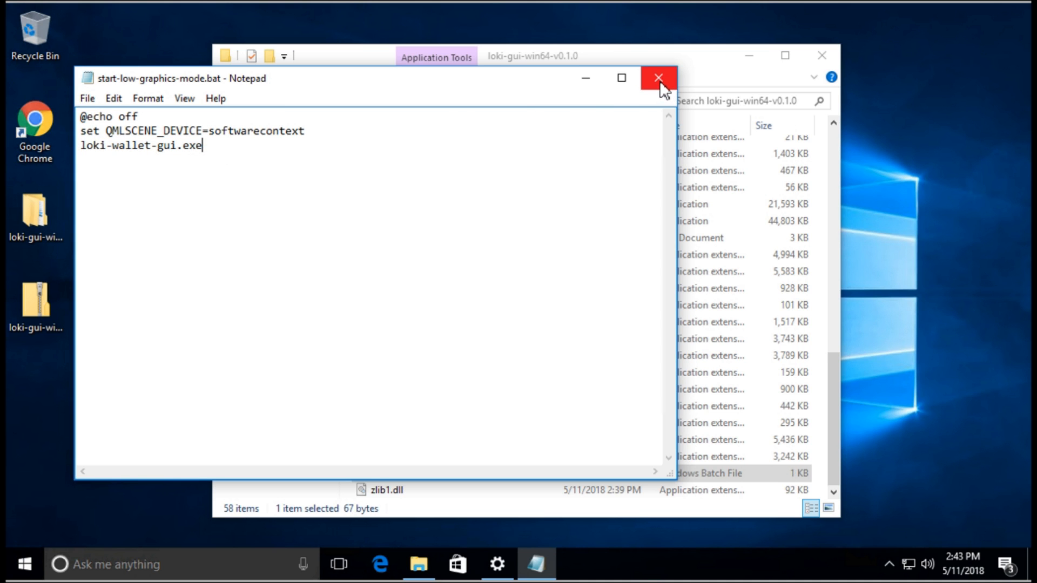
click(658, 78)
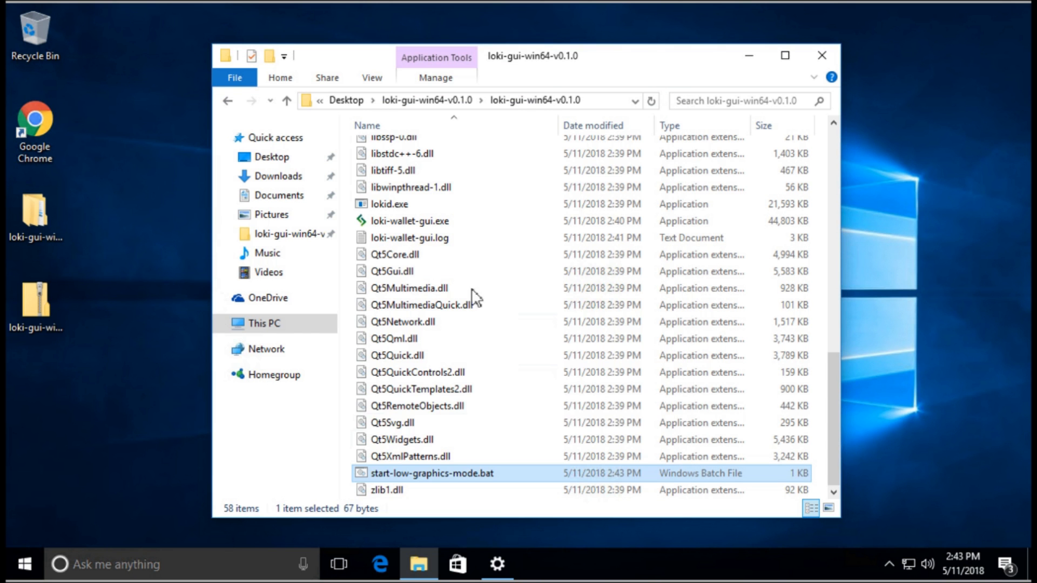
Select start-low-graphics-mode.bat to launch the wallet in software rendering mode.
click(411, 220)
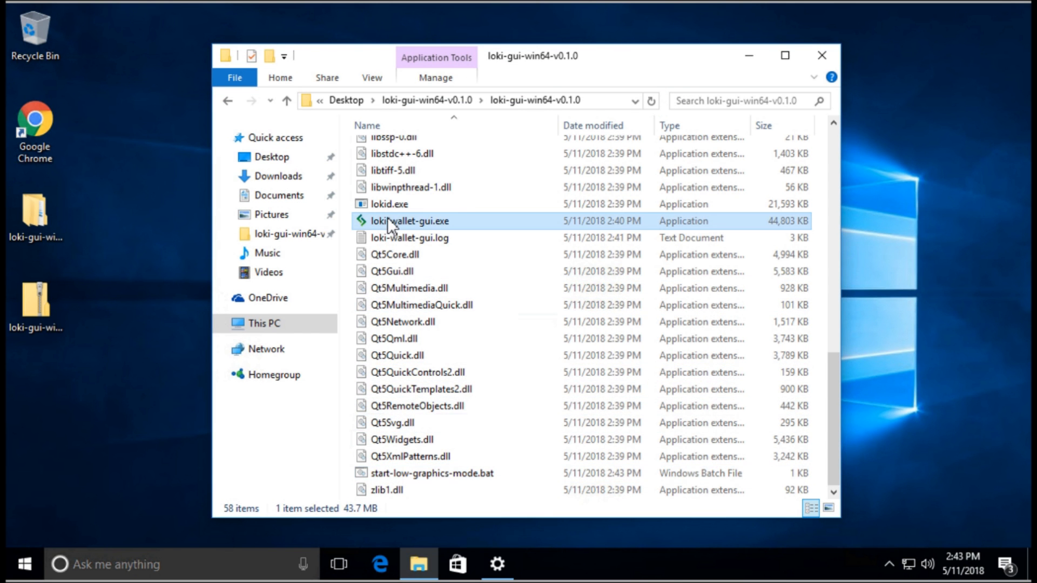
mouse_move(393, 473)
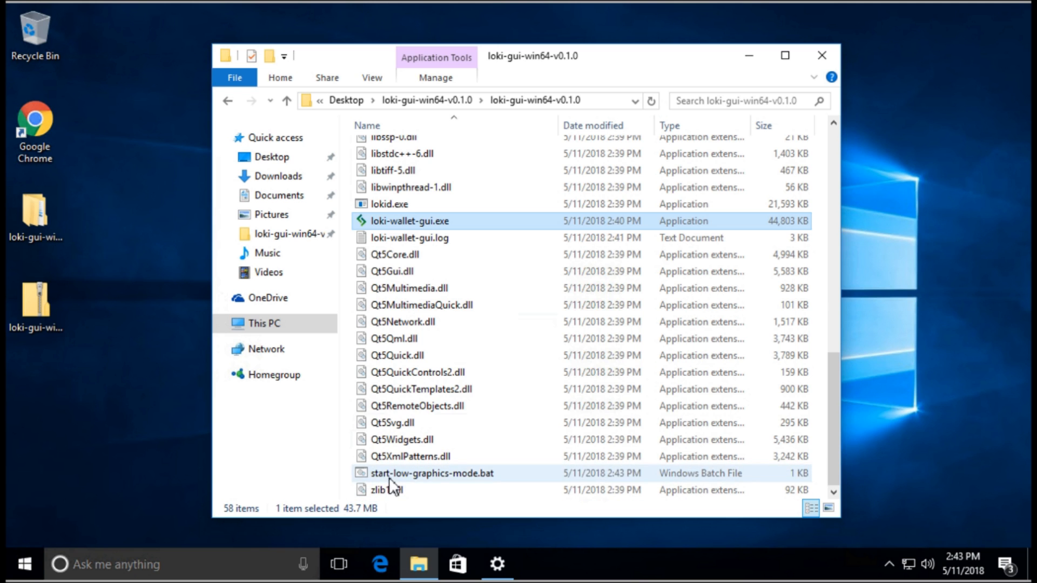
click(432, 473)
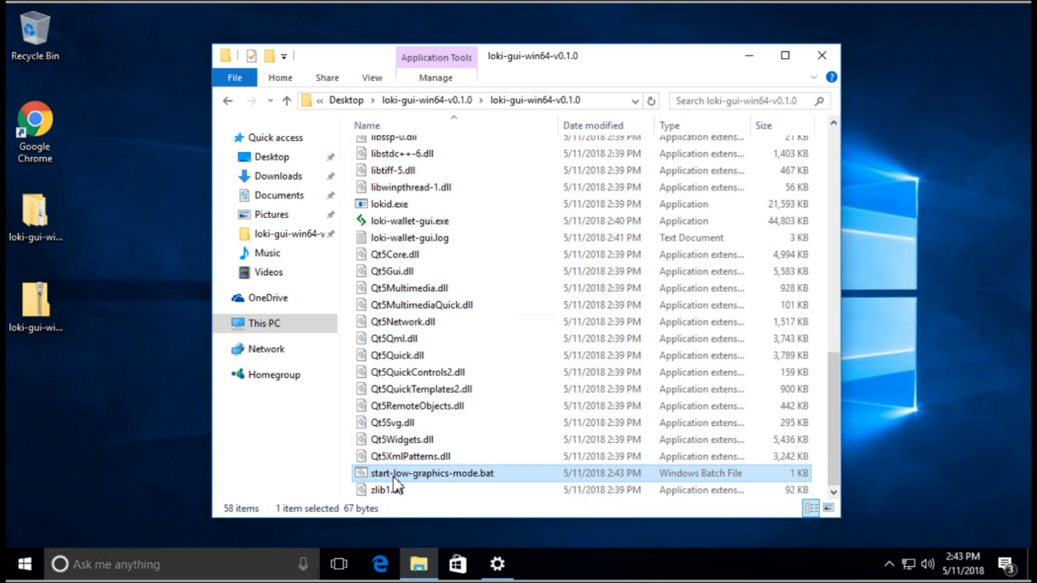
mouse_move(437, 473)
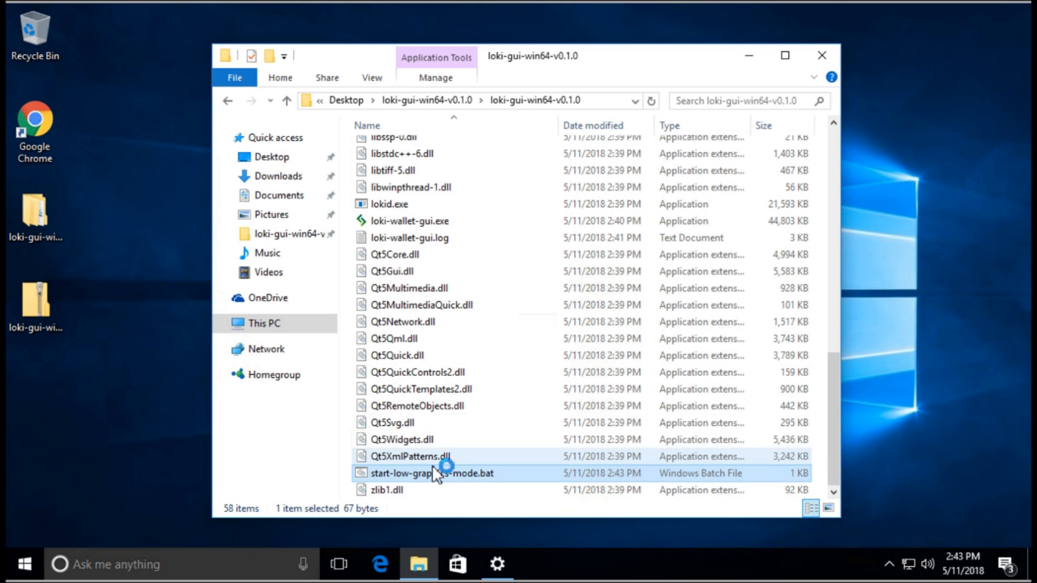
mouse_move(453, 470)
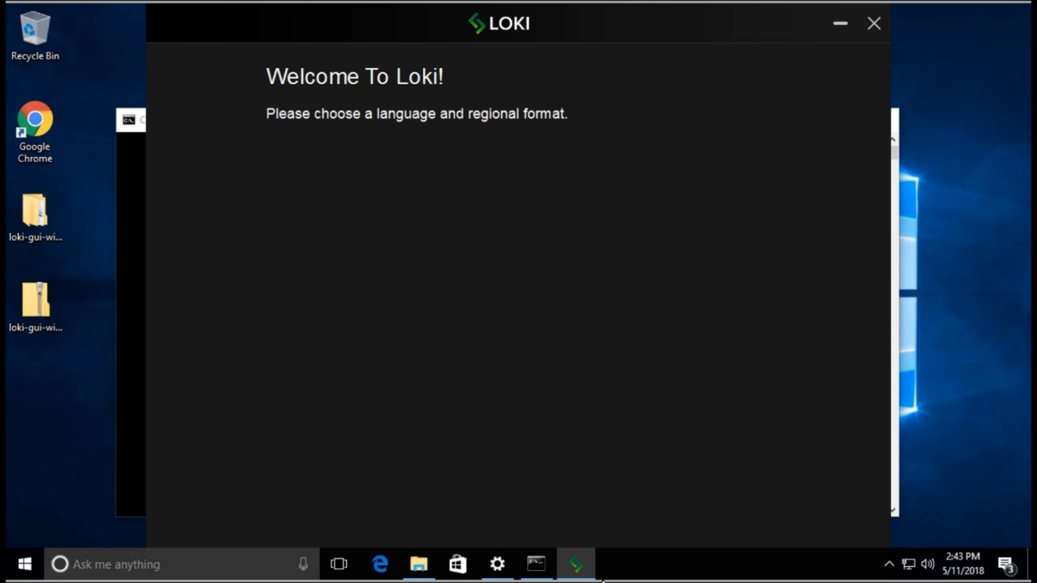
mouse_move(584, 570)
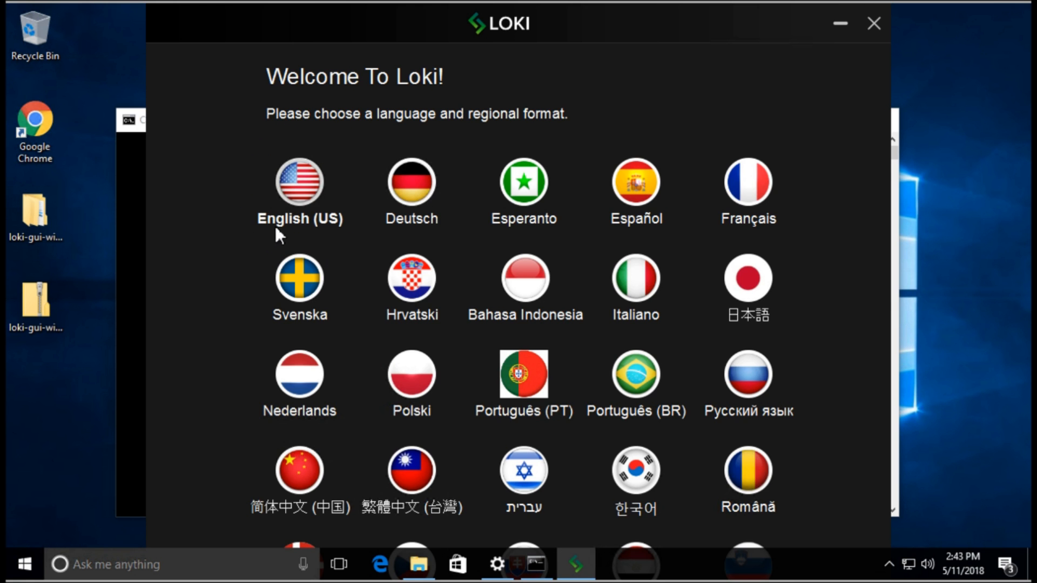
Choose English (US), start creating a new wallet and begin editing its name.
click(298, 181)
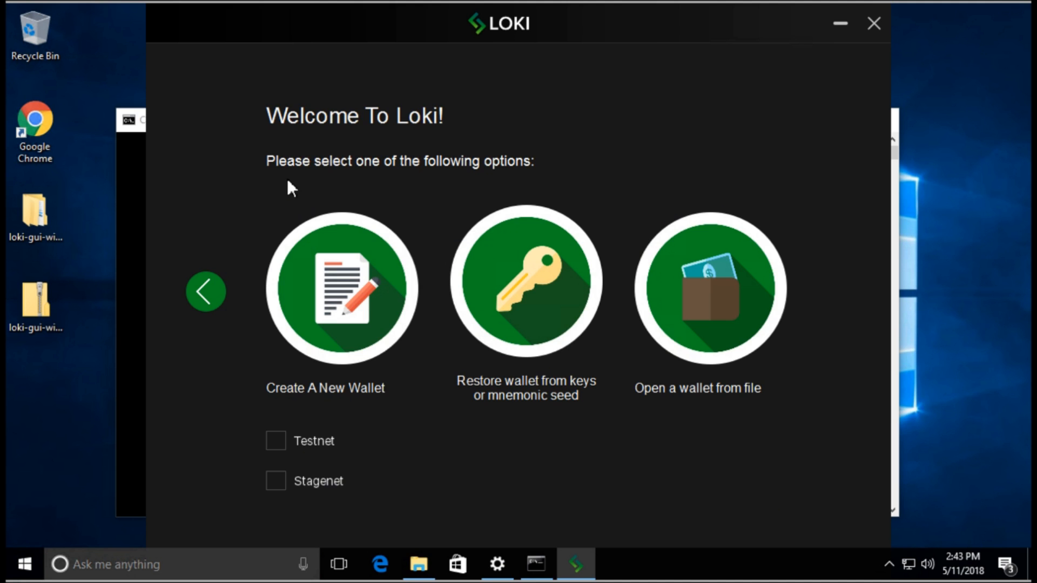
mouse_move(281, 449)
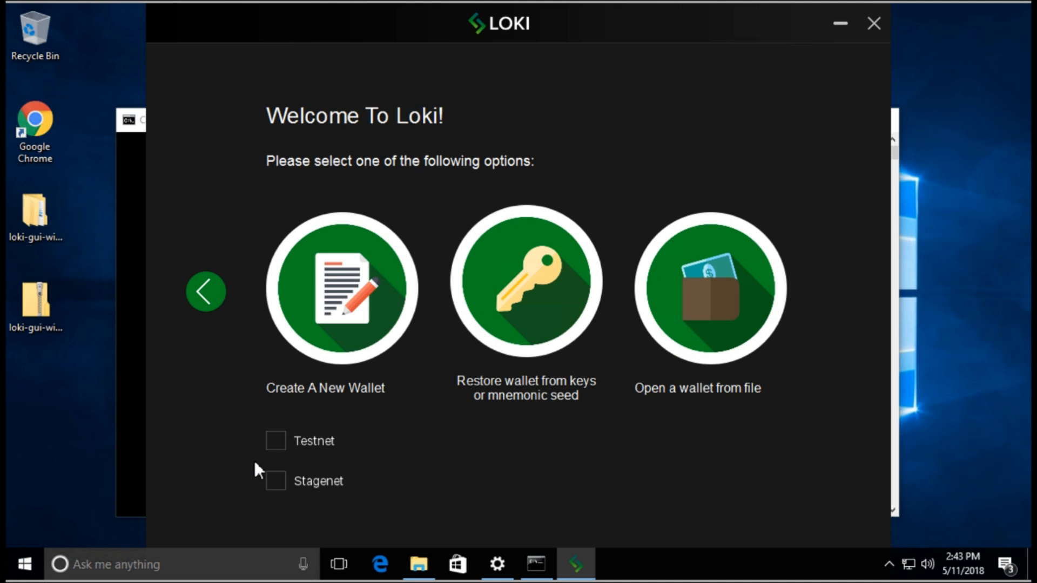
mouse_move(302, 303)
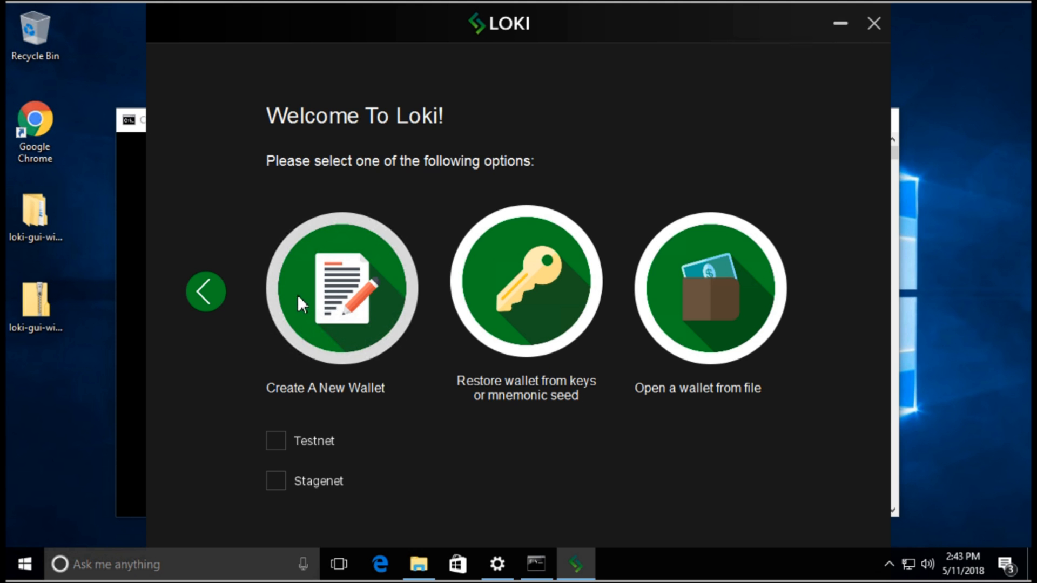
mouse_move(321, 291)
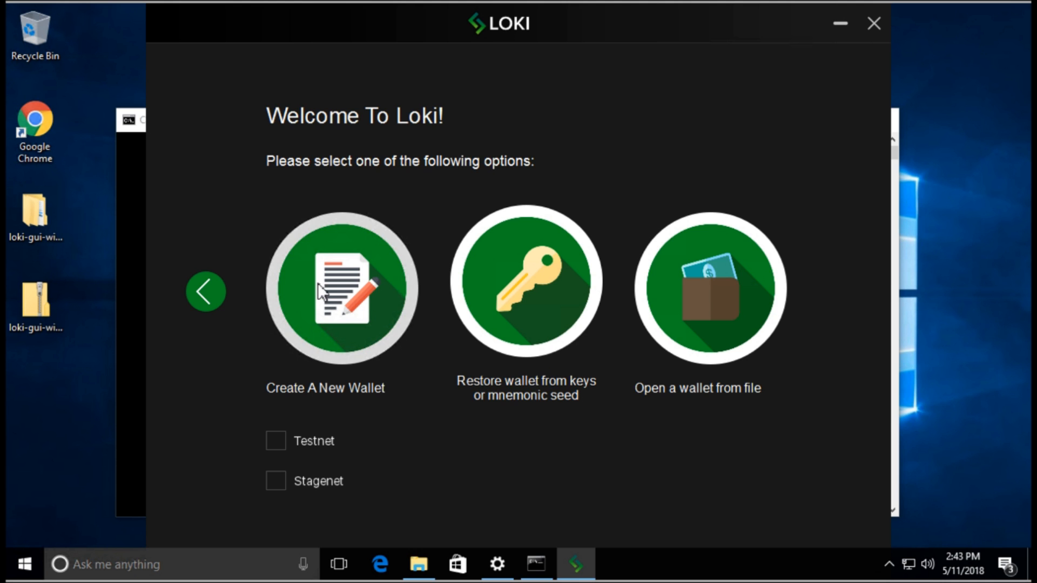
click(340, 288)
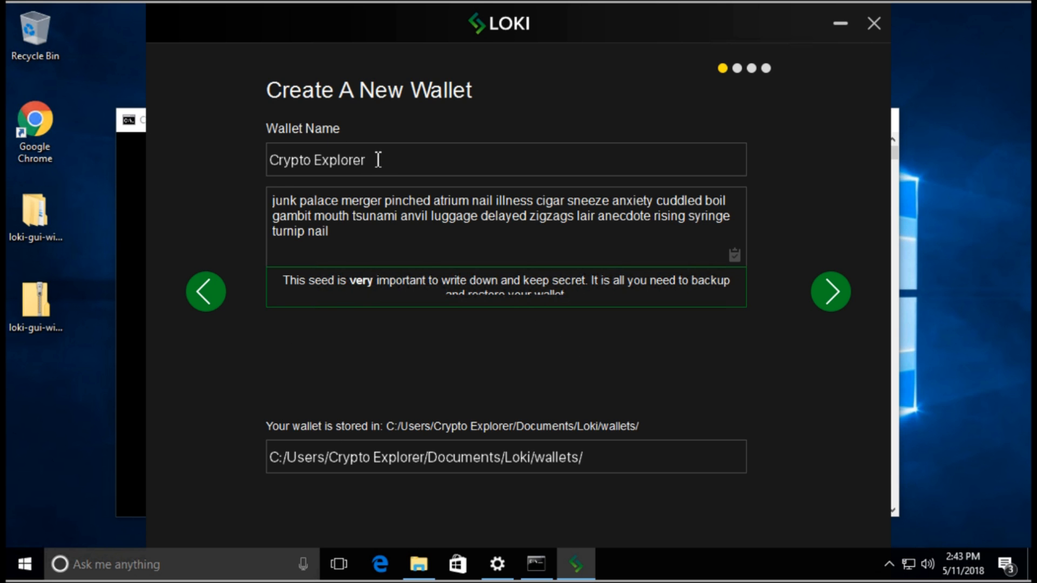
click(389, 160)
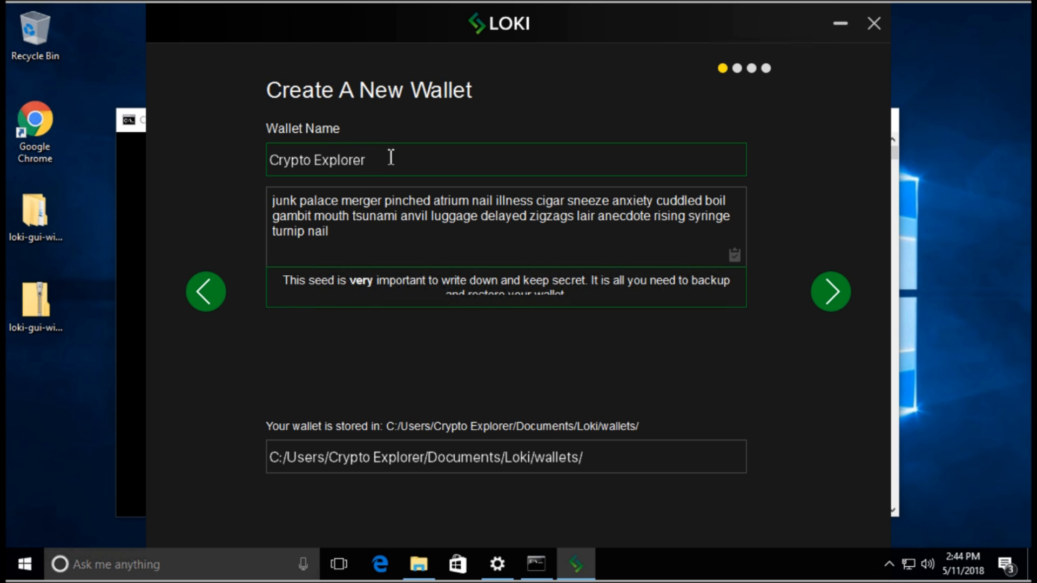
click(396, 218)
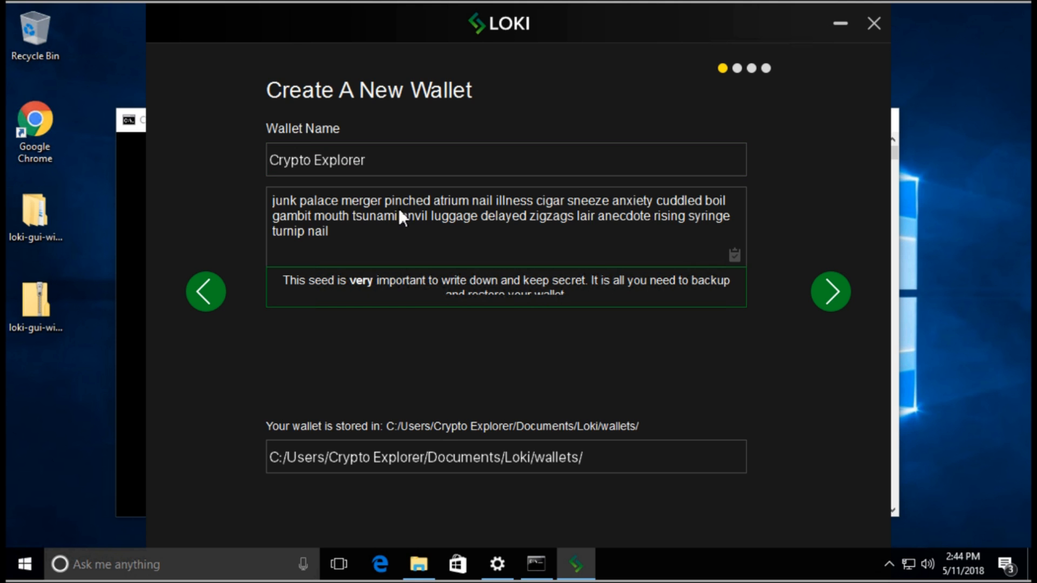
mouse_move(755, 264)
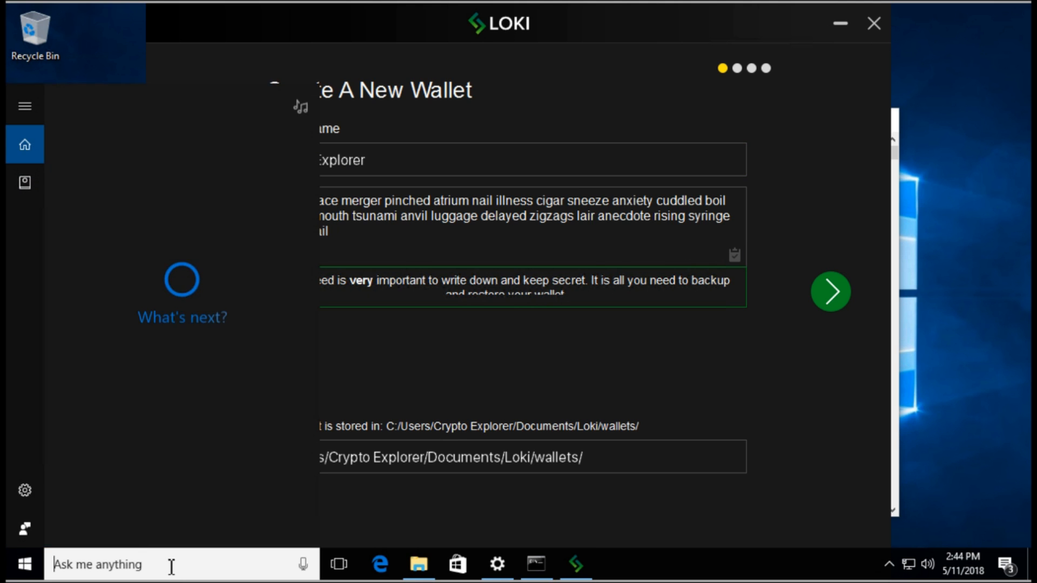
Search Windows for 'note' to launch a blank Notepad document.
text(note)
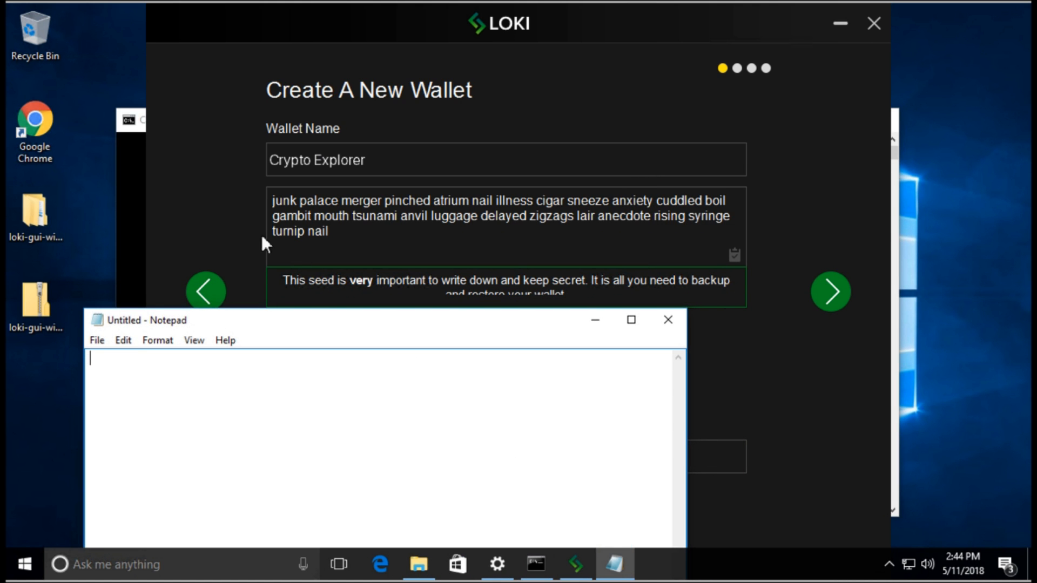
Write a 'Loki Seed' heading with the wallet's 25-word seed beneath it and select the text.
text(Lo)
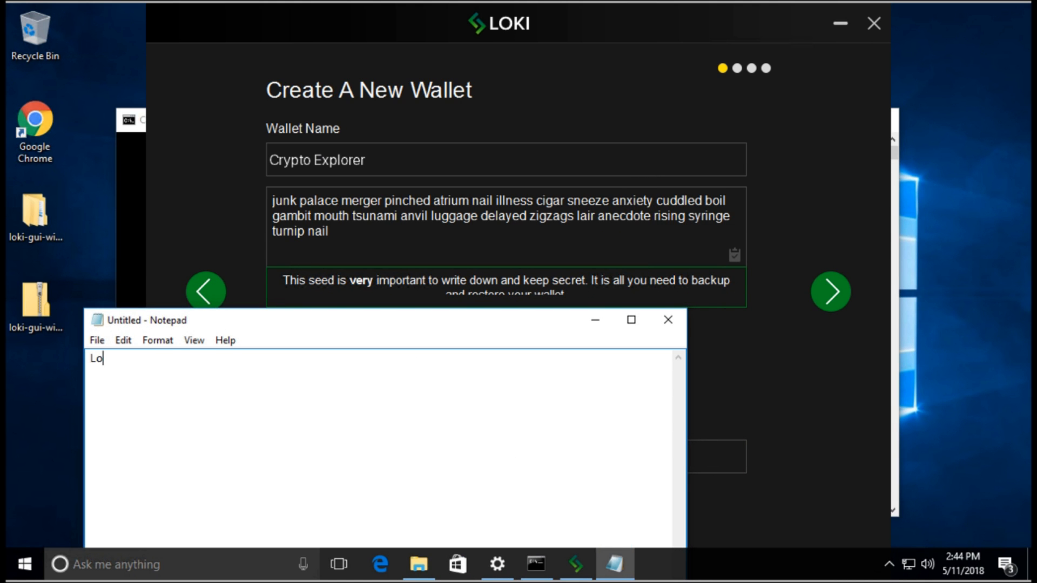
text(ki Seet)
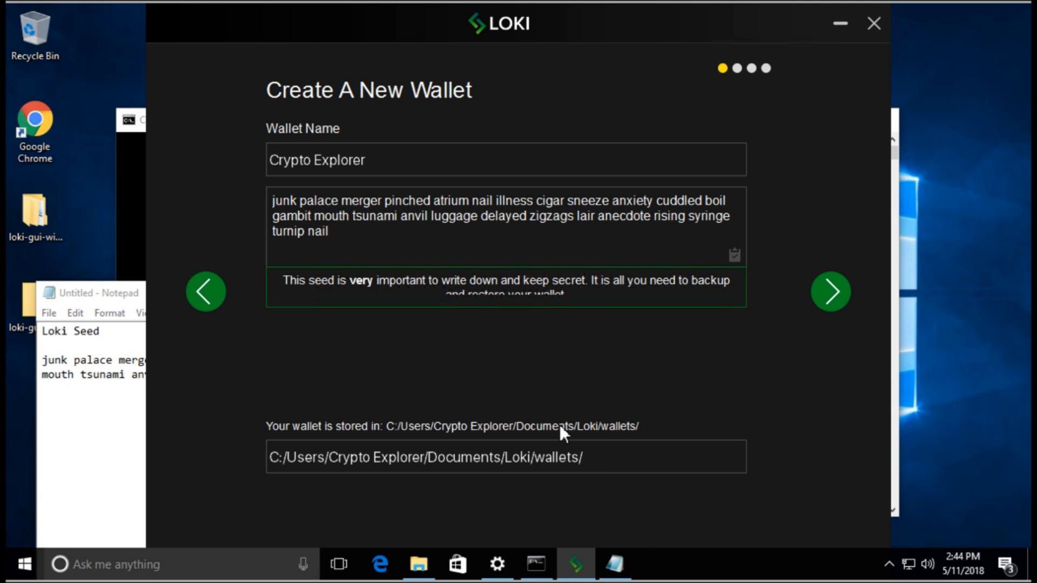
mouse_move(644, 279)
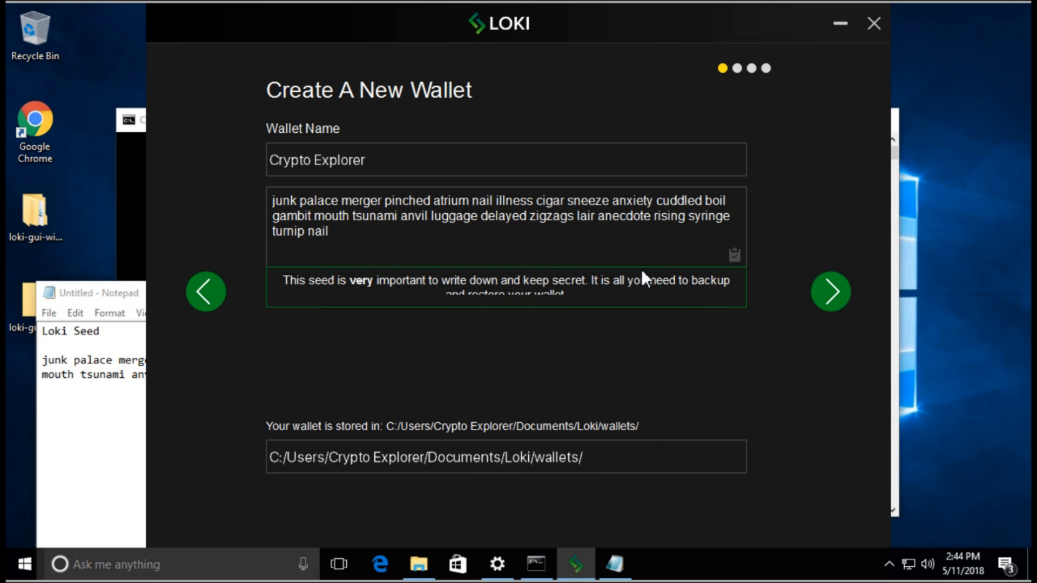
mouse_move(701, 304)
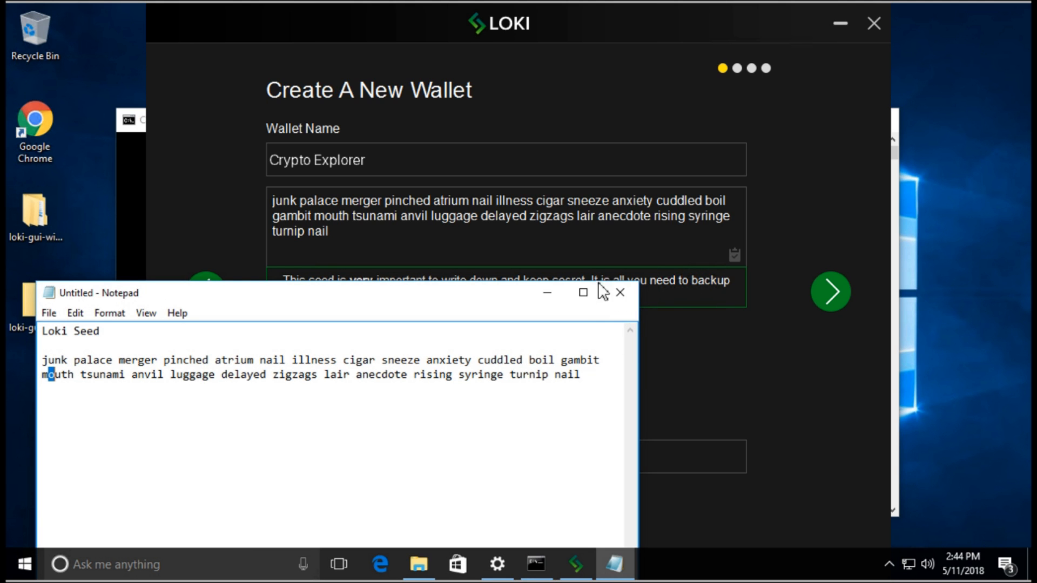
mouse_move(611, 331)
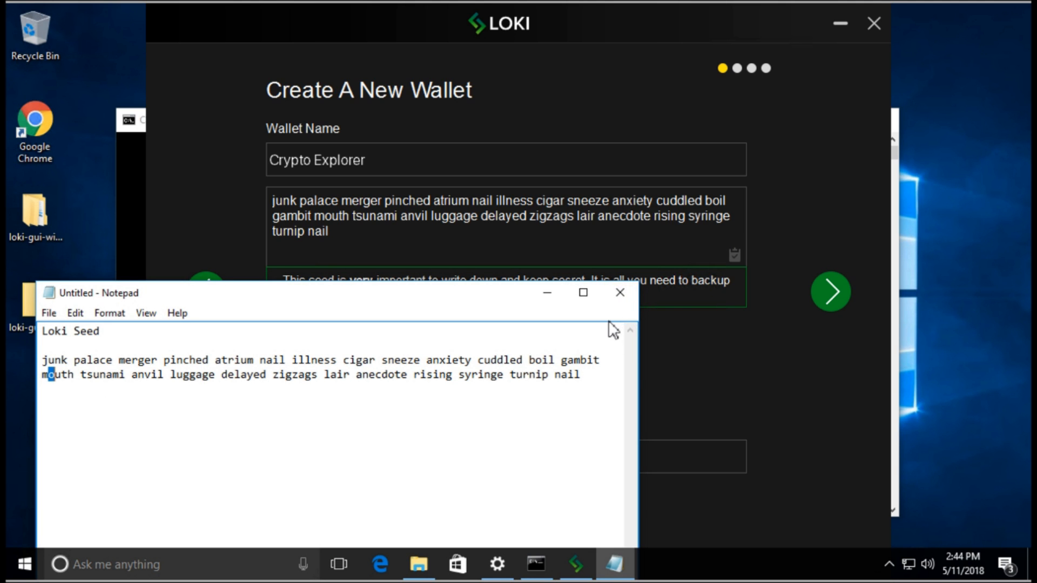
key(ctrl+a)
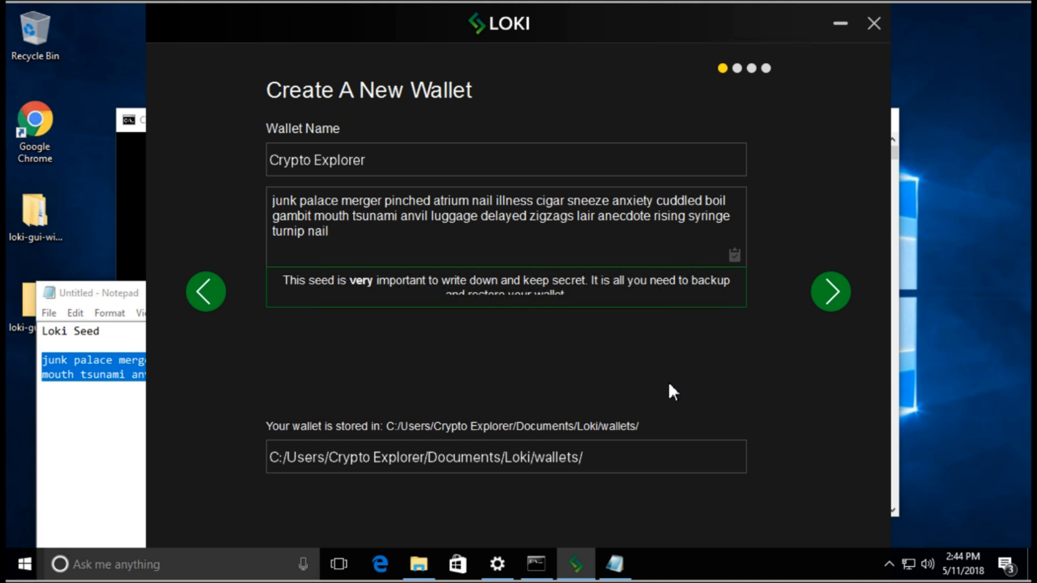
mouse_move(831, 291)
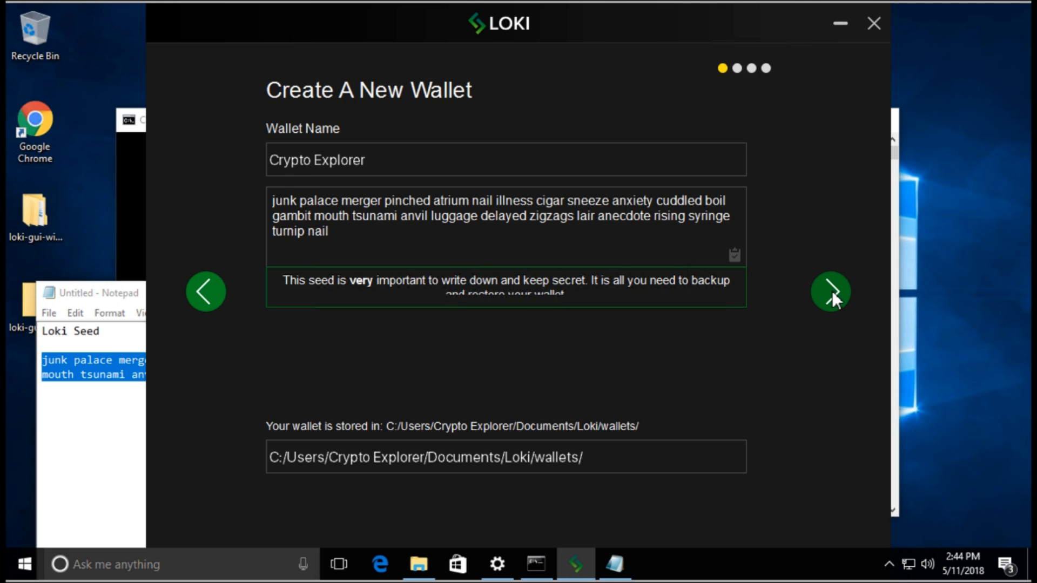
Advance to the password step and enter the wallet password in both fields.
click(831, 291)
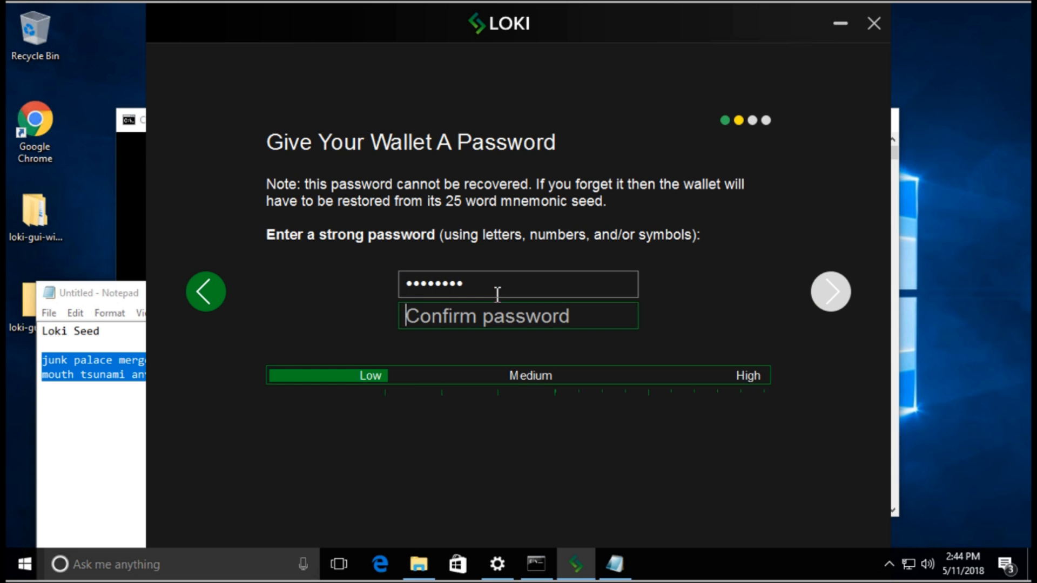
text(•••••)
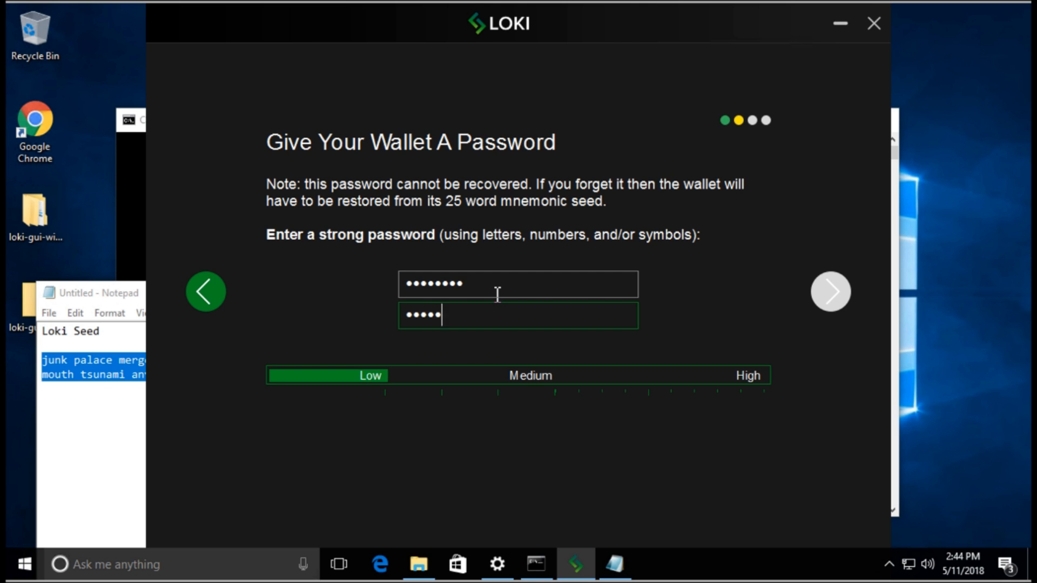
text(•••)
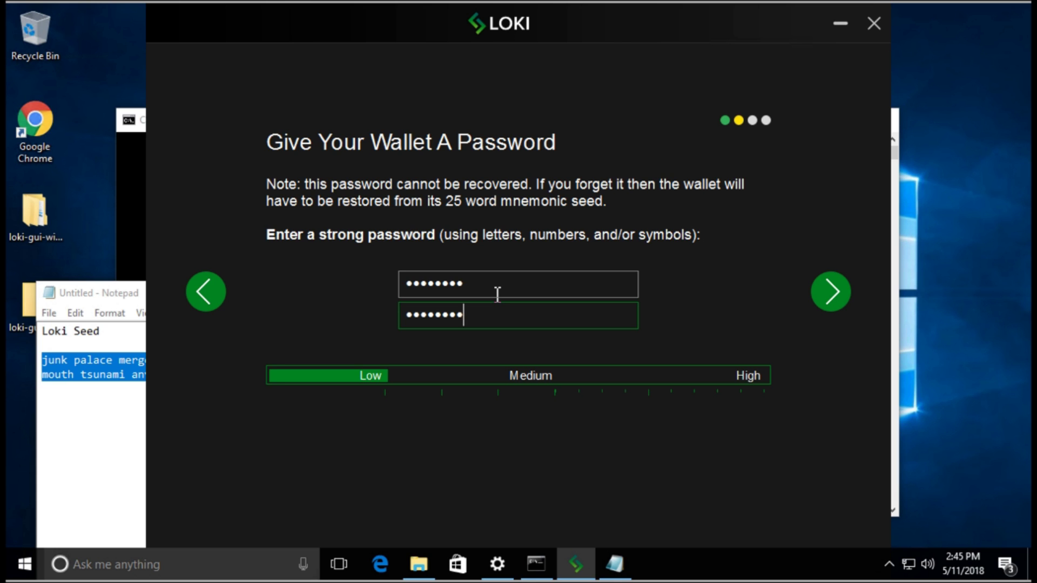
mouse_move(799, 305)
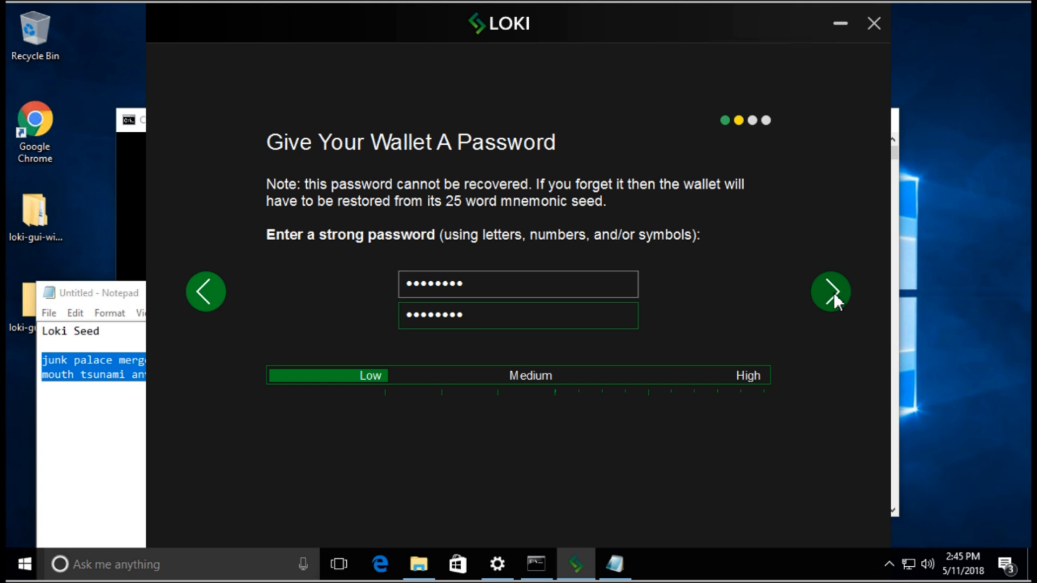
Keep 'Start a node automatically' on Daemon Settings and reach the wallet summary screen.
click(831, 292)
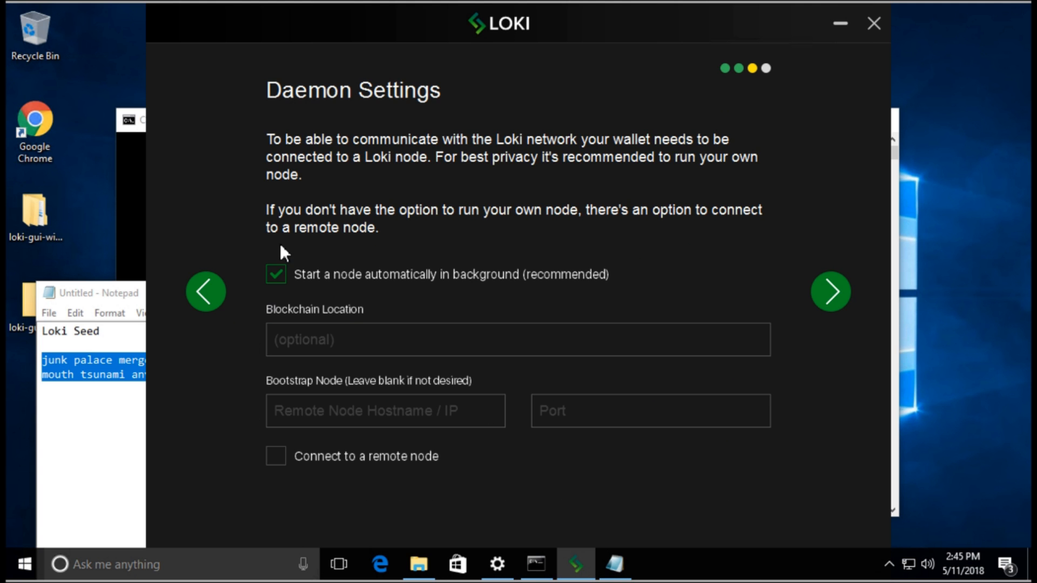
mouse_move(281, 285)
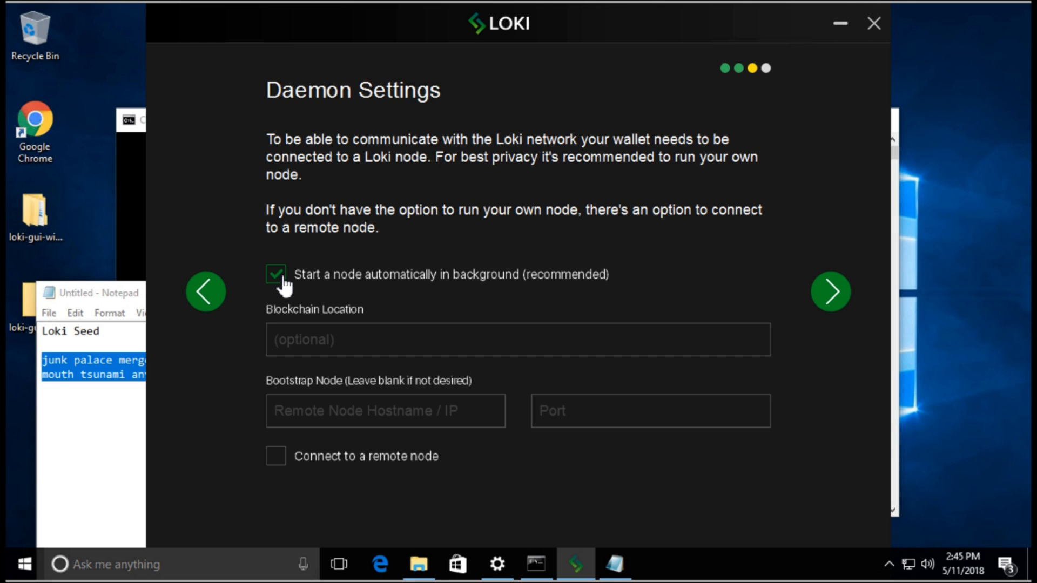
mouse_move(830, 310)
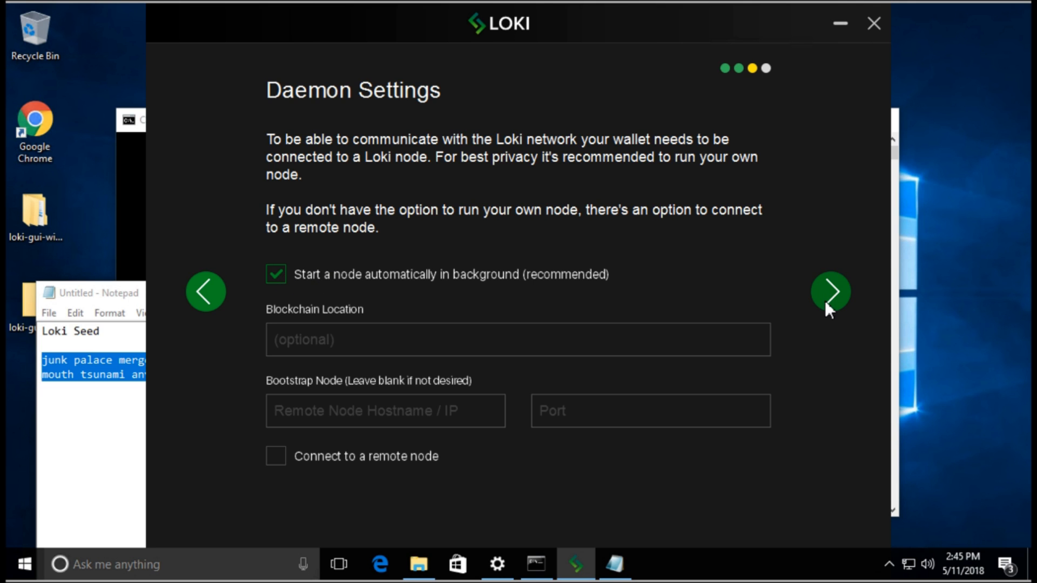
click(829, 292)
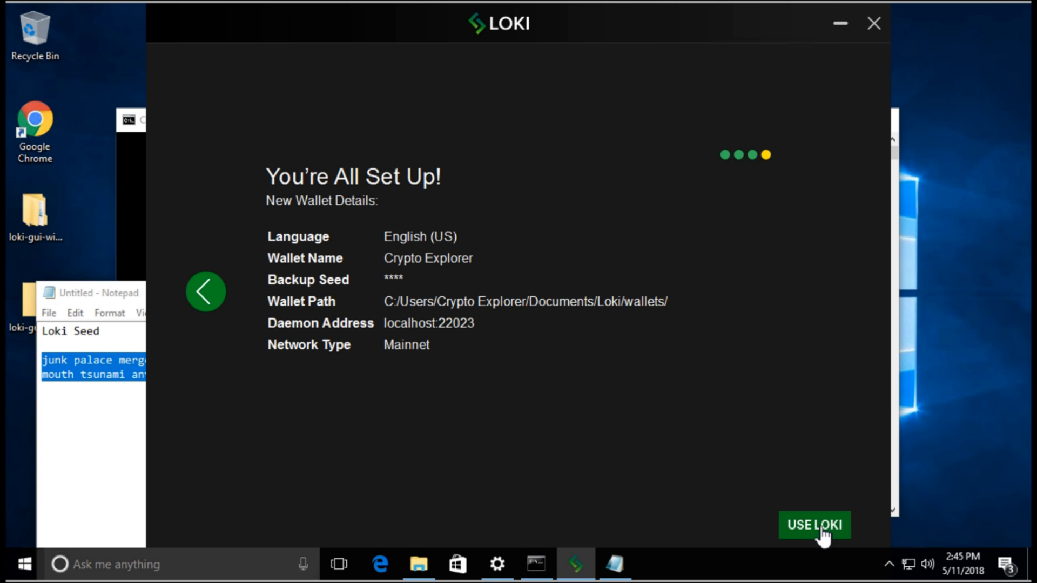
Choose USE LOKI to open the new wallet while its local node countdown runs.
click(815, 525)
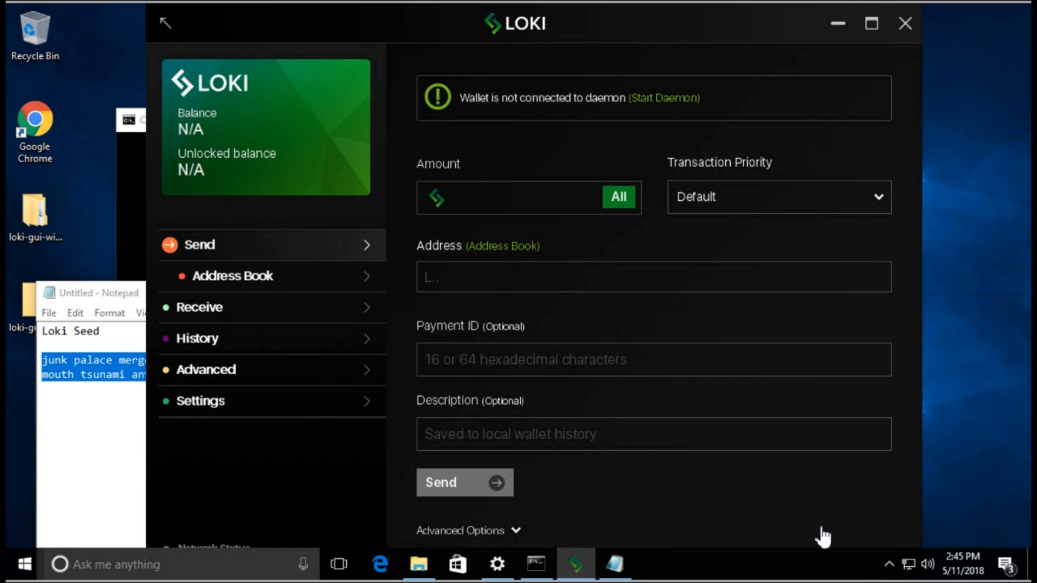
mouse_move(611, 31)
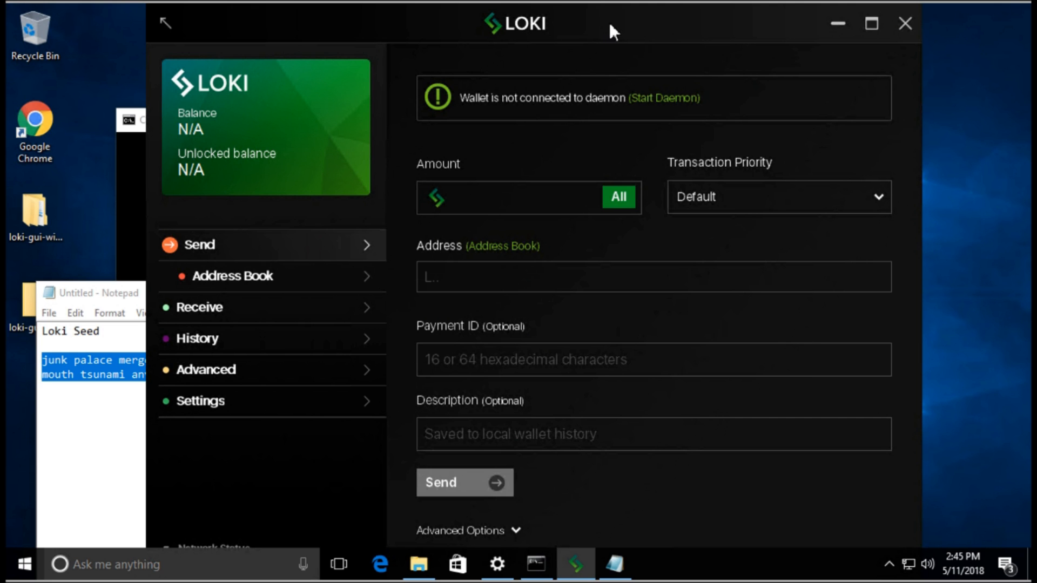
click(664, 99)
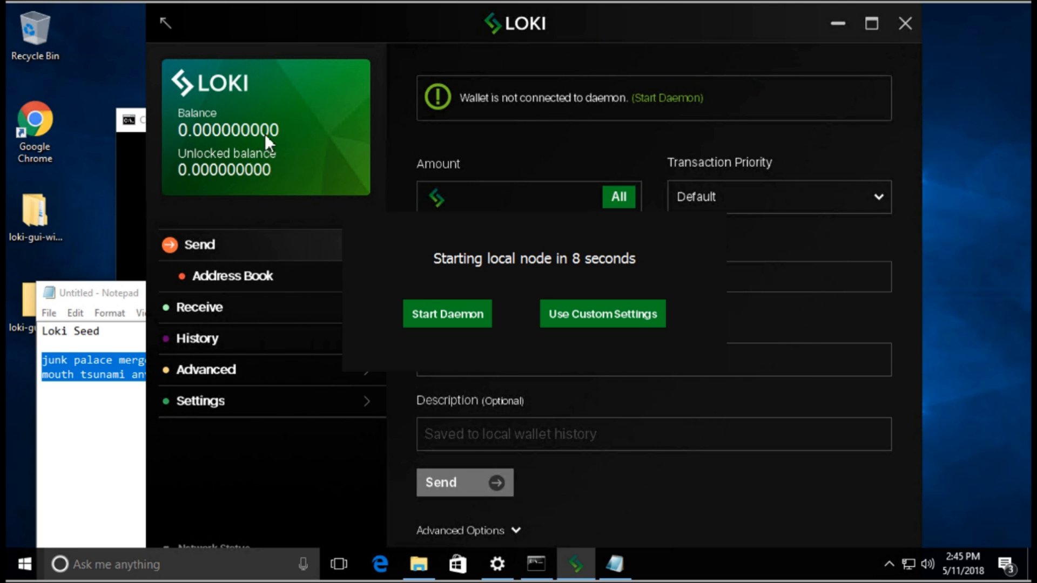
mouse_move(555, 149)
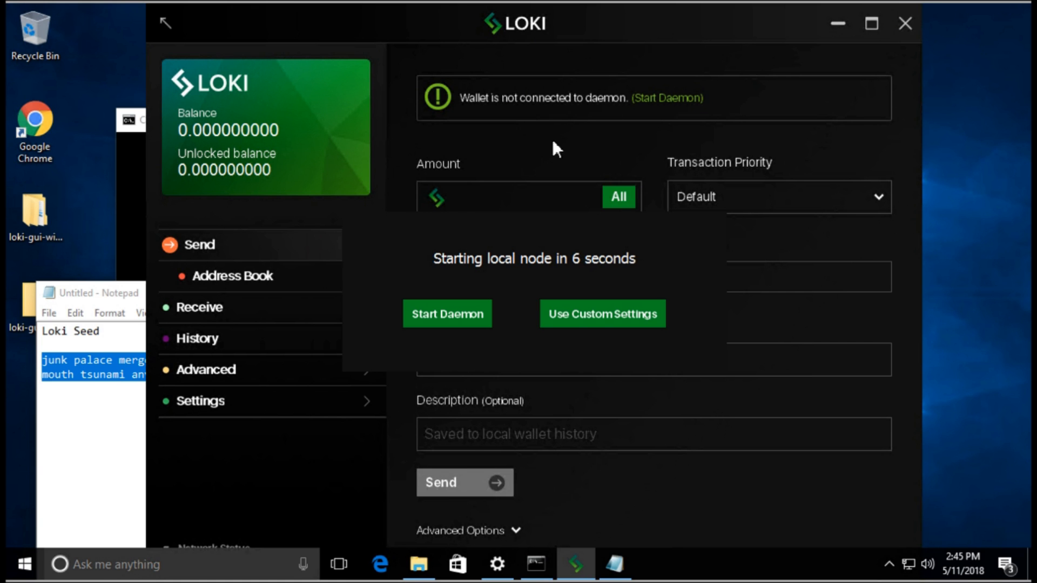
mouse_move(670, 127)
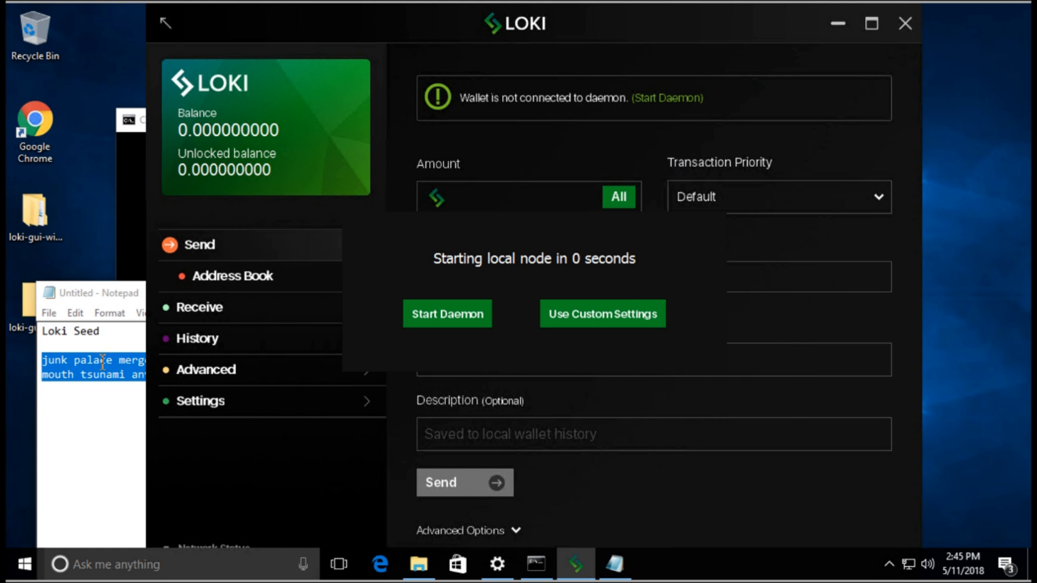
click(447, 313)
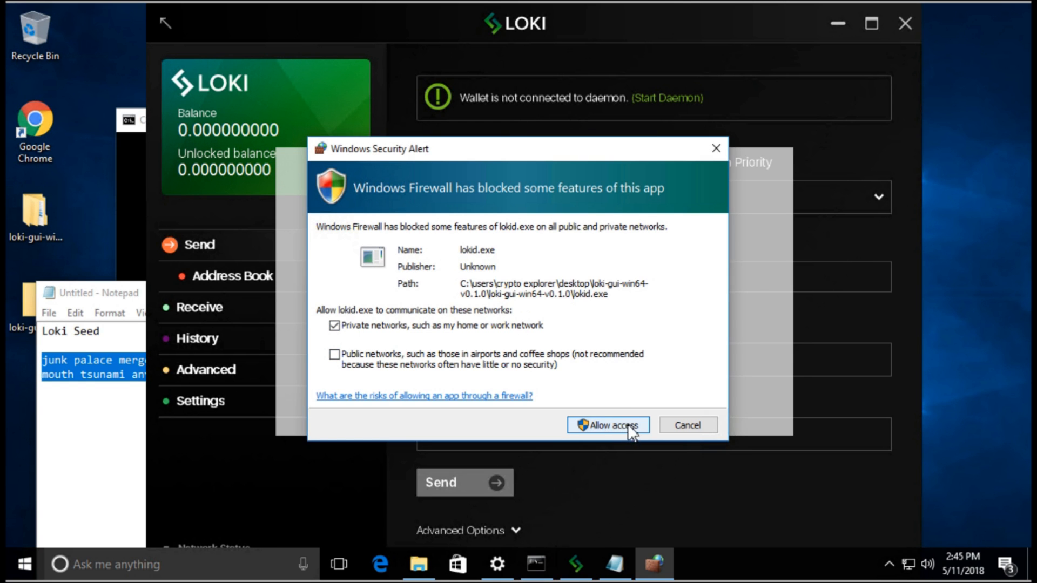
Allow lokid.exe through the firewall and start the daemon so the wallet begins synchronizing.
click(606, 425)
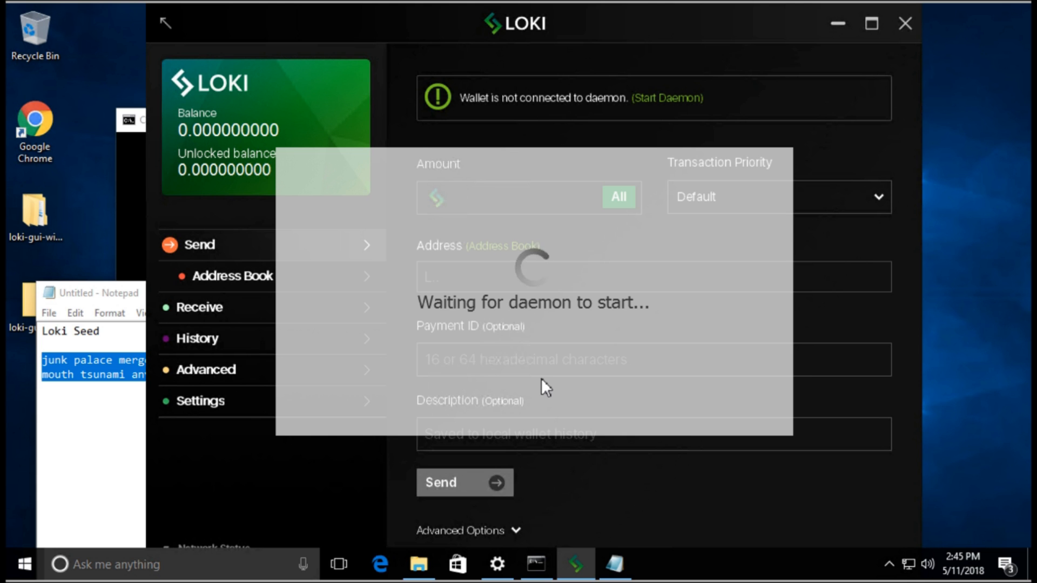
mouse_move(388, 187)
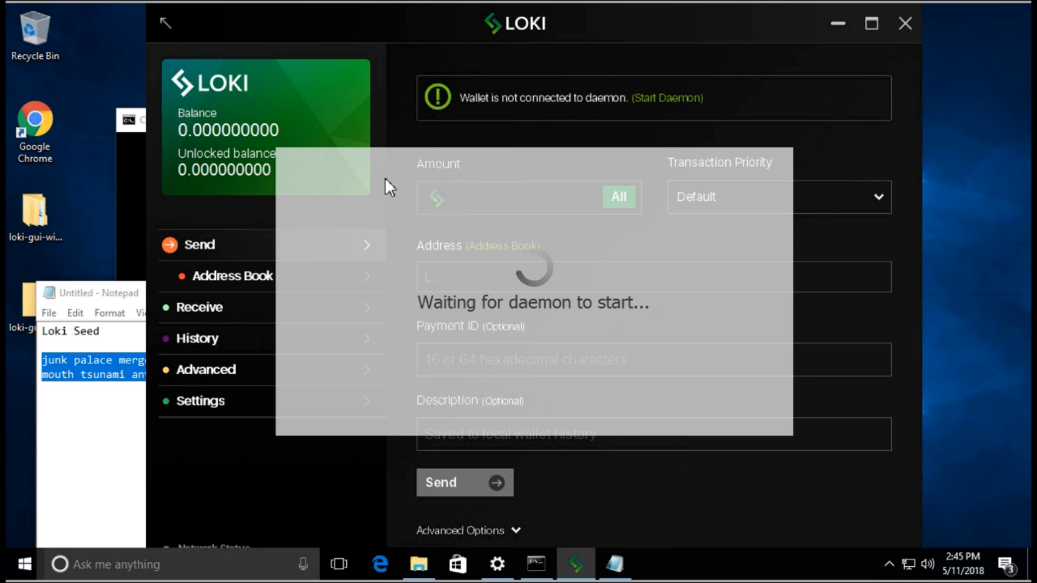
mouse_move(526, 253)
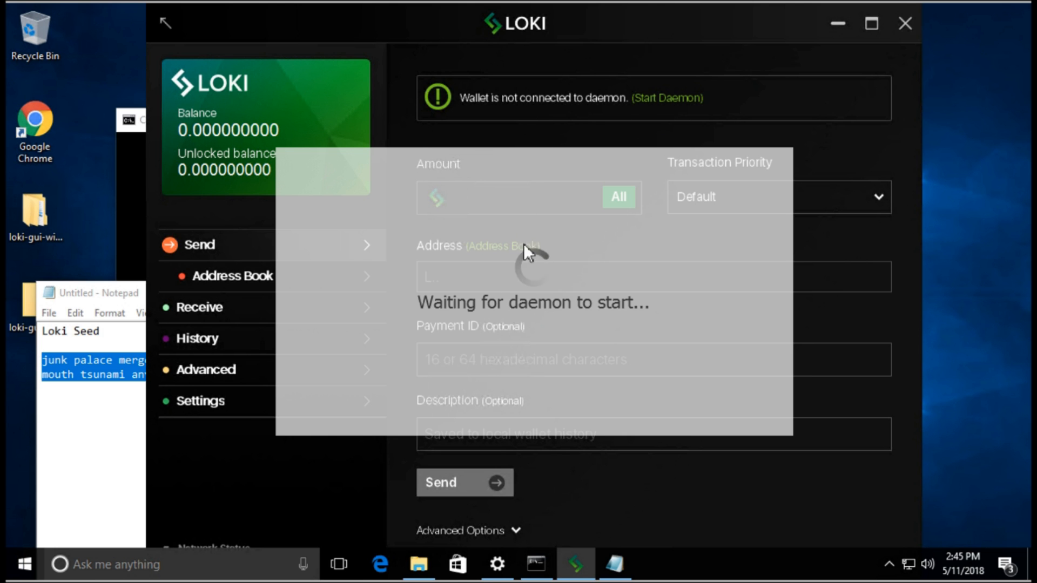
mouse_move(666, 106)
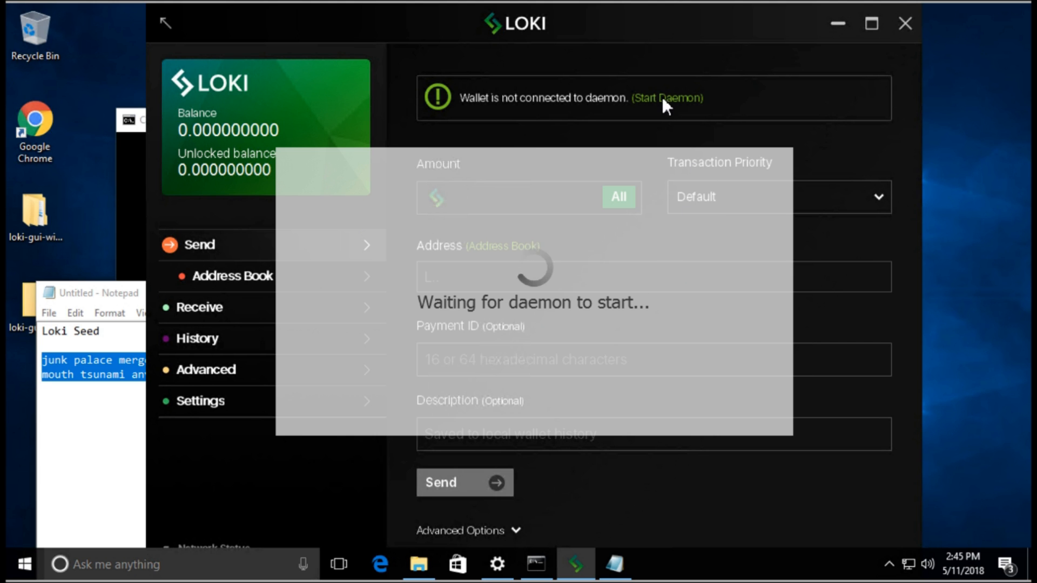
mouse_move(652, 103)
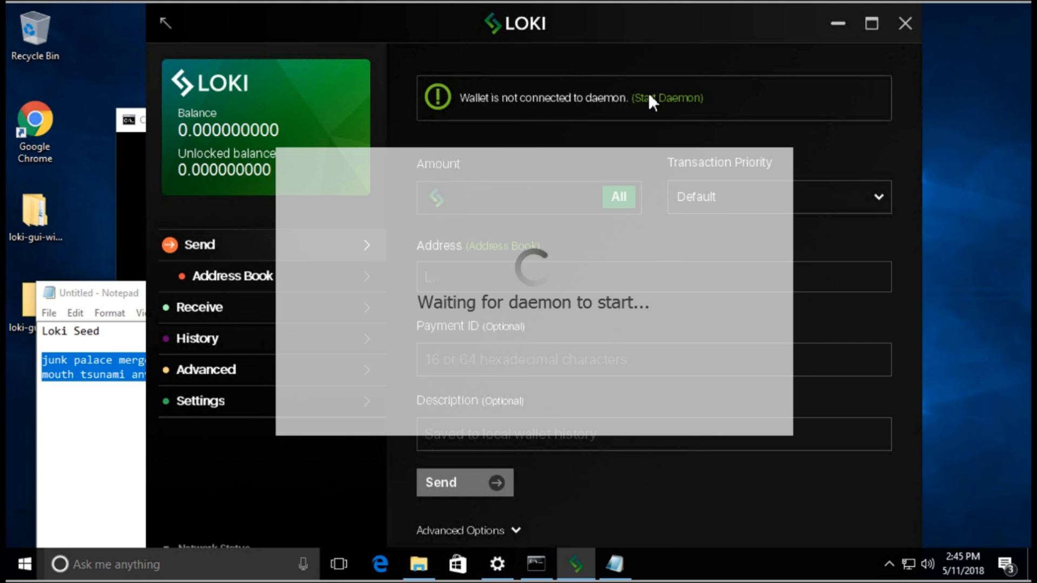
click(416, 564)
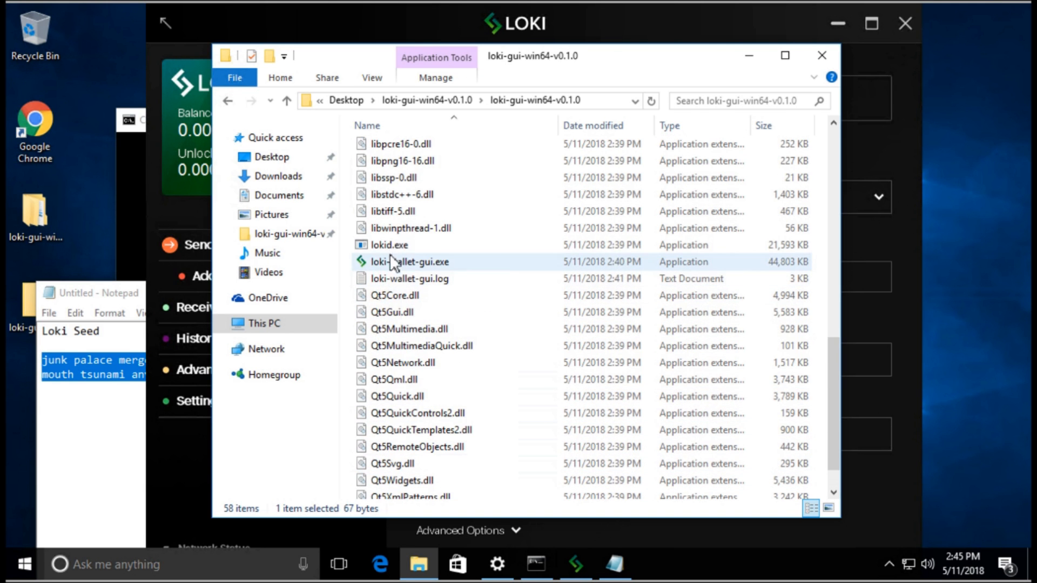
click(390, 245)
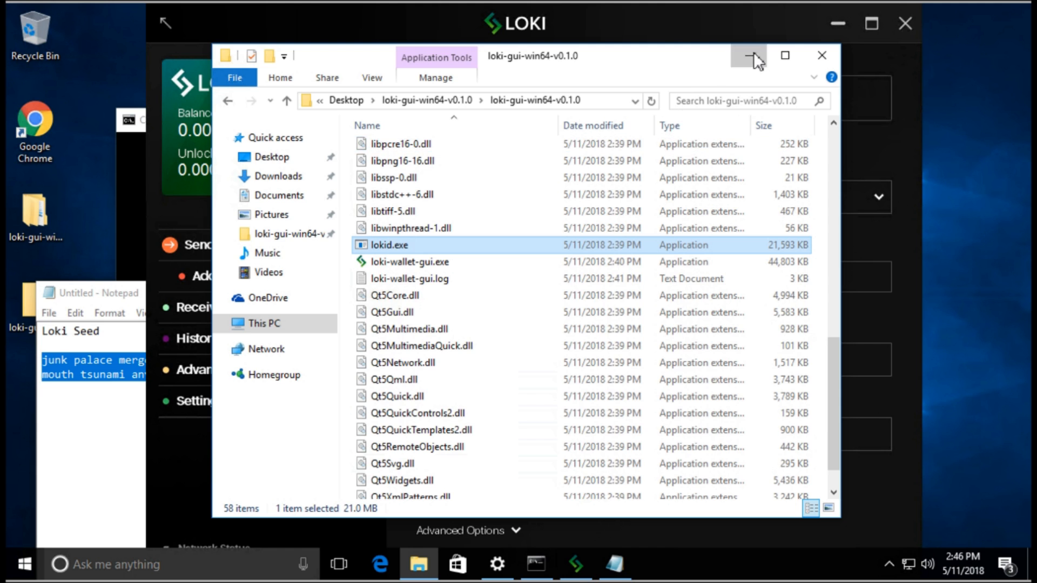
click(748, 55)
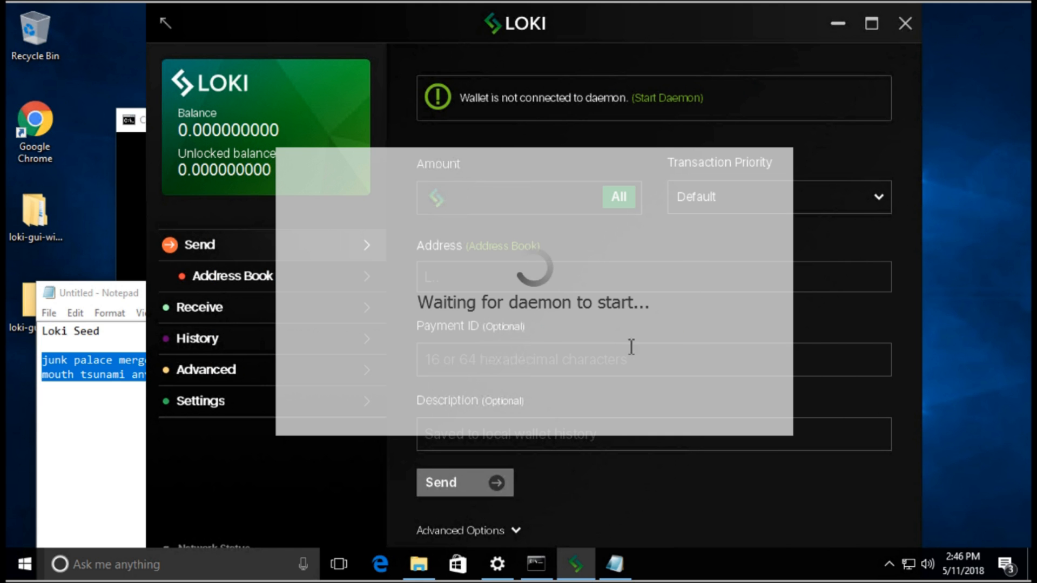
mouse_move(542, 333)
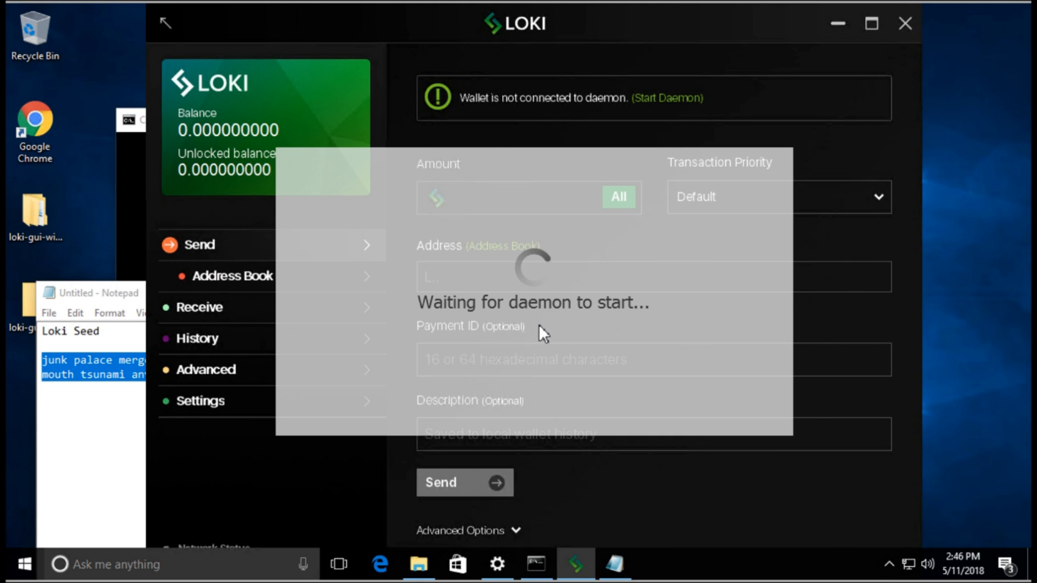
mouse_move(548, 338)
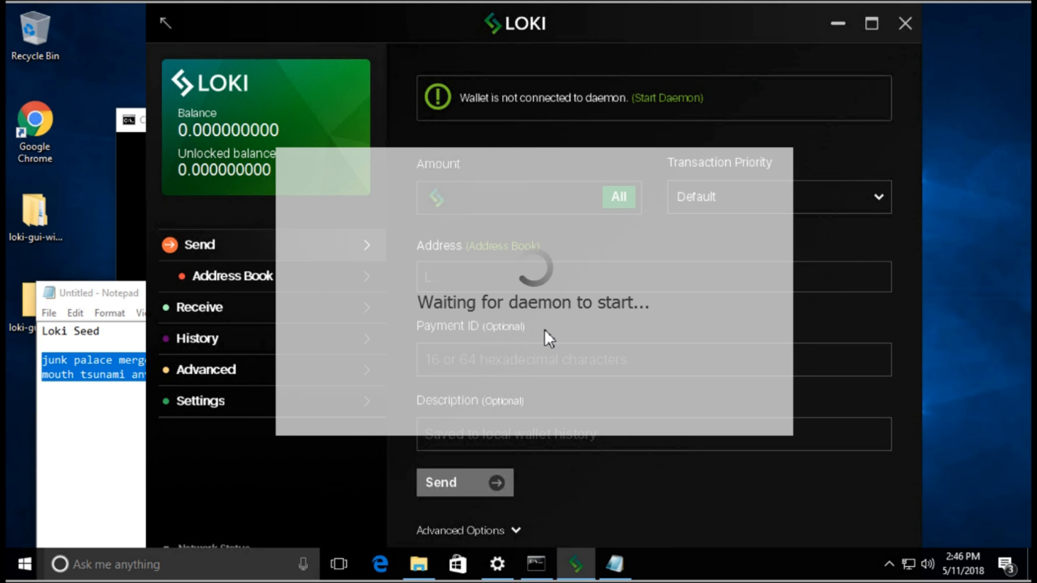
mouse_move(583, 349)
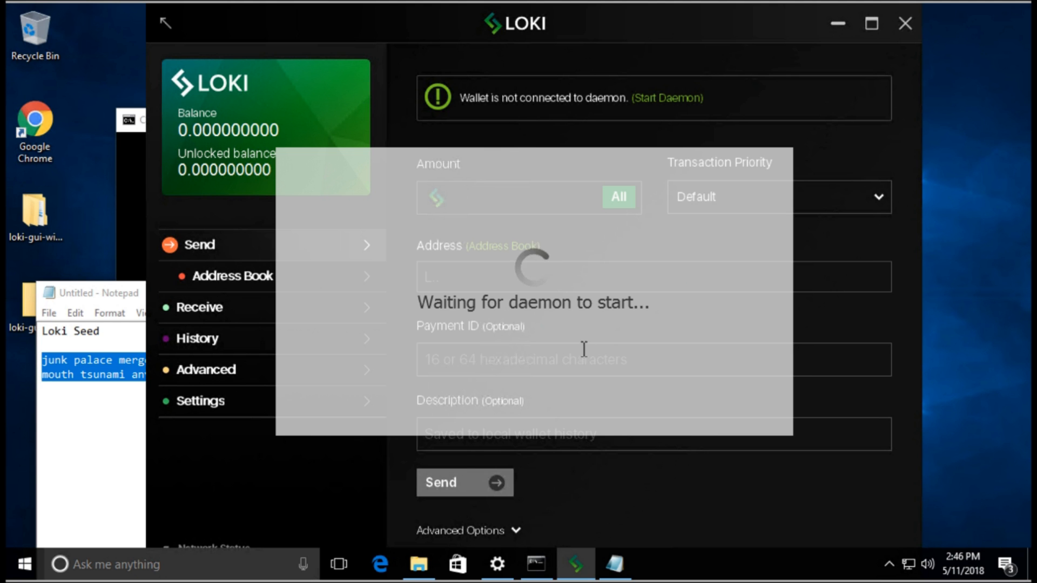
click(586, 358)
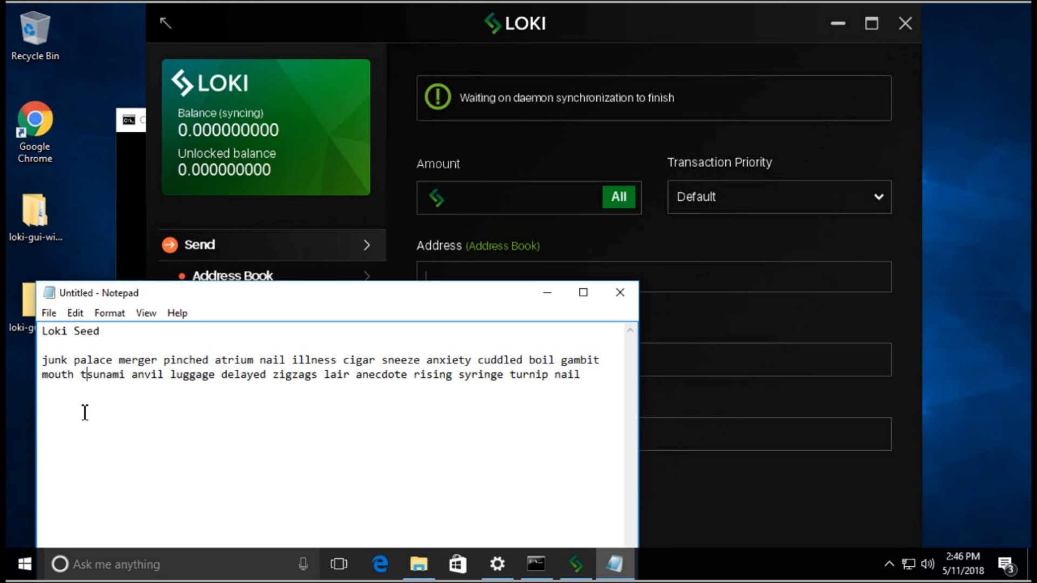
mouse_move(409, 320)
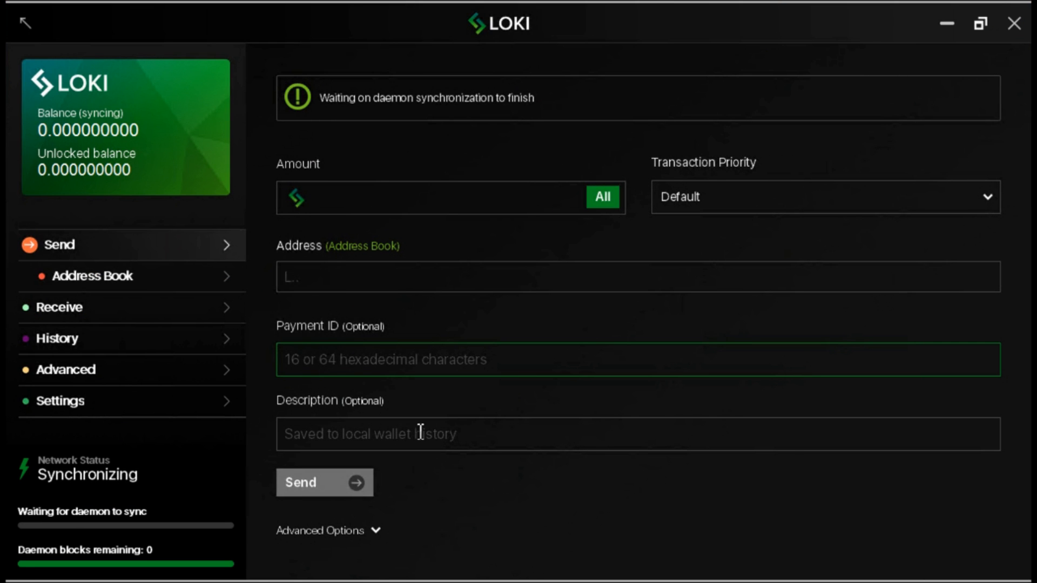
mouse_move(217, 415)
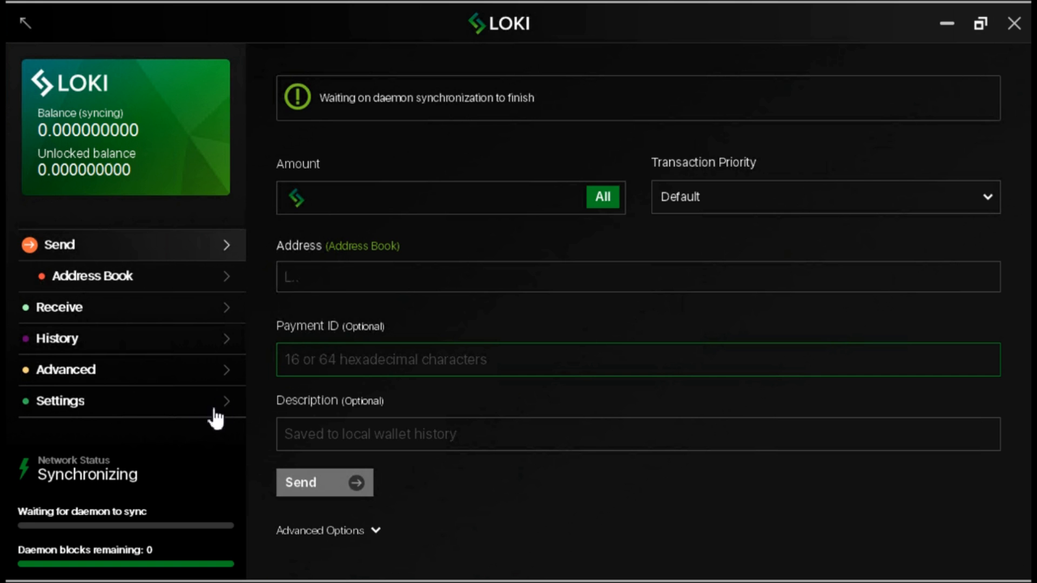
mouse_move(526, 555)
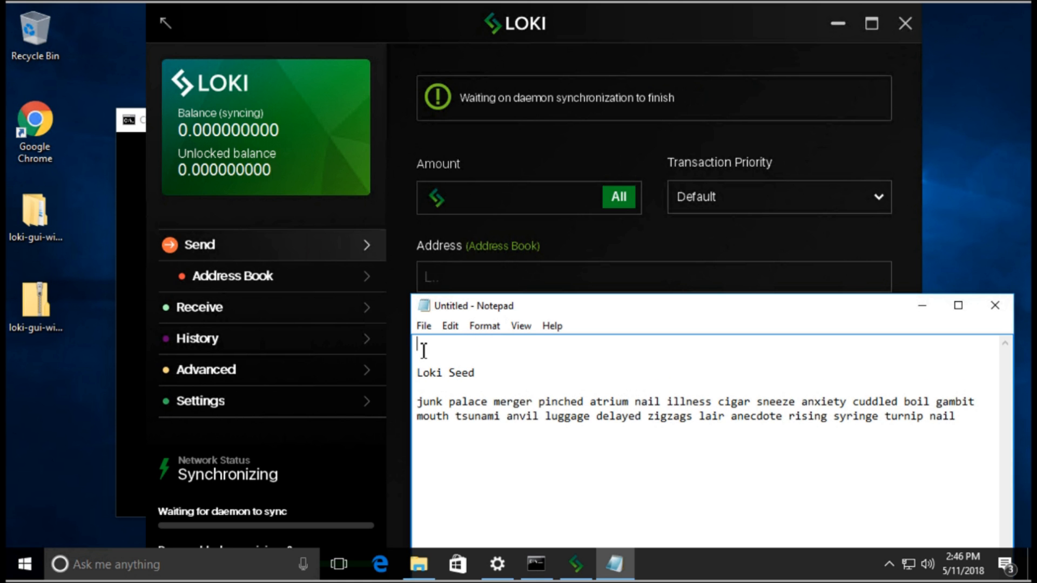
Add a 'Loki Address:' heading on the first line above 'Loki Seed' in the note.
text(Lokie Address)
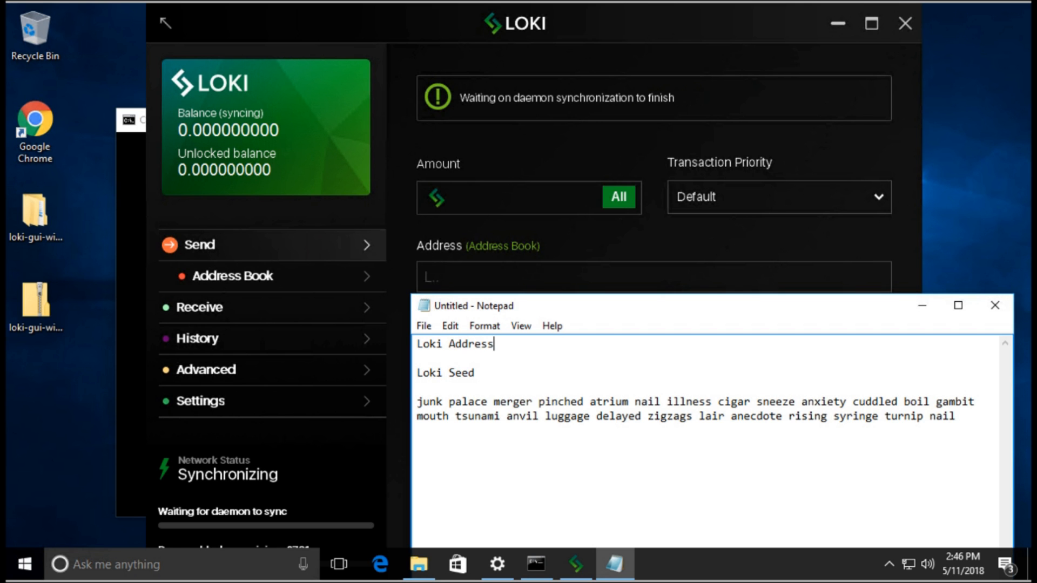
text(:)
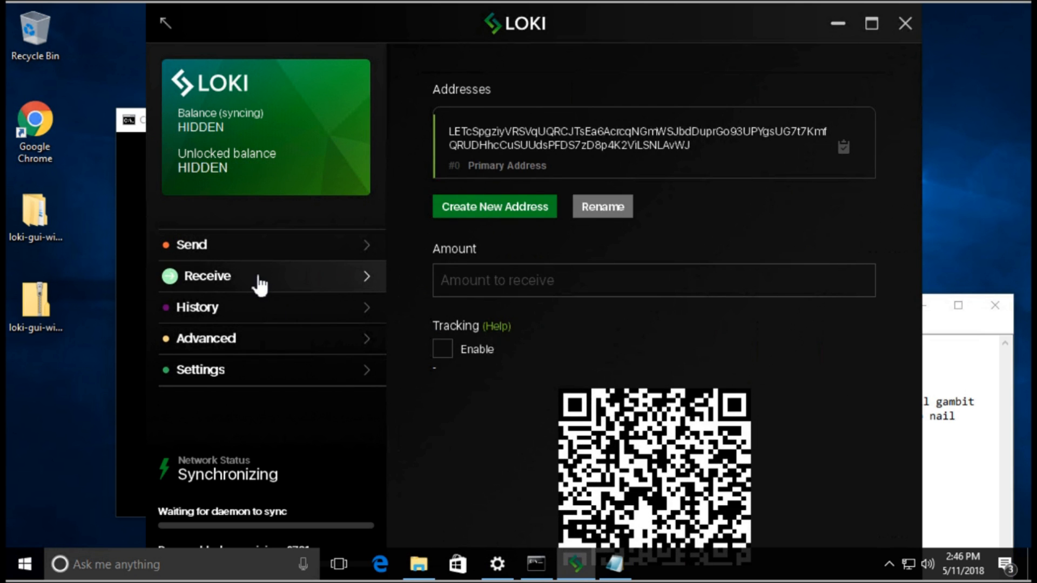
mouse_move(475, 144)
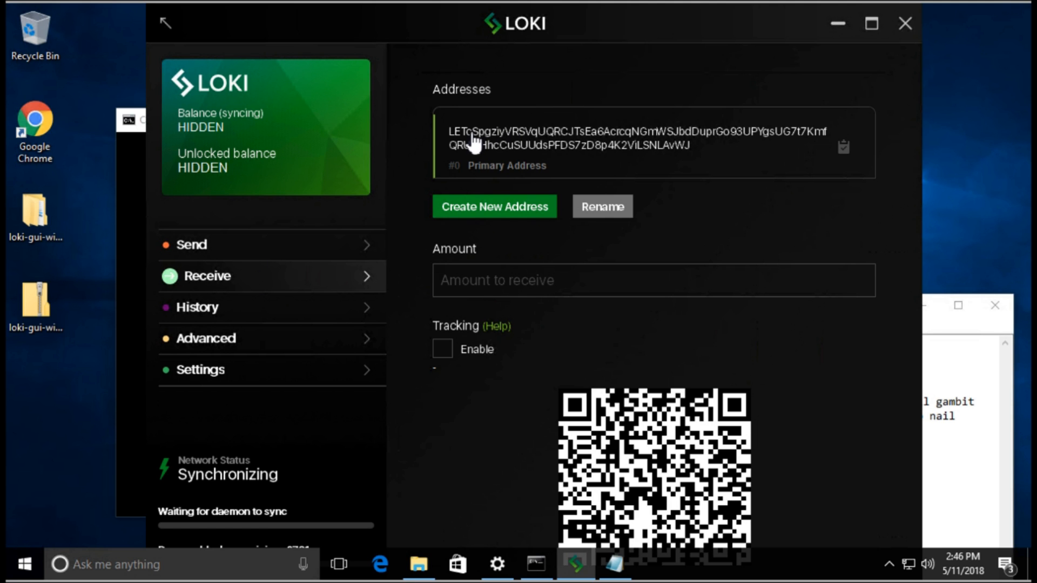
mouse_move(850, 153)
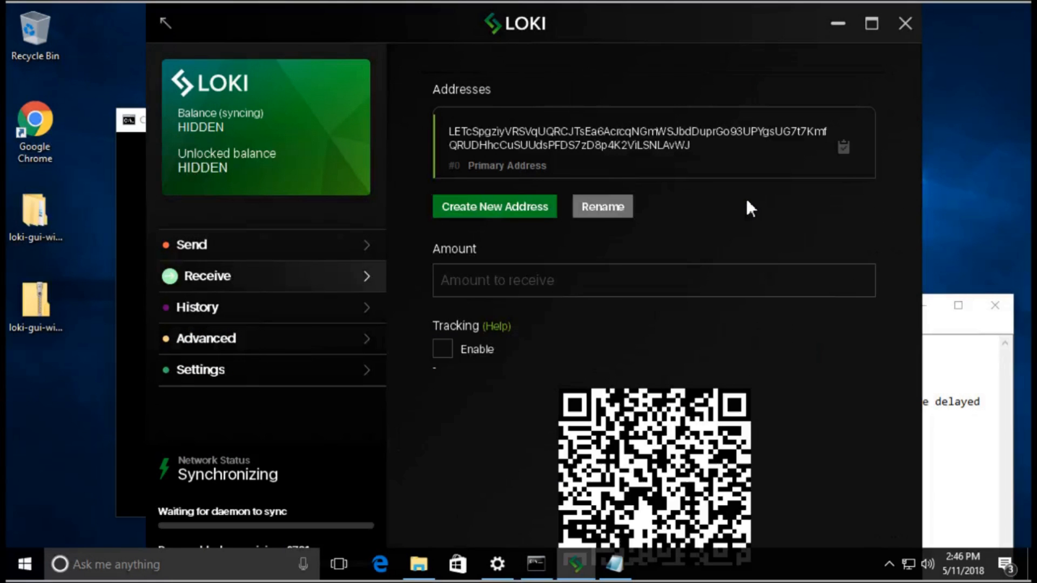
mouse_move(505, 219)
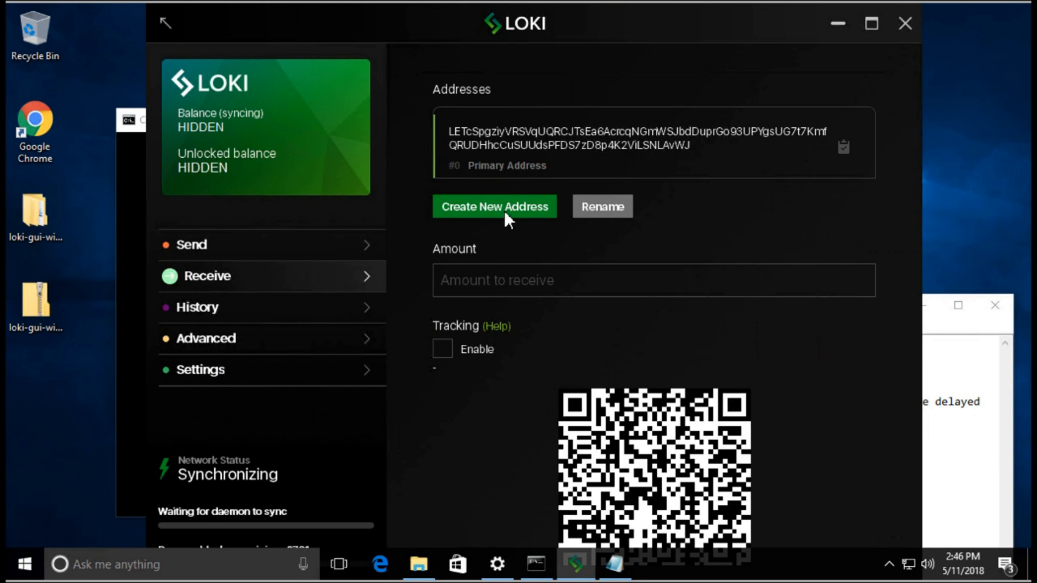
mouse_move(412, 402)
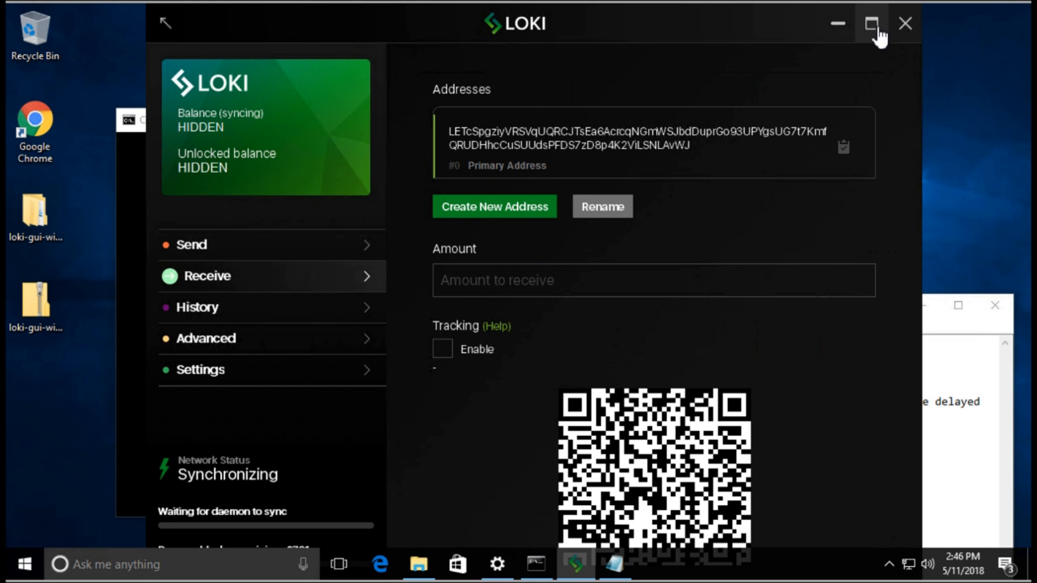
Maximize the wallet window so the Receive page's primary address fits on one line.
click(872, 22)
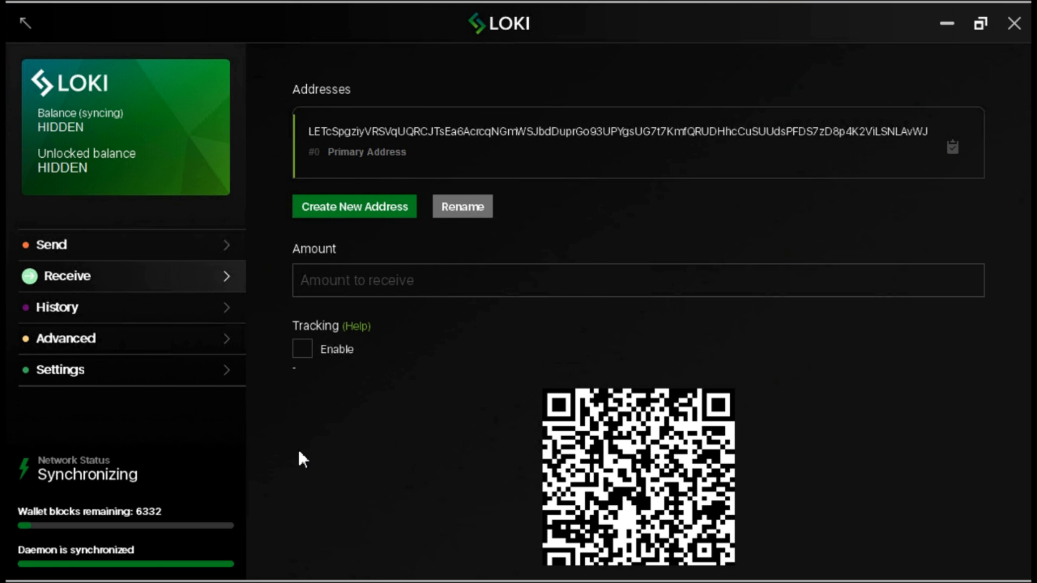
mouse_move(34, 542)
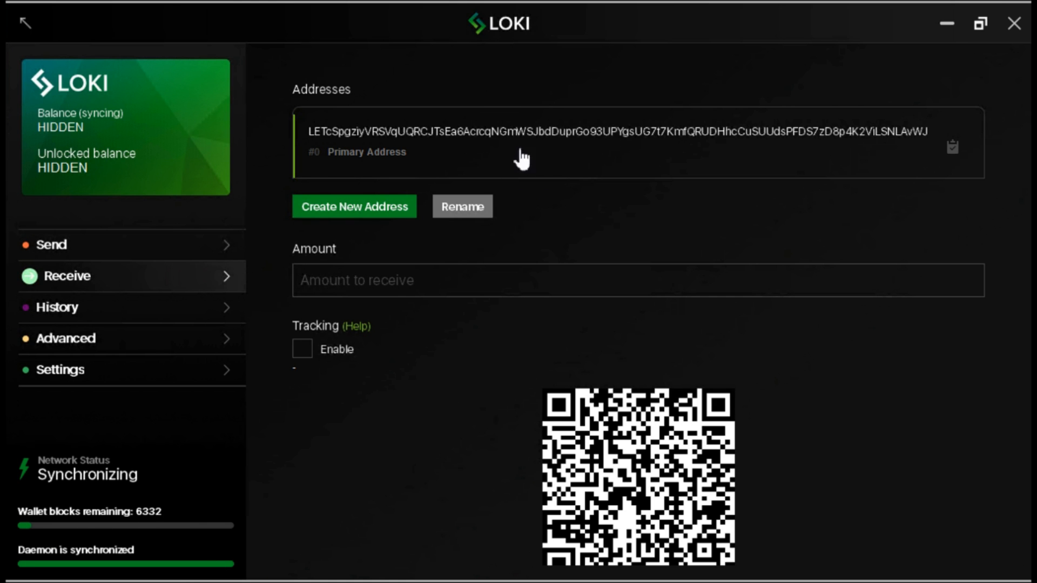
mouse_move(202, 246)
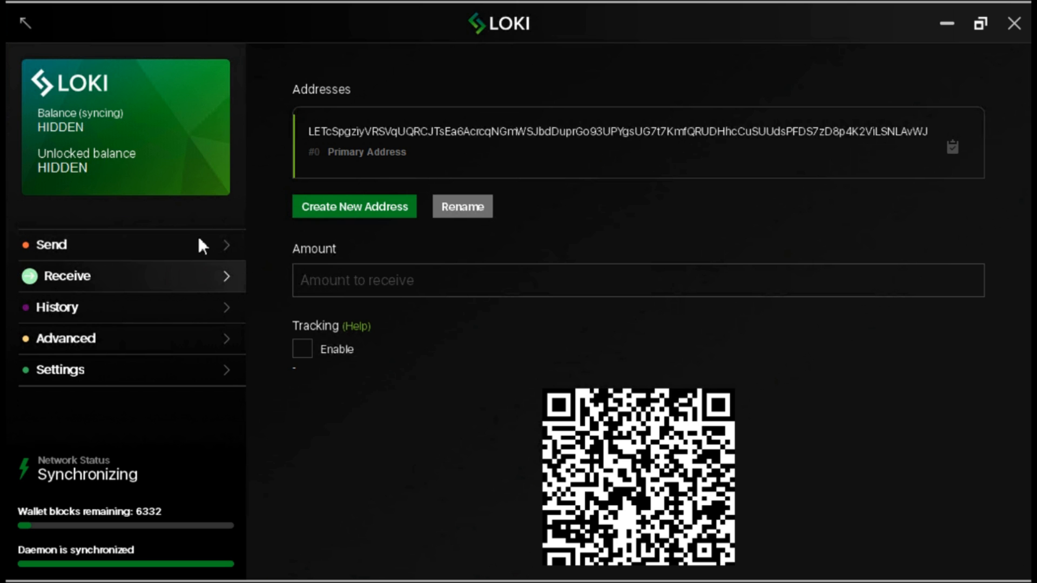
mouse_move(71, 383)
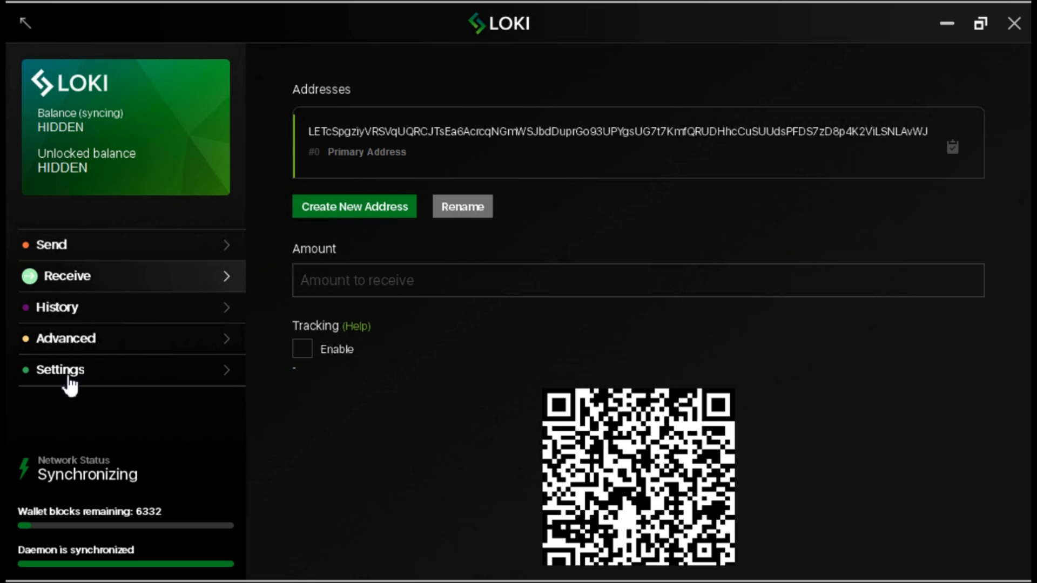
mouse_move(165, 323)
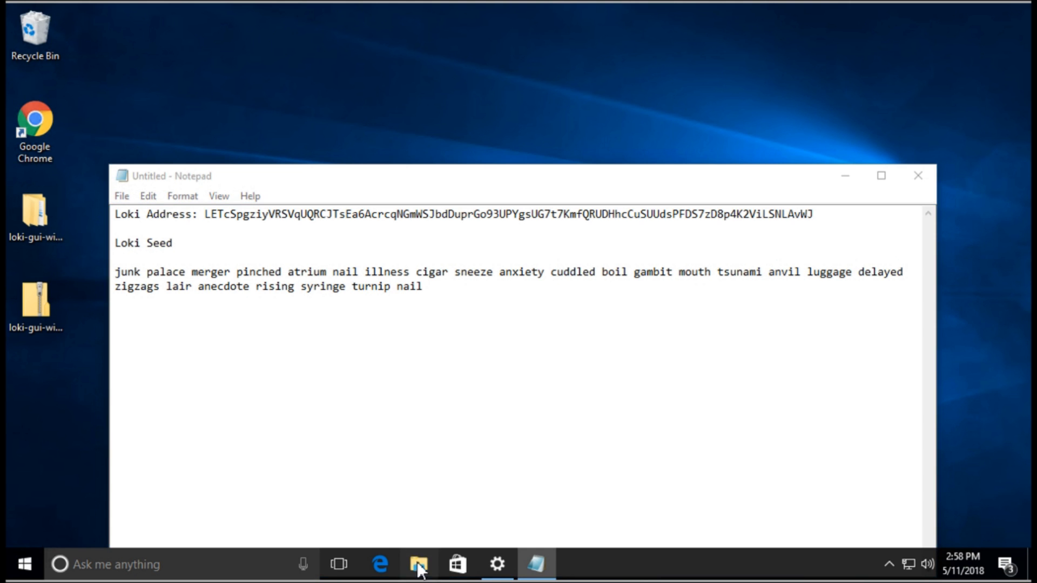
mouse_move(408, 470)
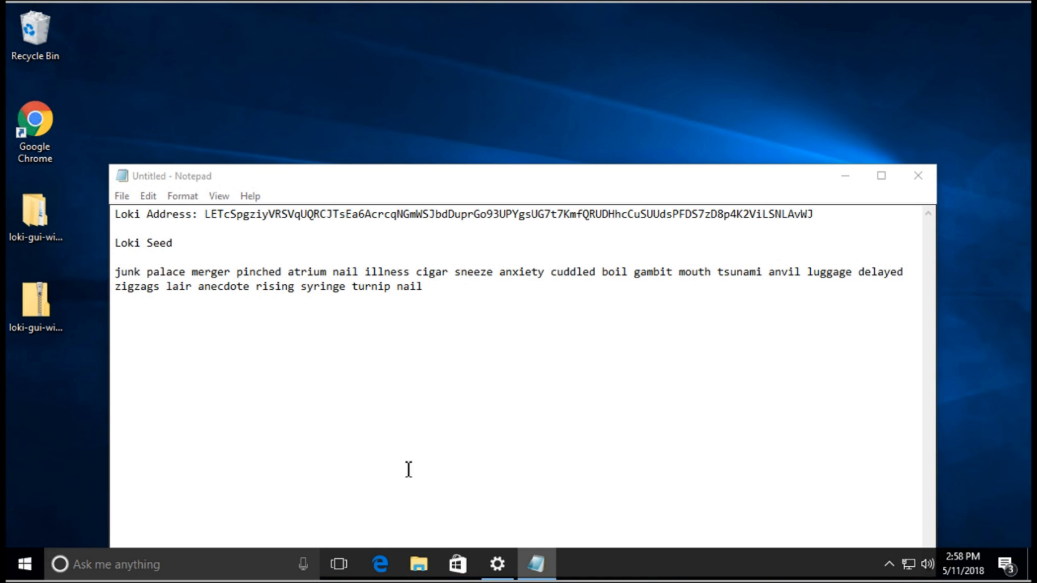
mouse_move(418, 563)
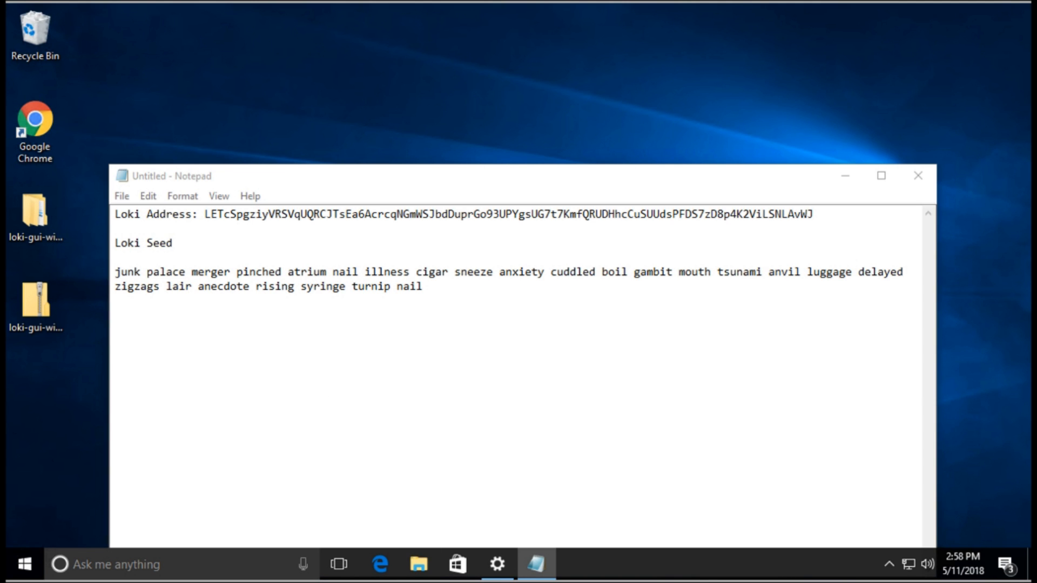
click(423, 314)
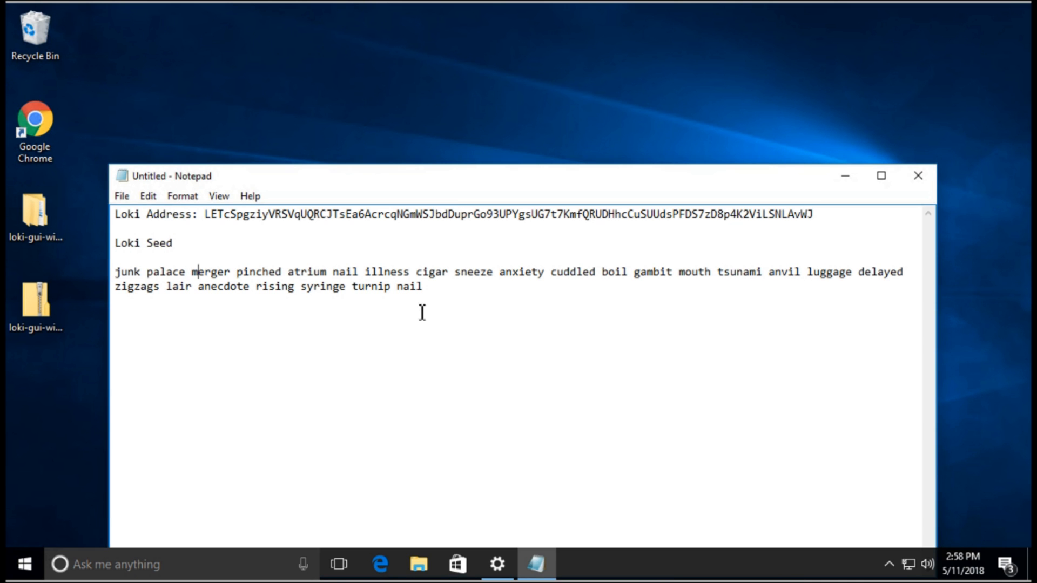
click(426, 286)
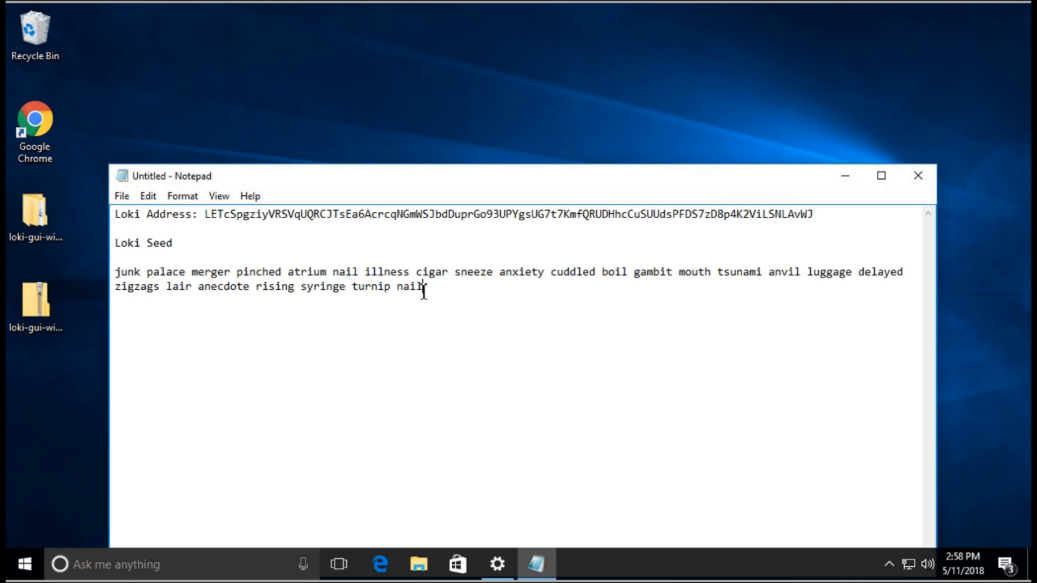
mouse_move(501, 435)
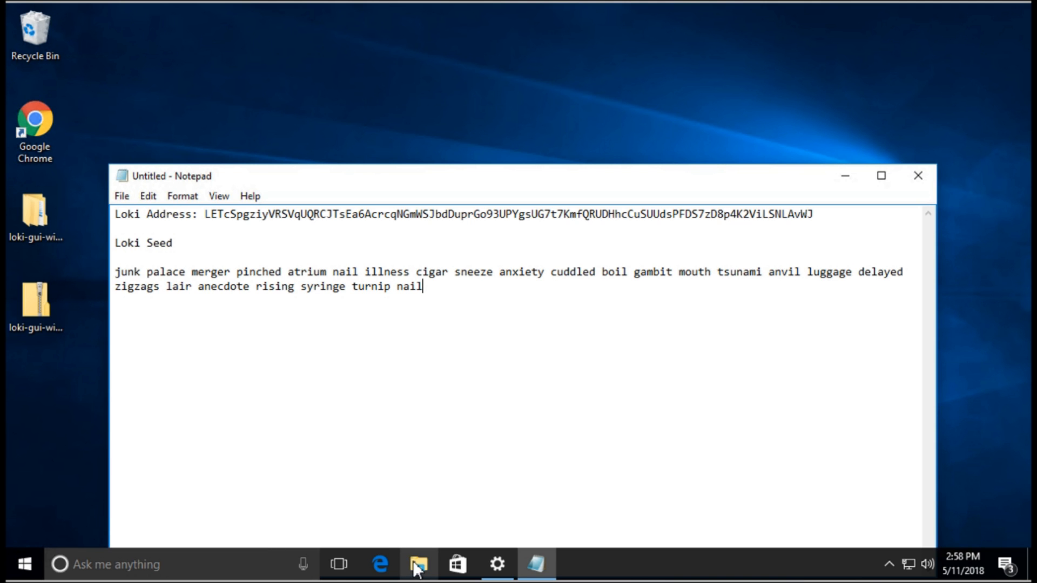
mouse_move(535, 564)
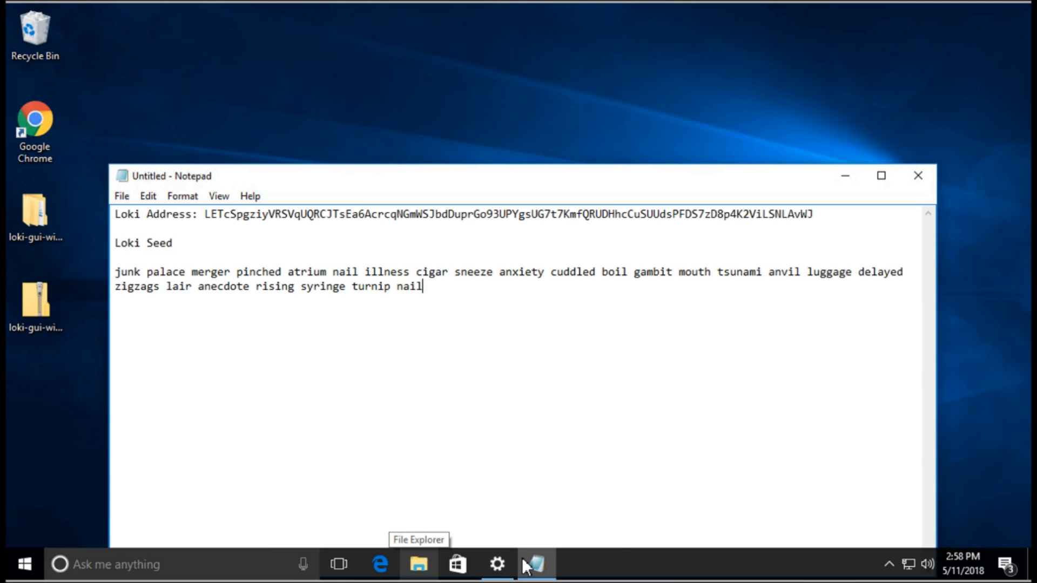
mouse_move(535, 564)
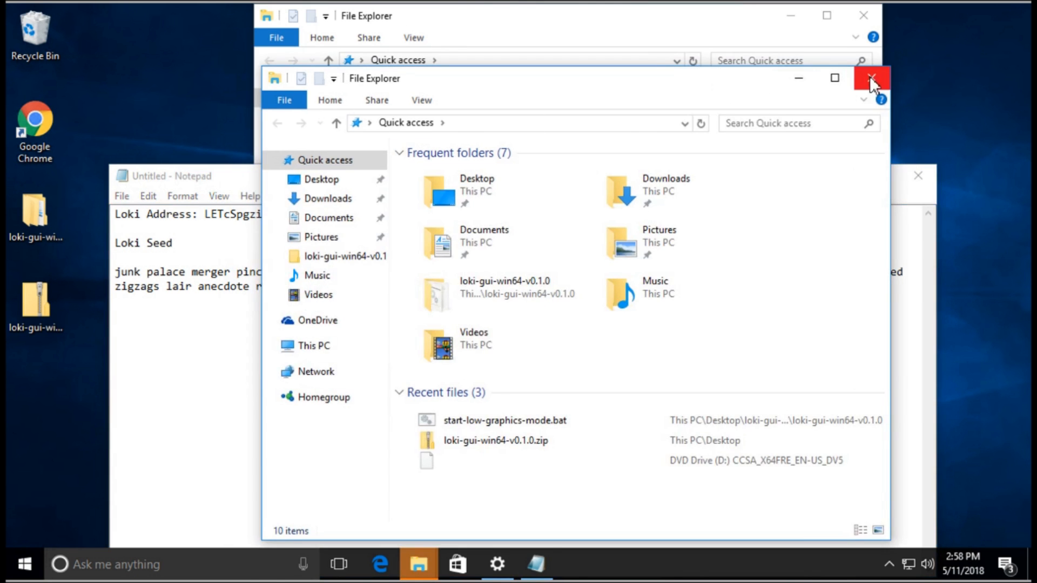
Browse Documents > Loki > wallets > Crypto Explorer to reveal the wallet and .keys files.
click(872, 78)
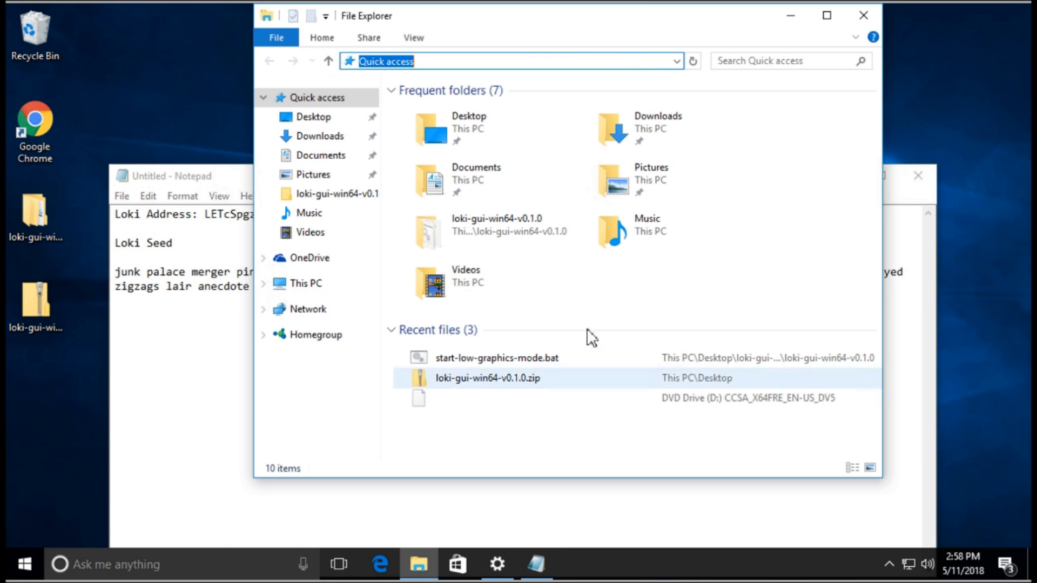
click(320, 154)
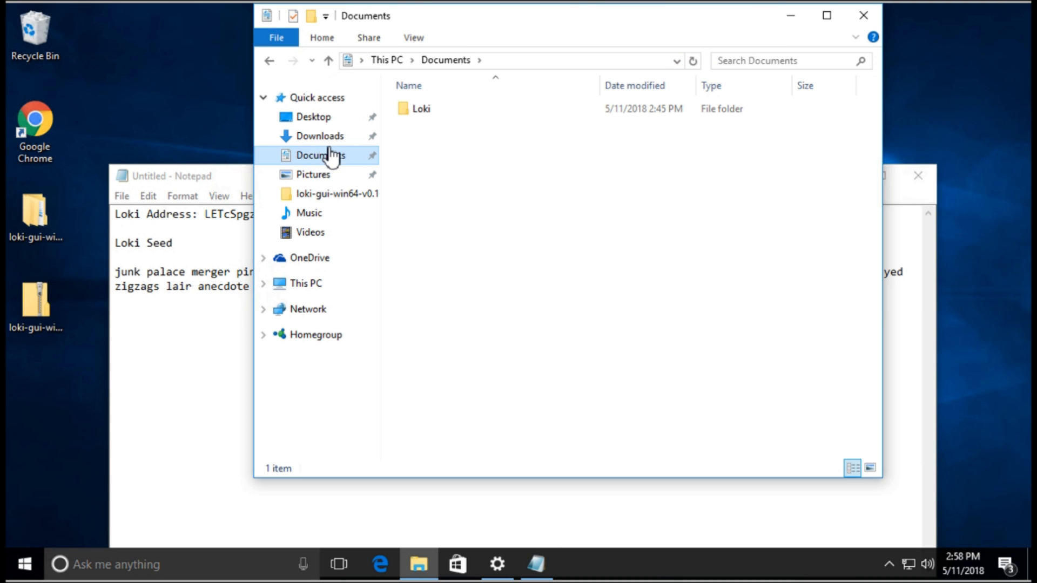
click(420, 108)
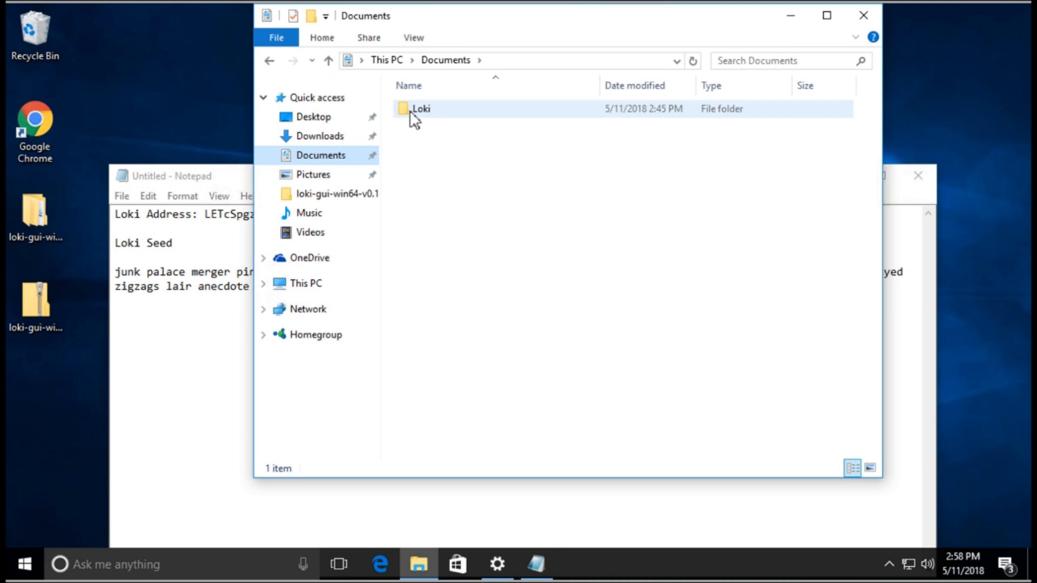
double_click(421, 108)
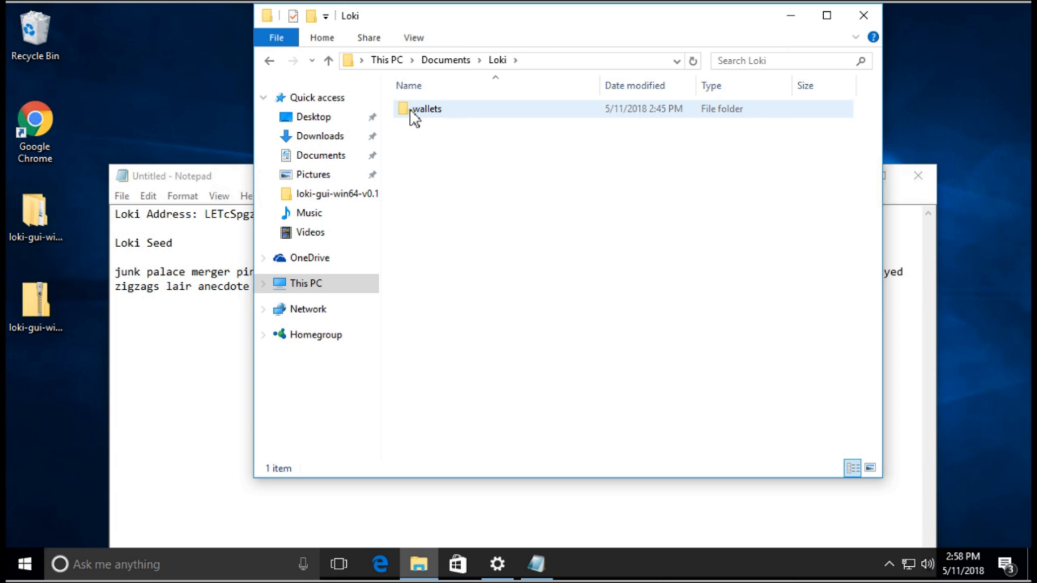
double_click(427, 108)
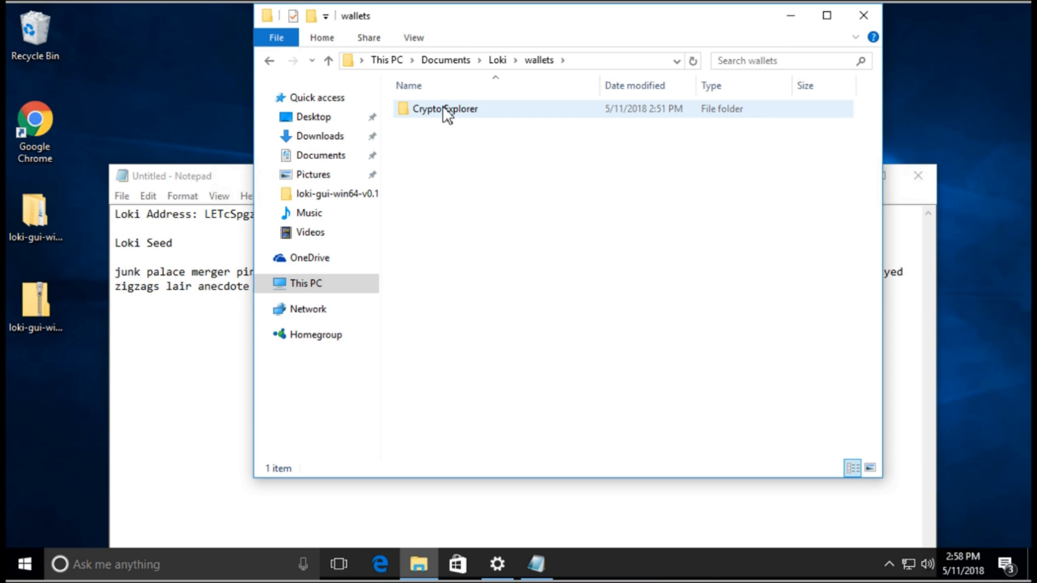
double_click(444, 108)
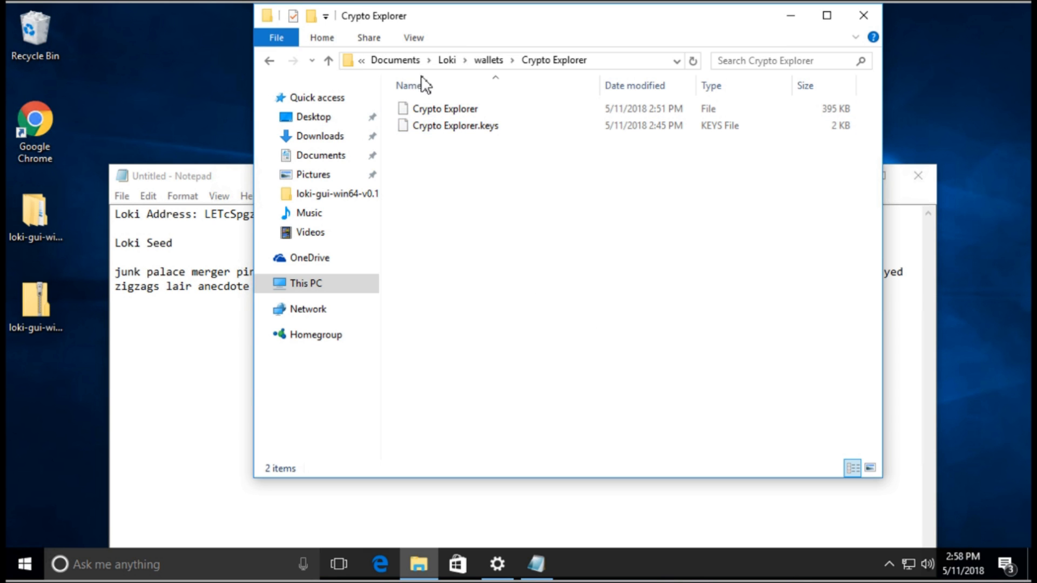
click(447, 108)
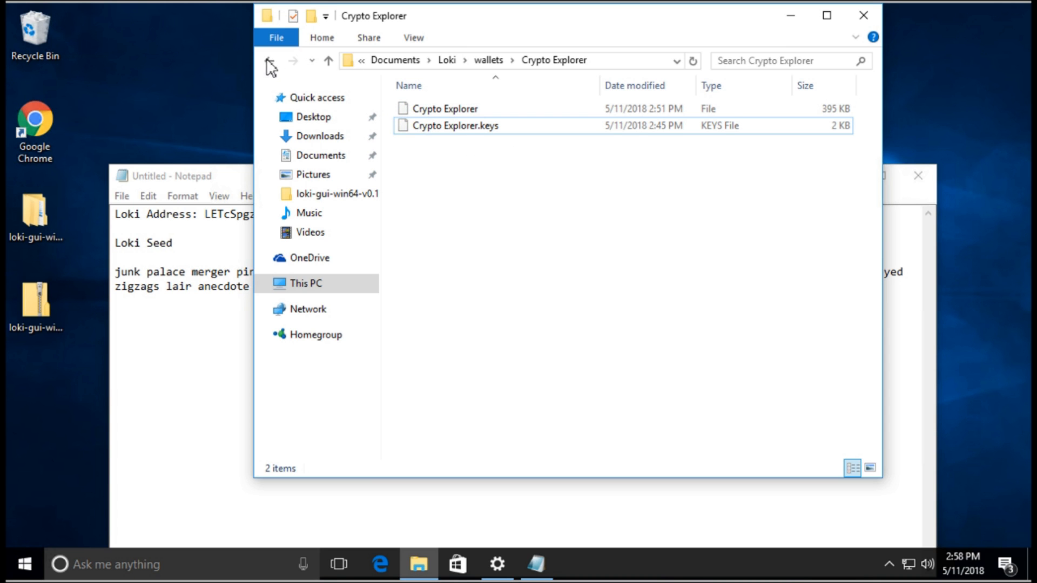
Go back to the wallets folder and reopen Crypto Explorer to view its files again.
click(269, 61)
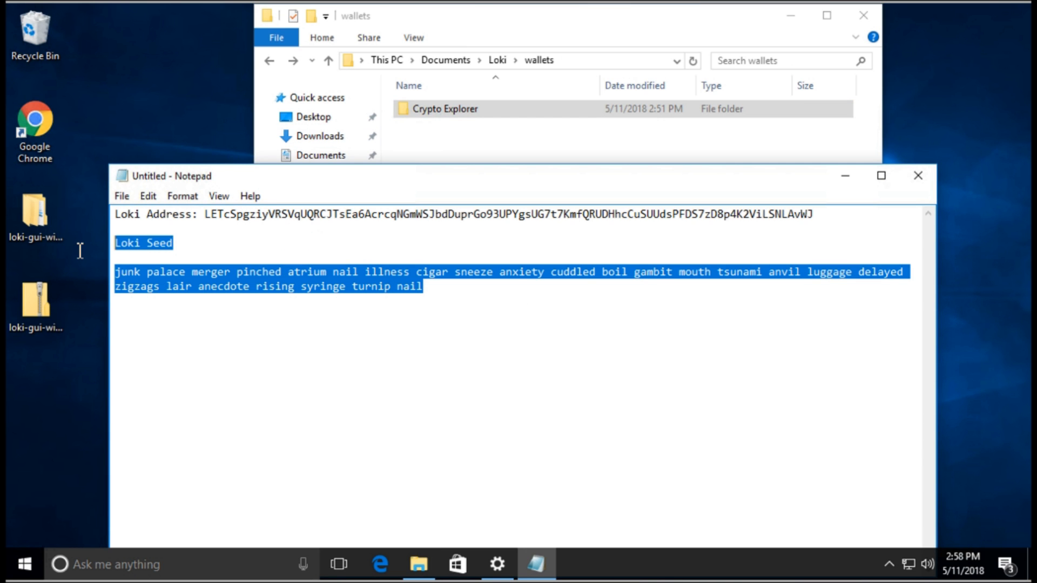
click(444, 108)
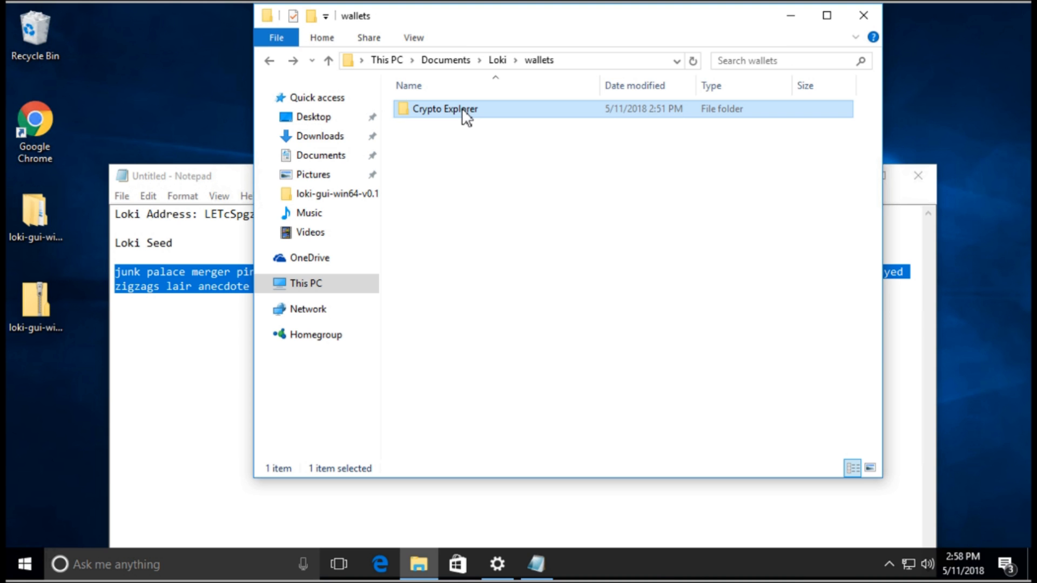
mouse_move(435, 157)
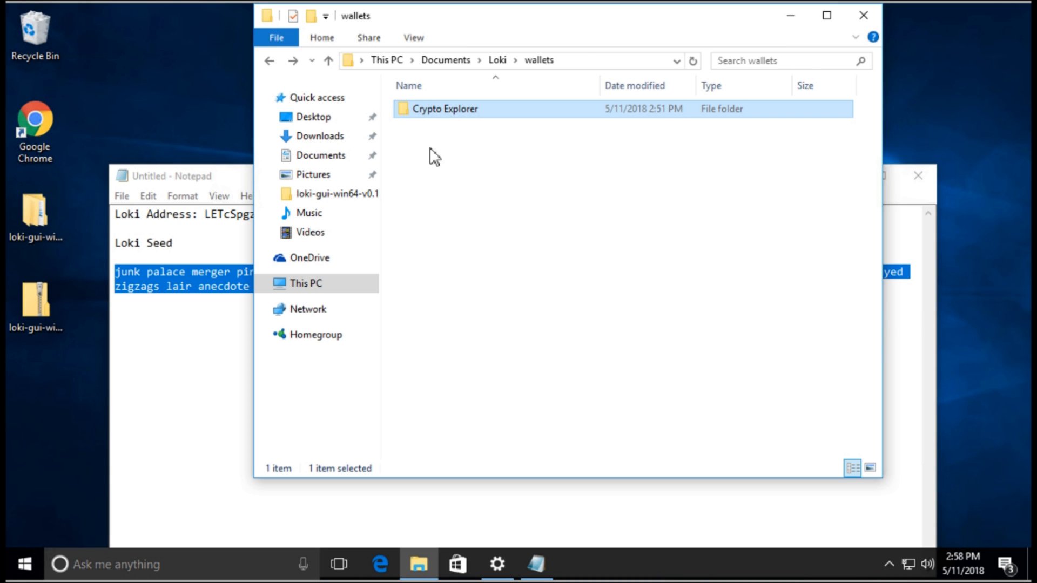
double_click(445, 108)
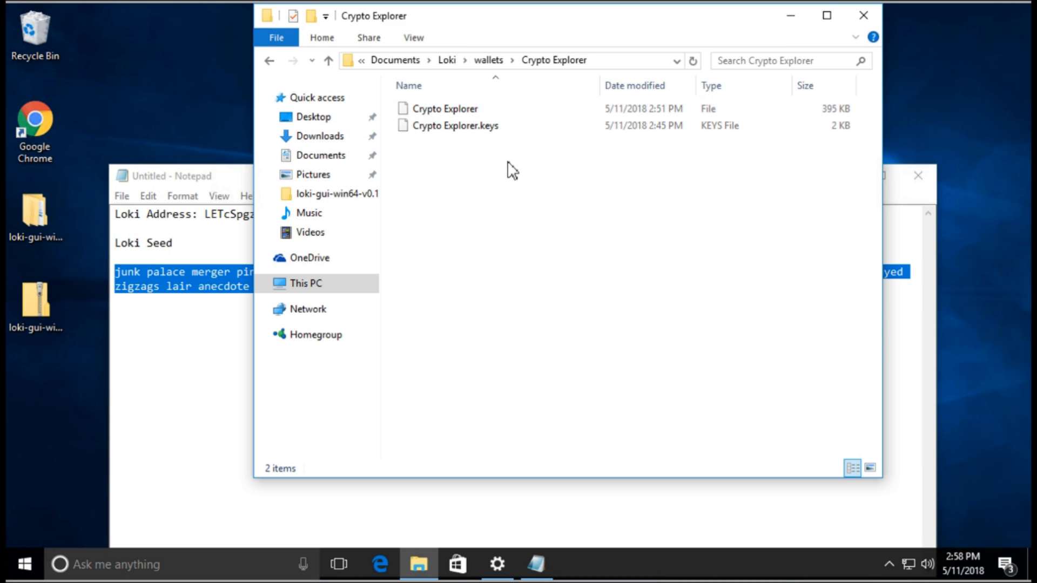
click(327, 60)
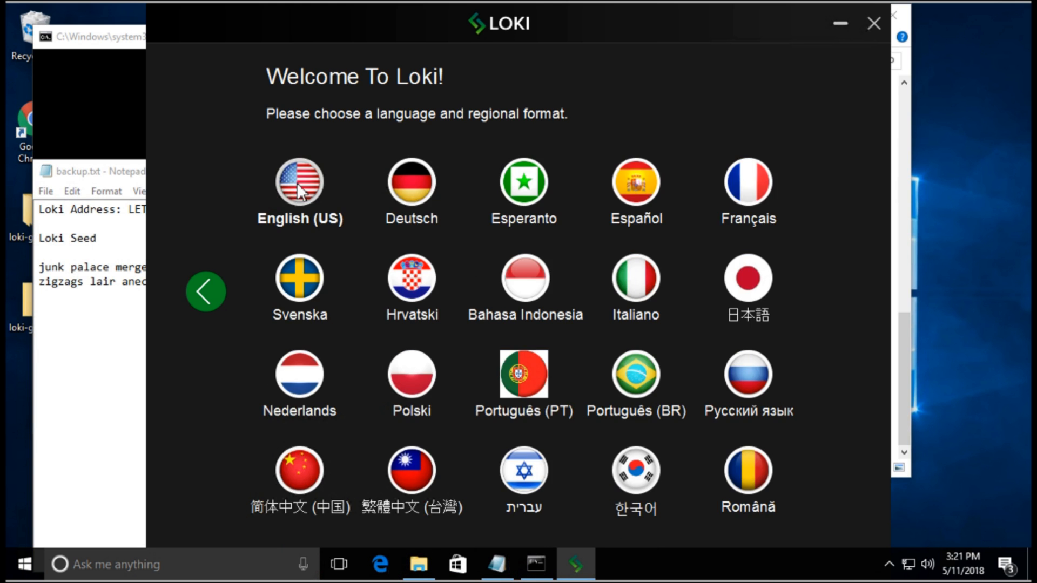
Choose English (US) and start 'Restore wallet from keys or mnemonic seed'.
click(298, 182)
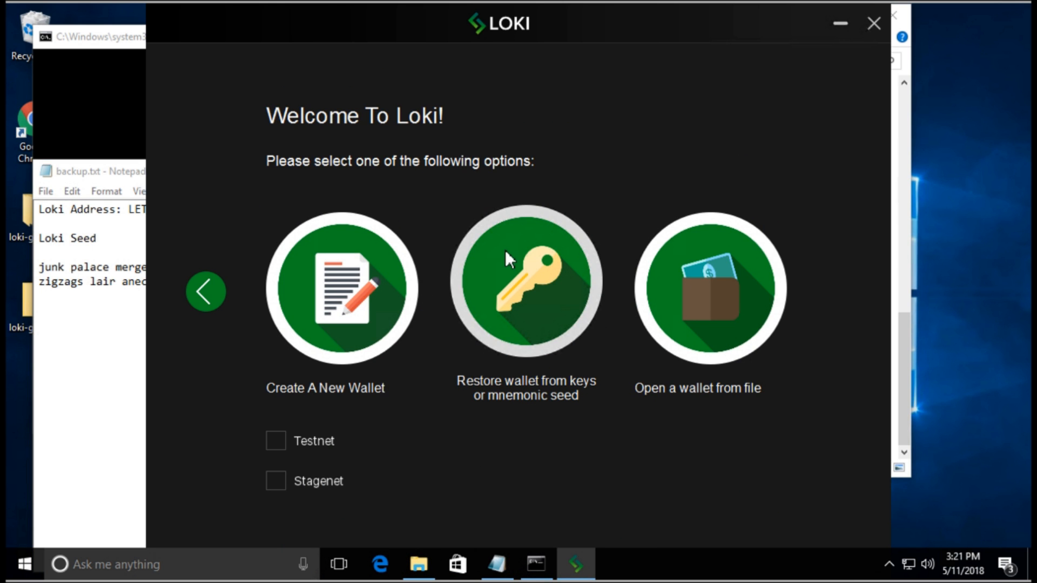
mouse_move(537, 287)
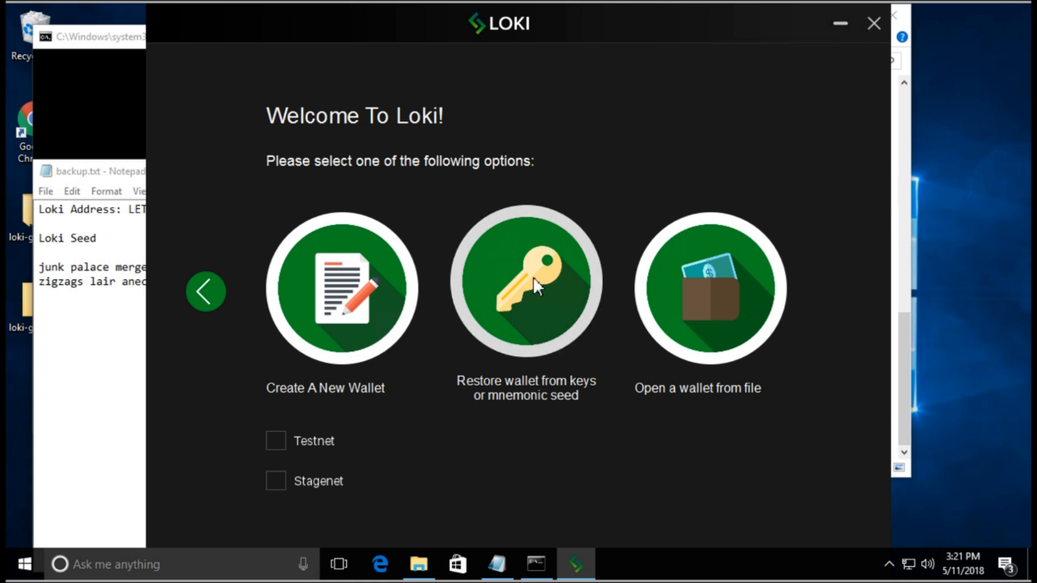
mouse_move(486, 315)
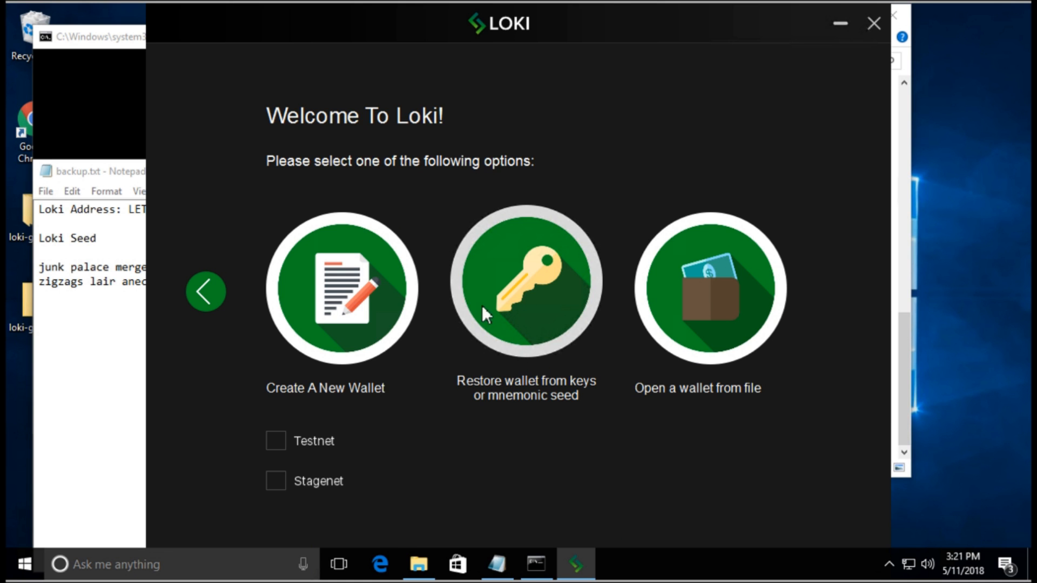
click(526, 281)
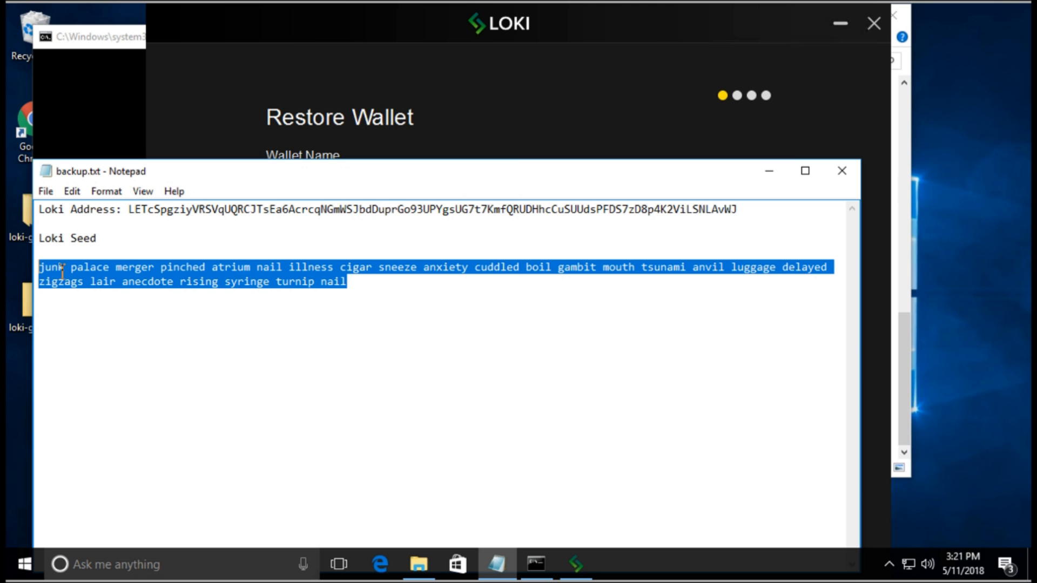
mouse_move(835, 153)
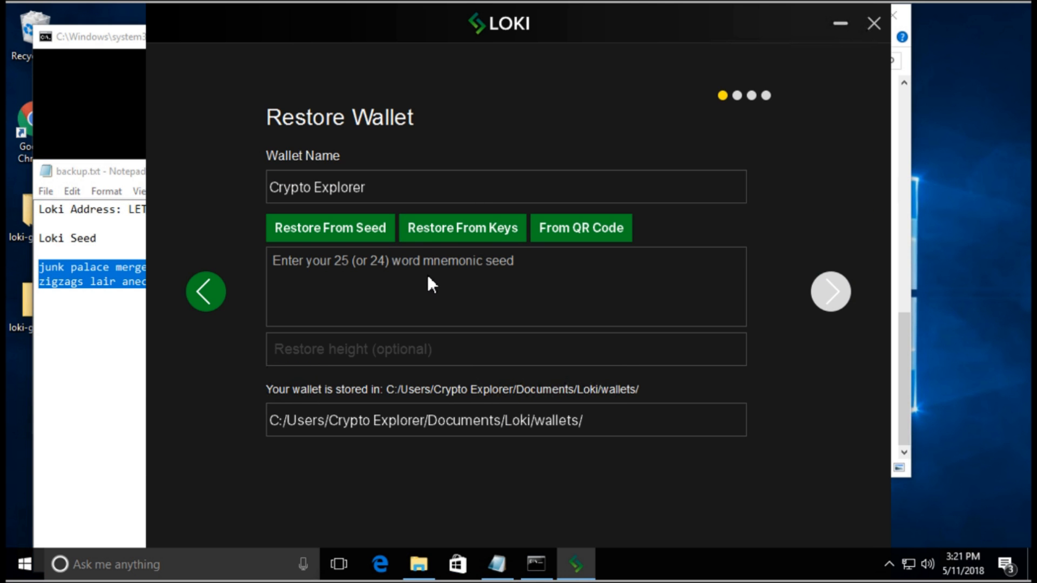
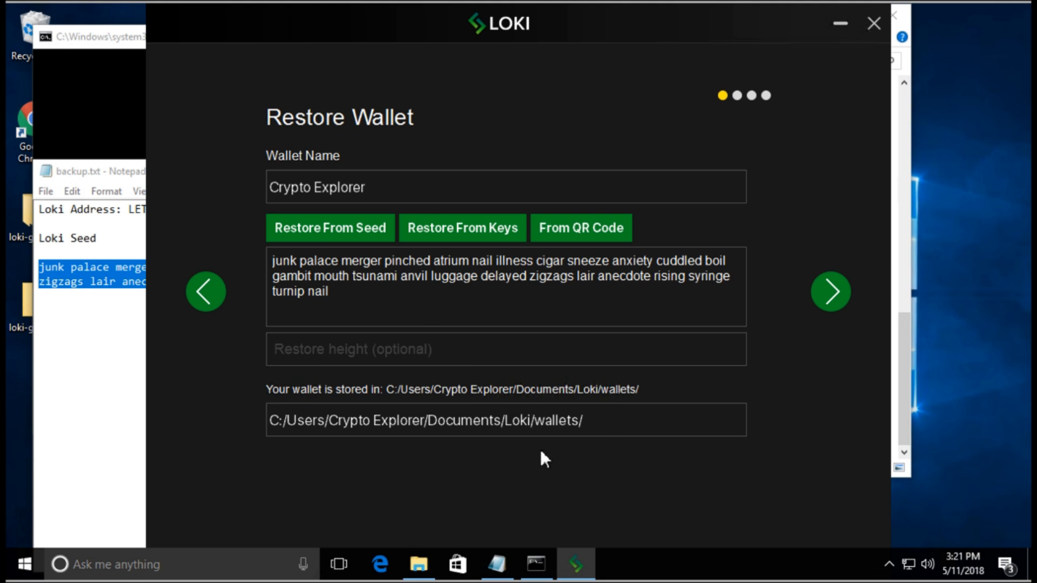
Fill in the backup seed words, set the wallet password, and continue to Daemon Settings.
click(830, 291)
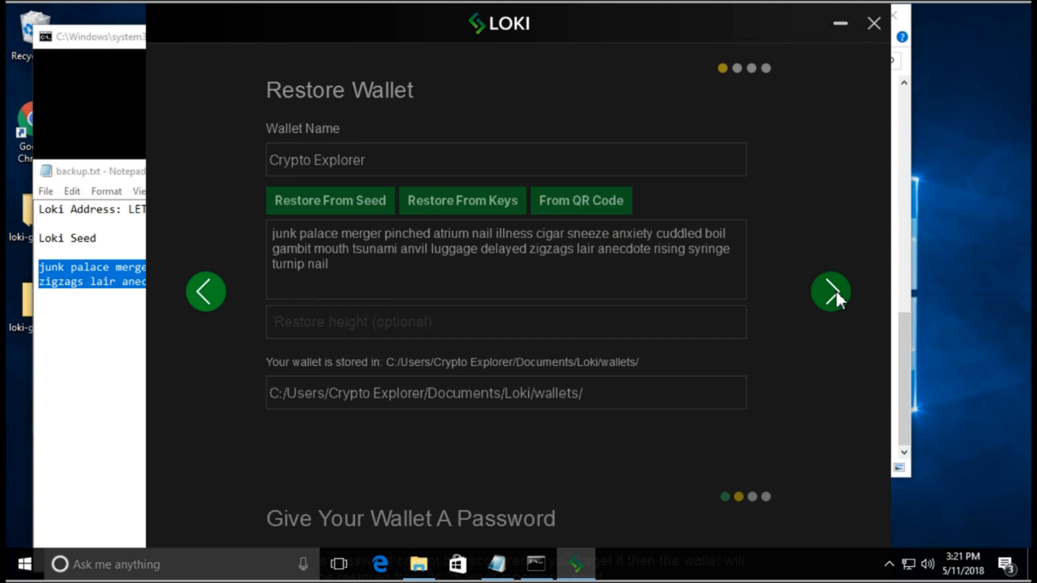
click(831, 292)
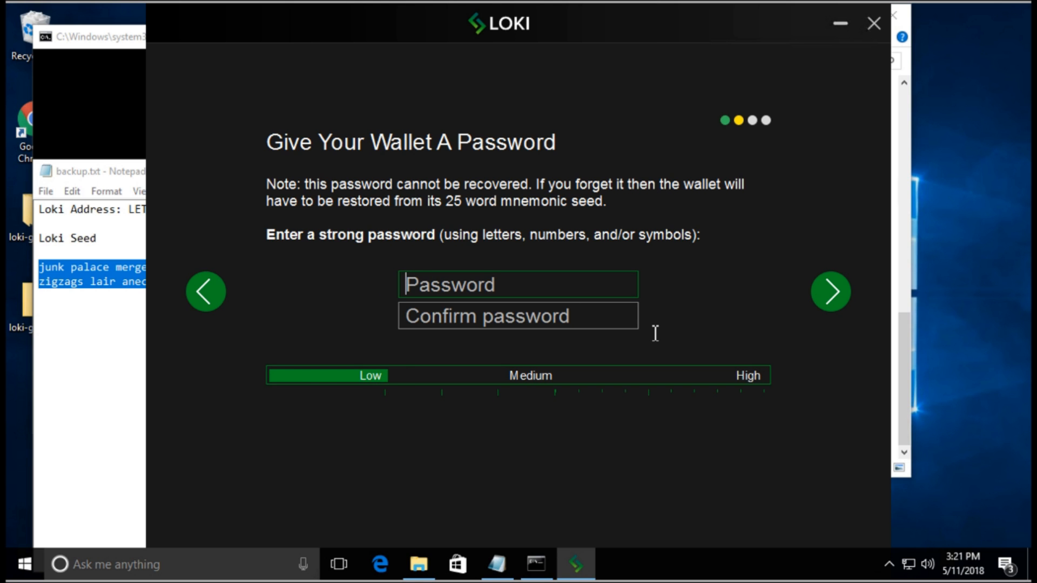
text(password)
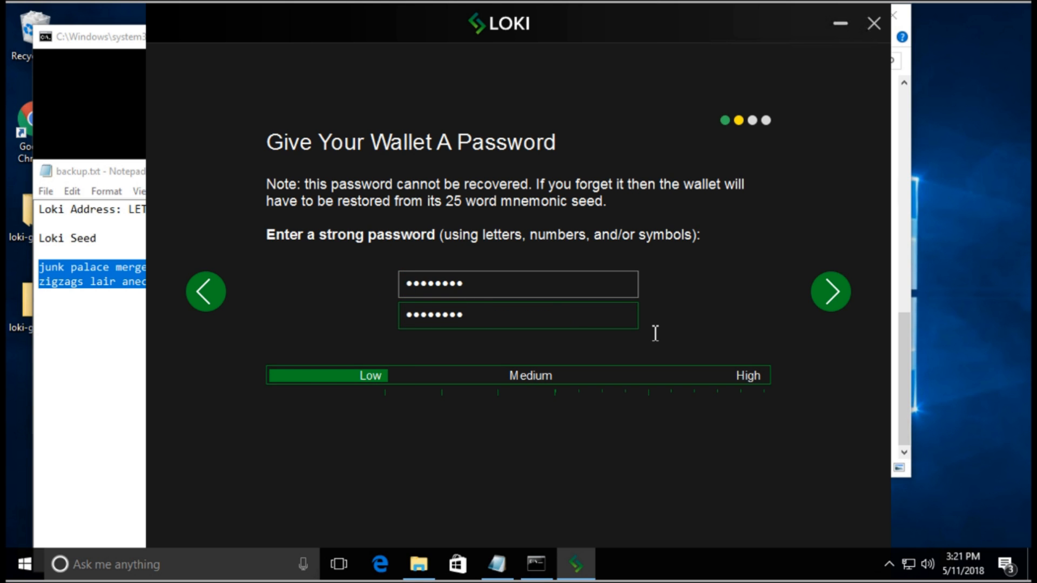
click(831, 292)
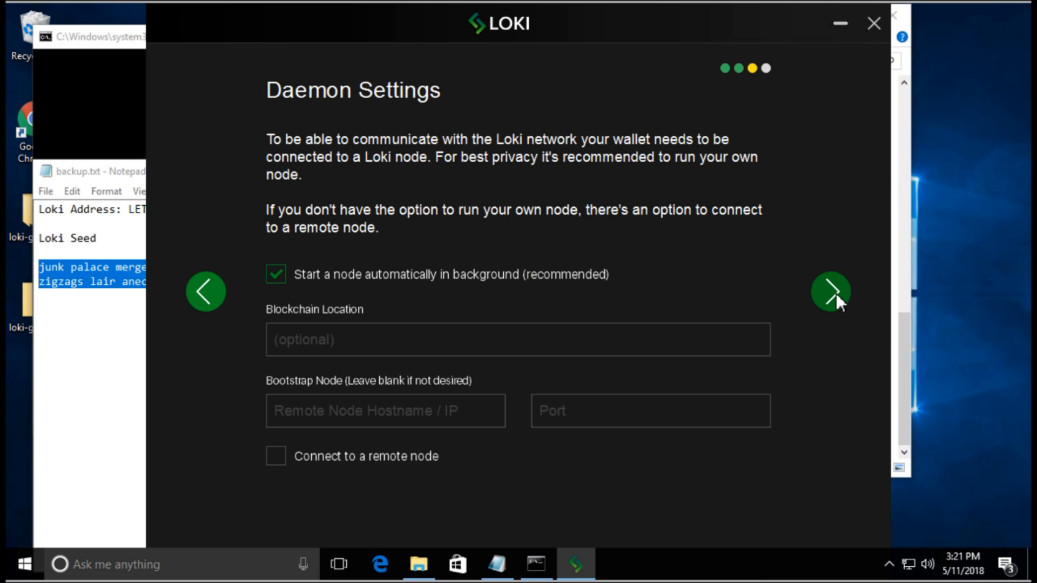
Accept the default daemon settings and finish with USE LOKI to open the restored wallet.
click(830, 291)
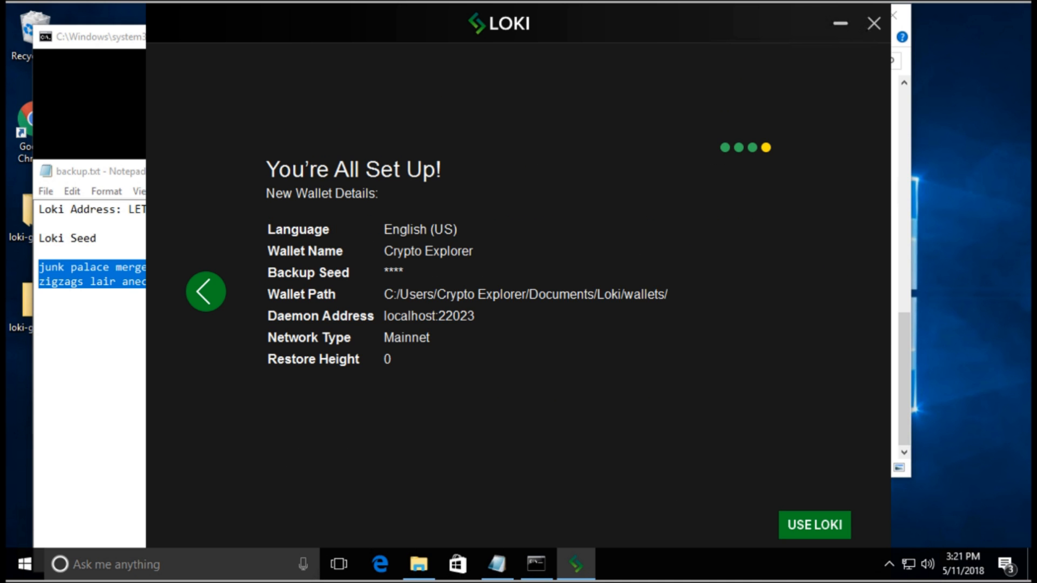
mouse_move(814, 525)
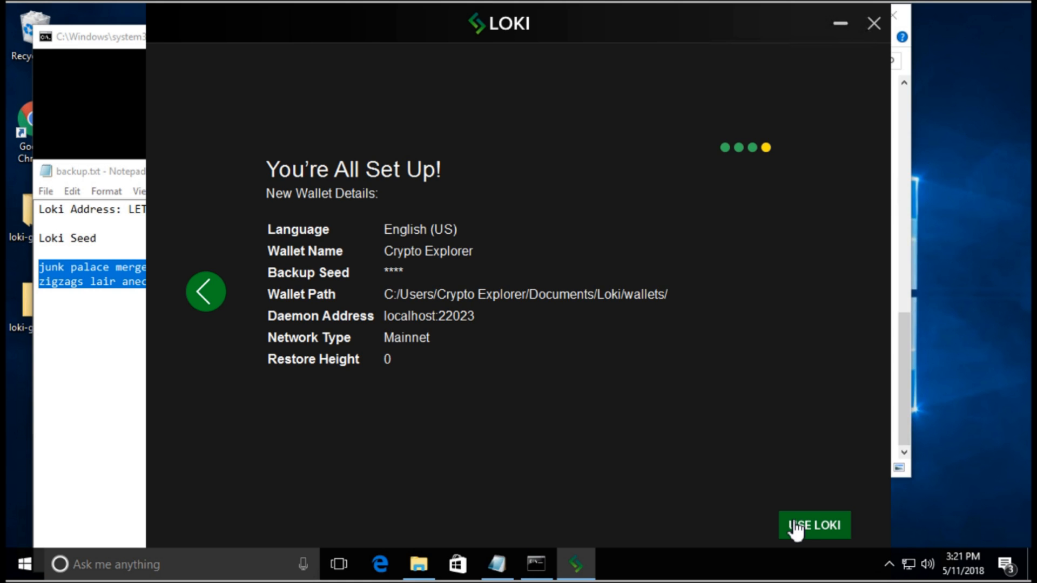
mouse_move(840, 542)
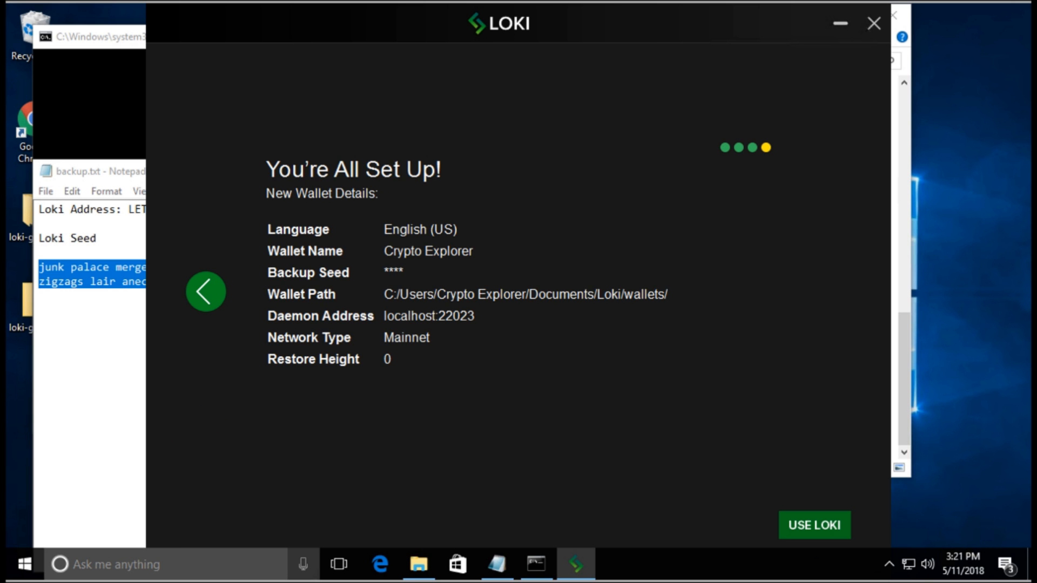
click(812, 525)
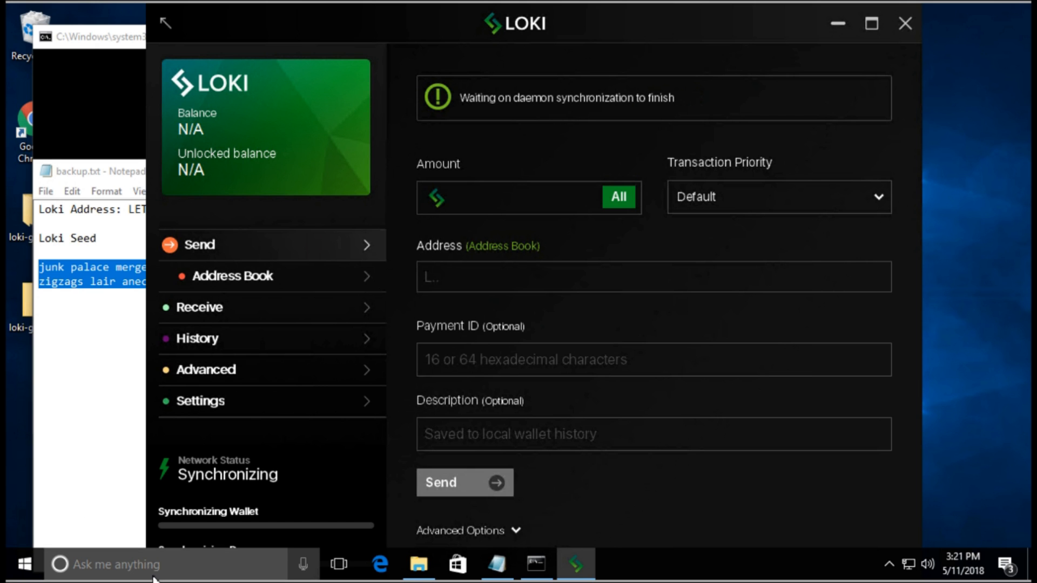
mouse_move(183, 420)
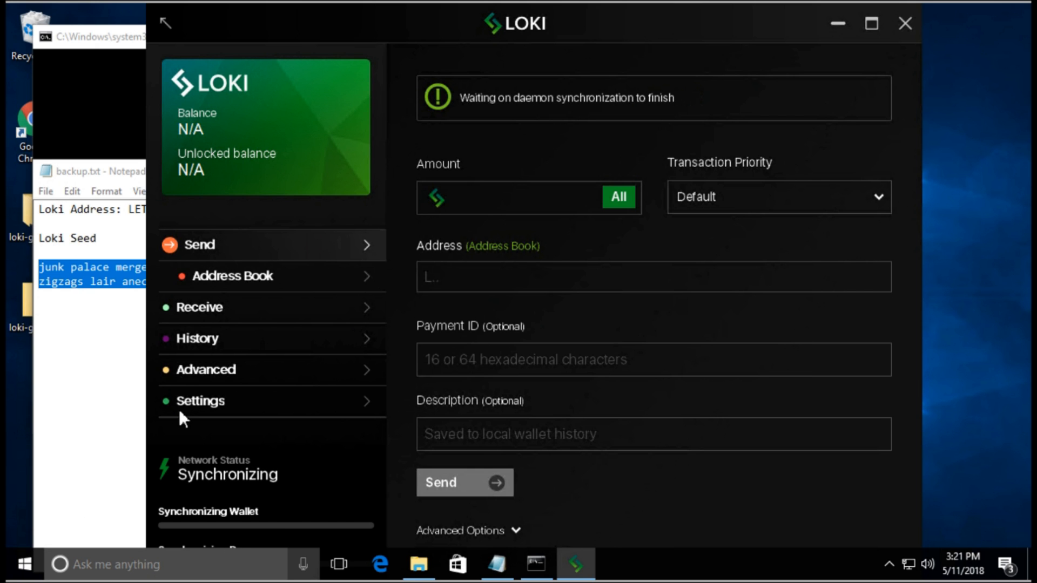
mouse_move(201, 486)
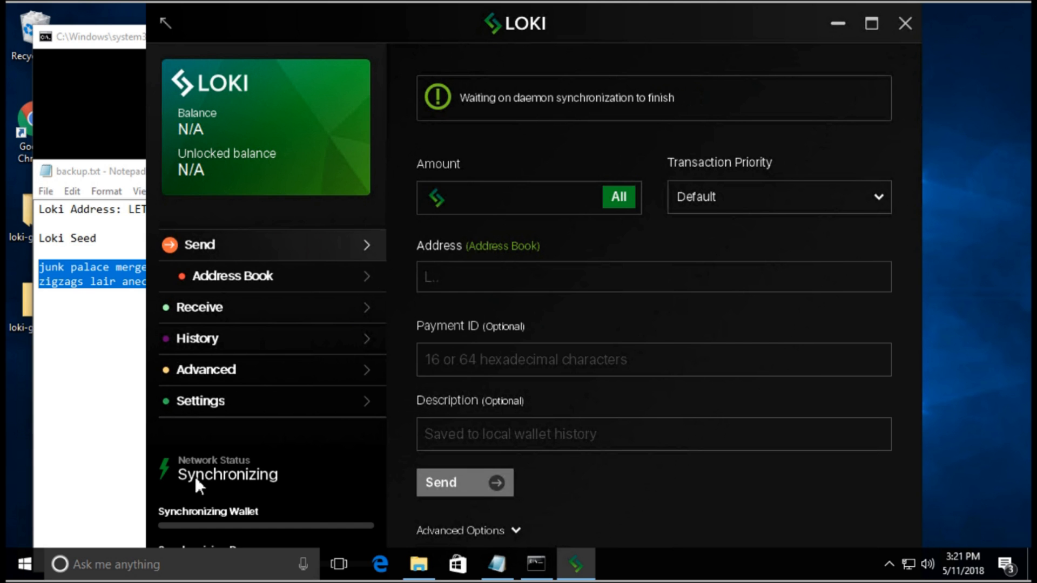
mouse_move(195, 335)
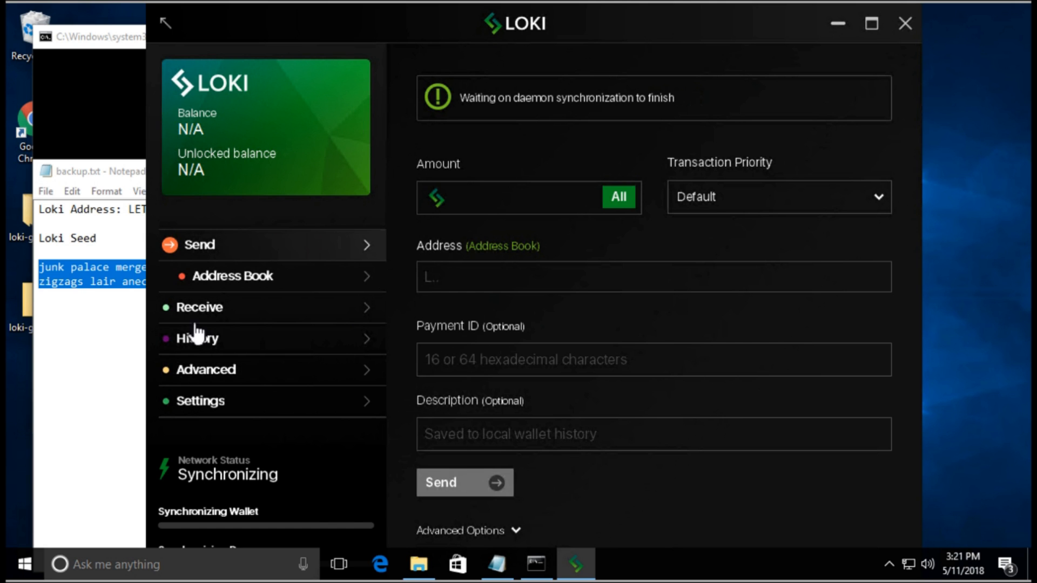
Show the Receive page so the primary address can be checked against backup.txt.
click(207, 306)
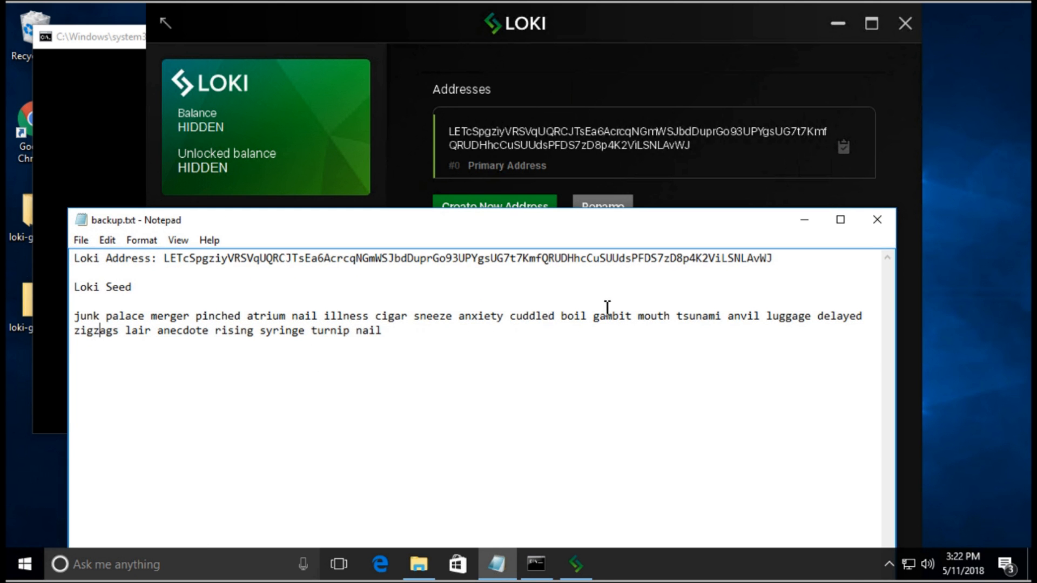
mouse_move(574, 564)
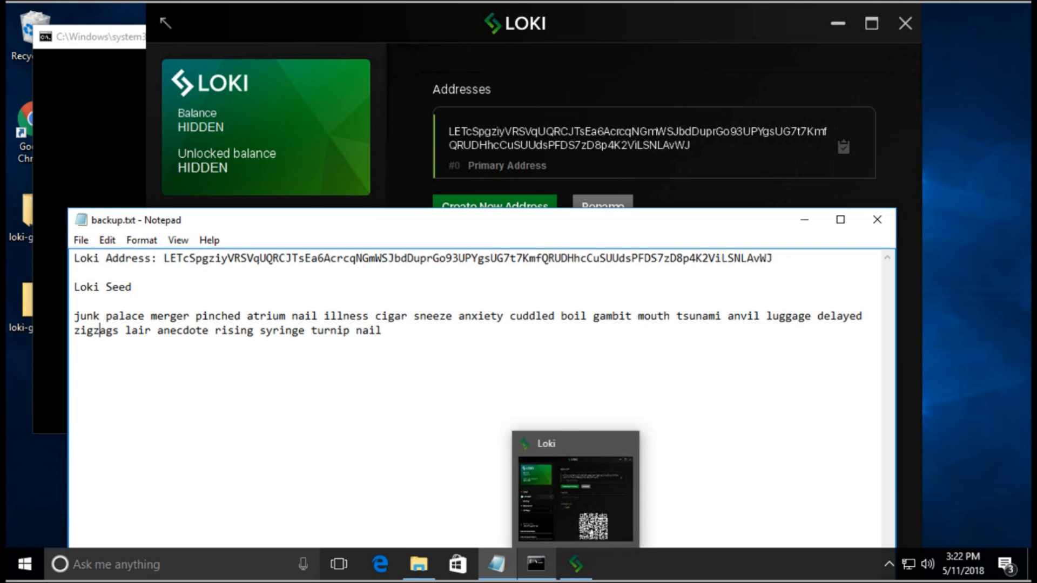